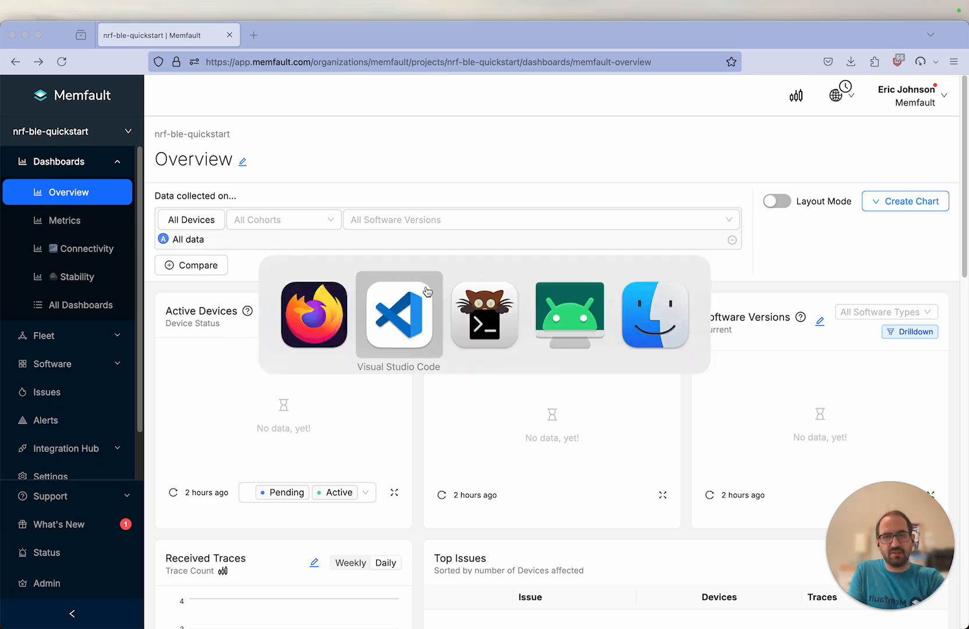
# In VS Code, expand nrf/samples/bluetooth, then nrf52_quickstart_app and its src folder.
pyautogui.click(399, 315)
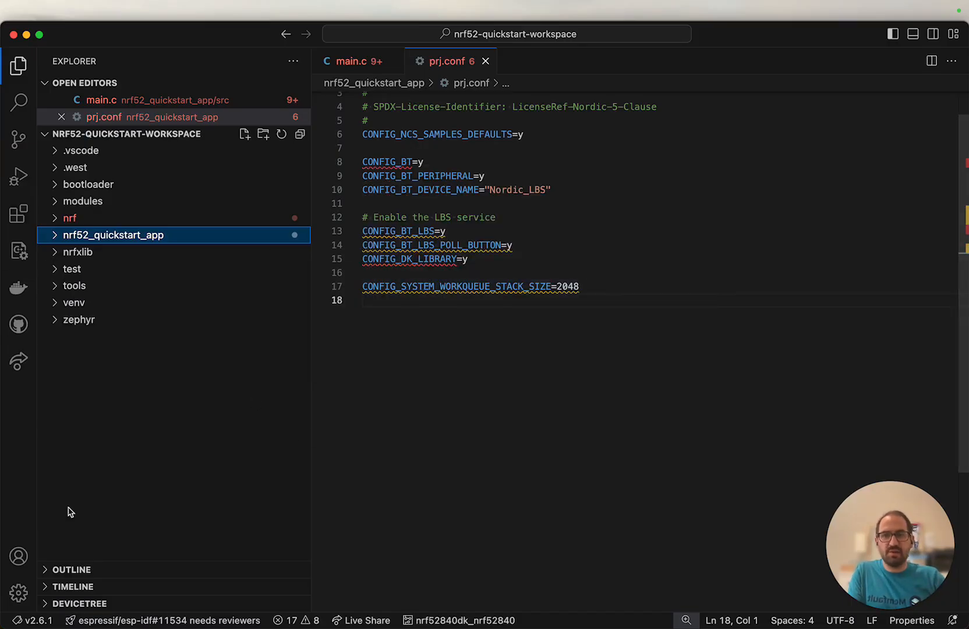
pyautogui.moveTo(152, 237)
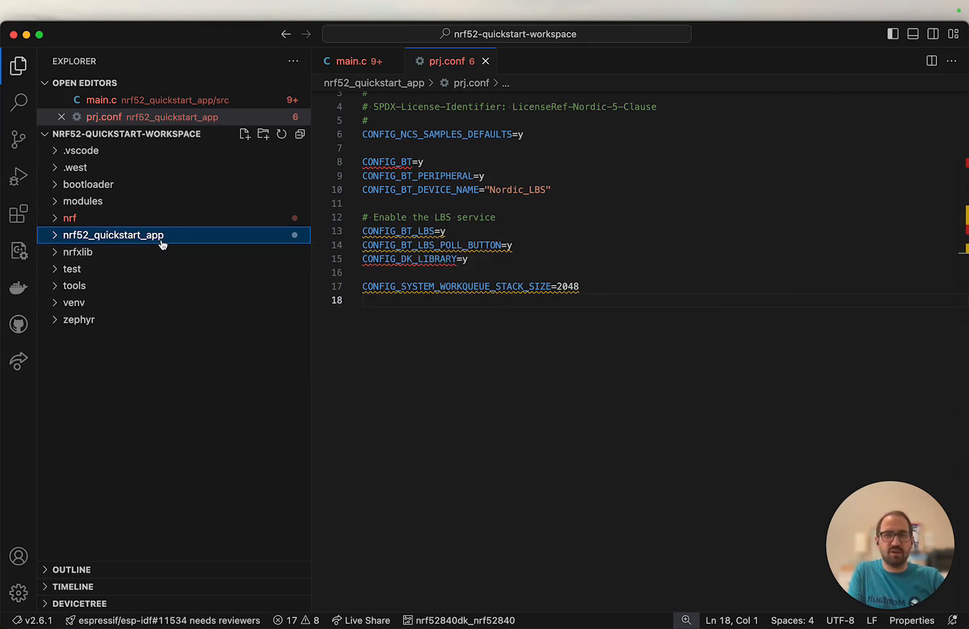
pyautogui.moveTo(137, 247)
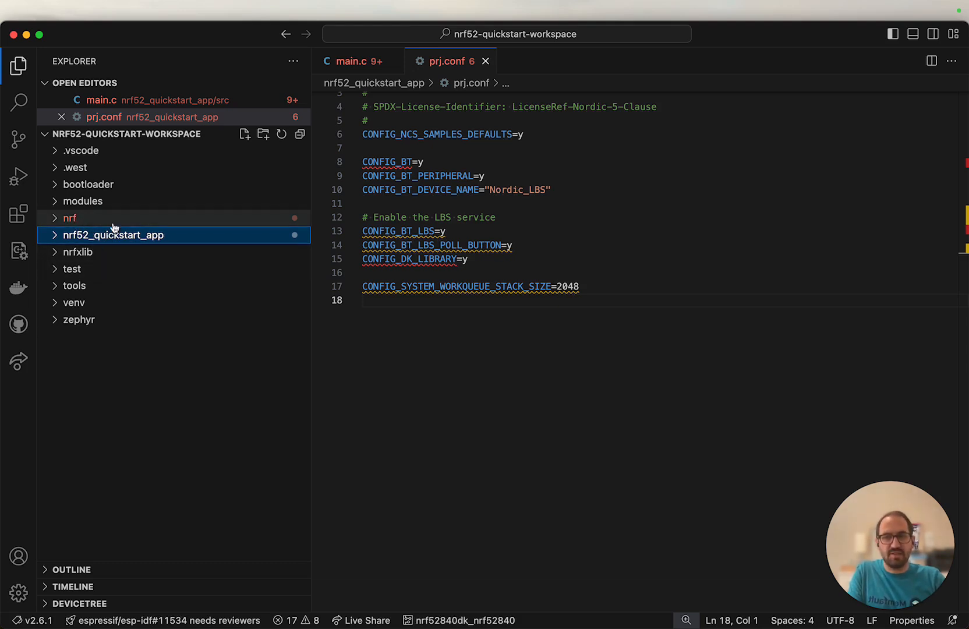
pyautogui.moveTo(93, 221)
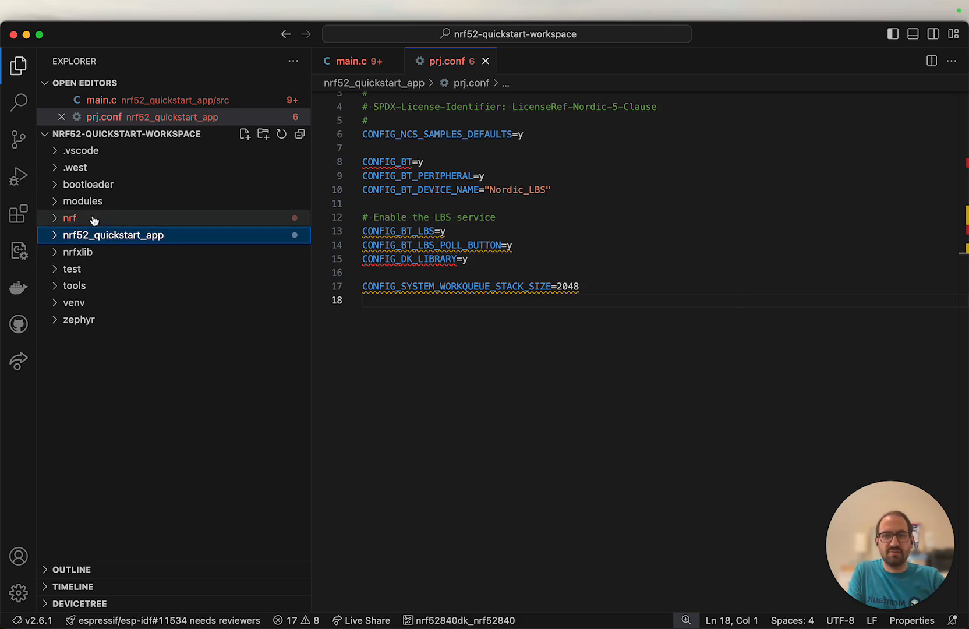
pyautogui.click(69, 217)
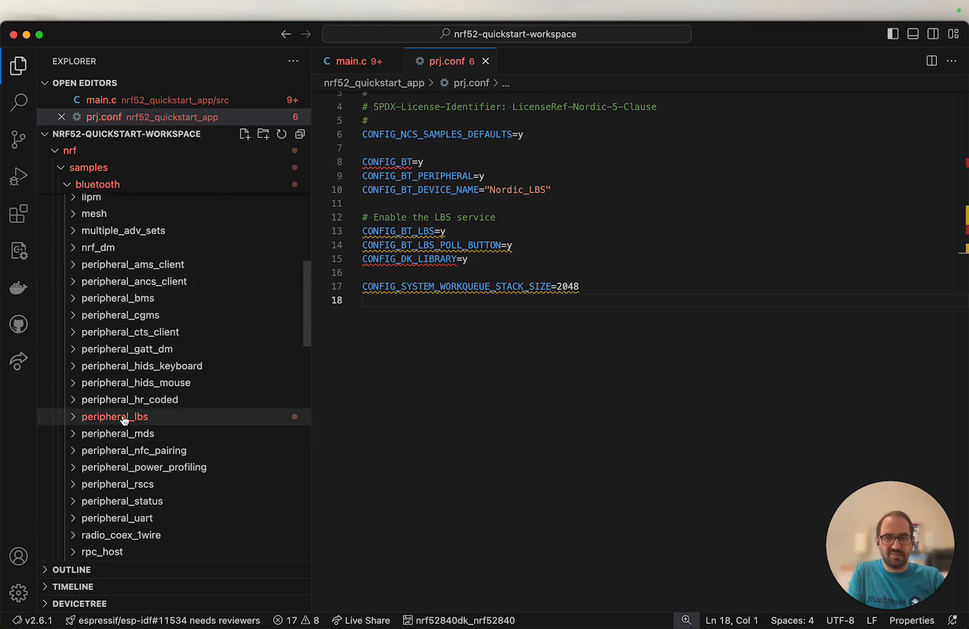
pyautogui.click(113, 234)
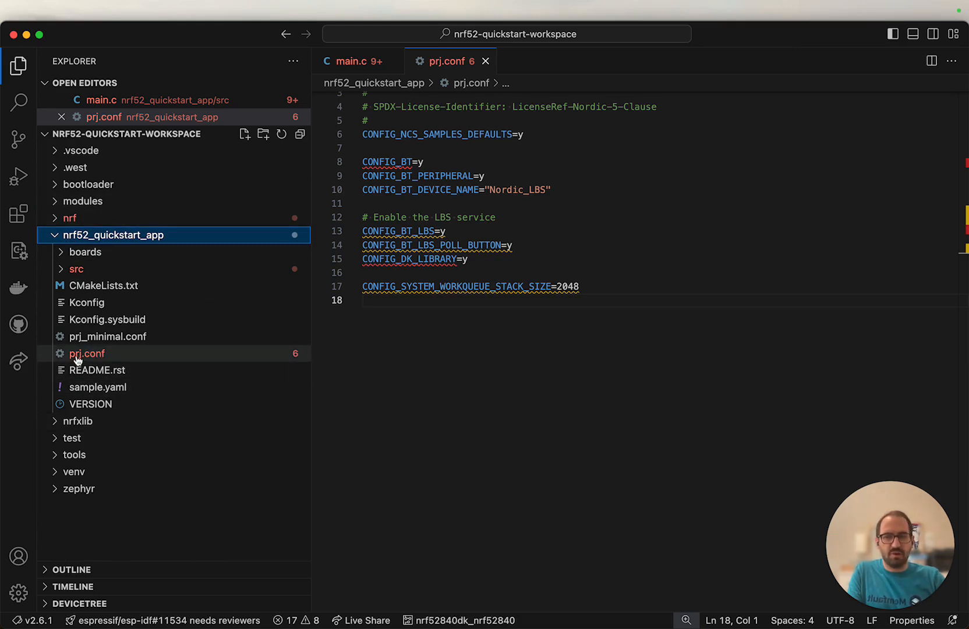
pyautogui.click(86, 353)
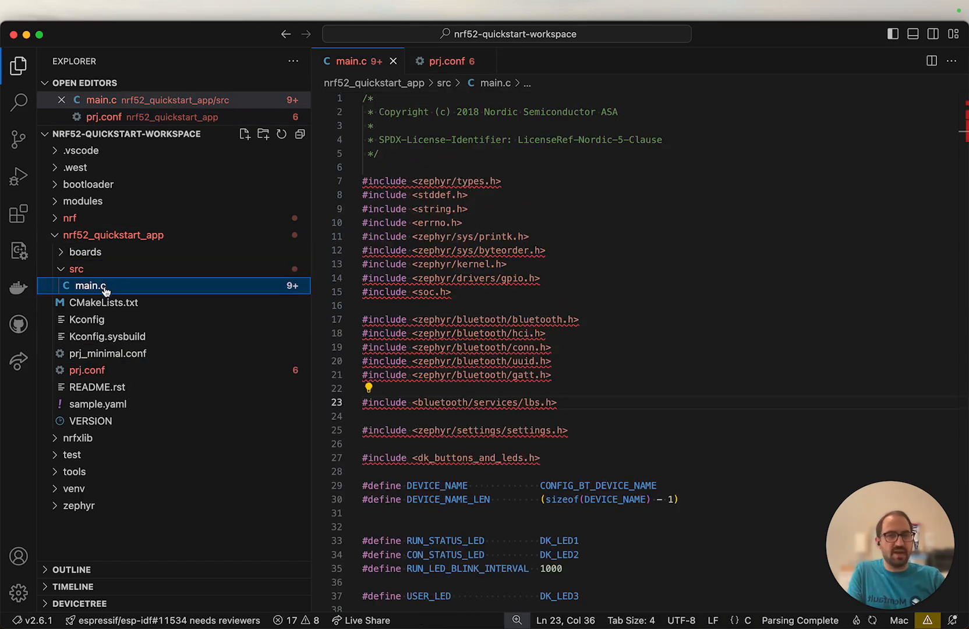
# Open the quickstart app's main.c, then switch over toward Firefox.
pyautogui.click(88, 370)
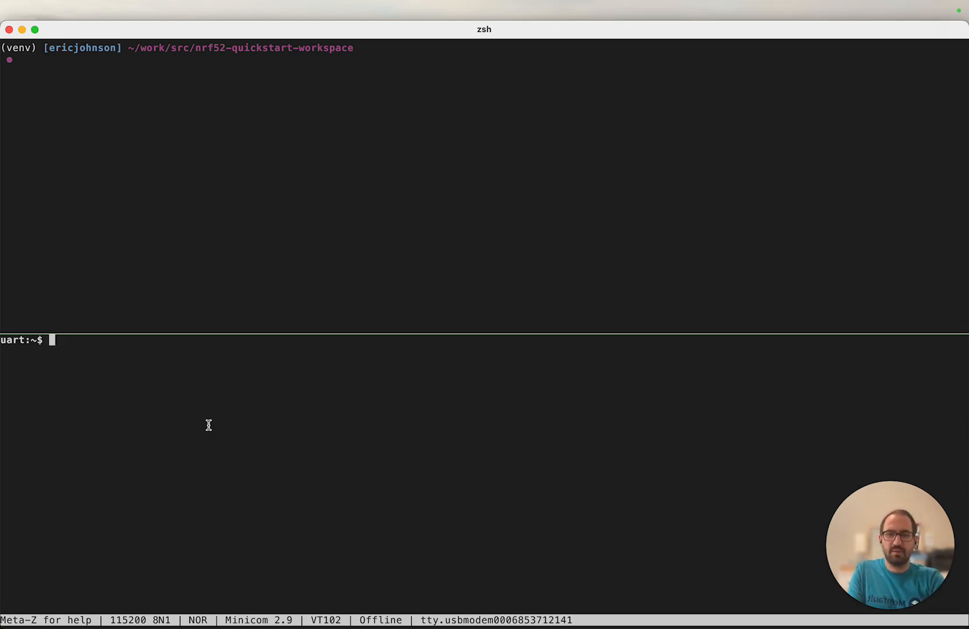
pyautogui.press('cmd+tab')
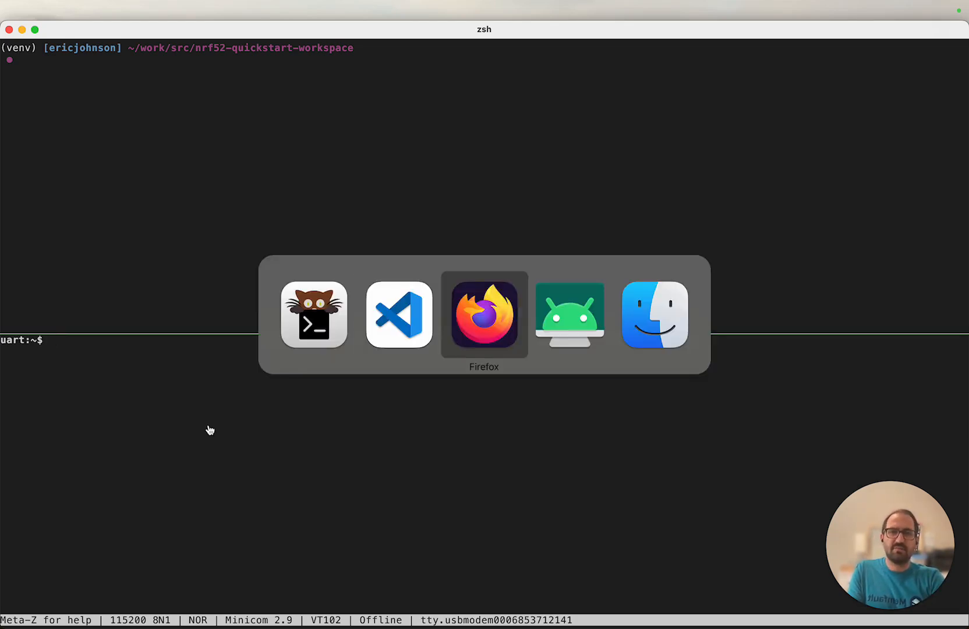
# Open Set Up Project in Memfault and copy the prj.conf Kconfig snippet.
pyautogui.click(484, 315)
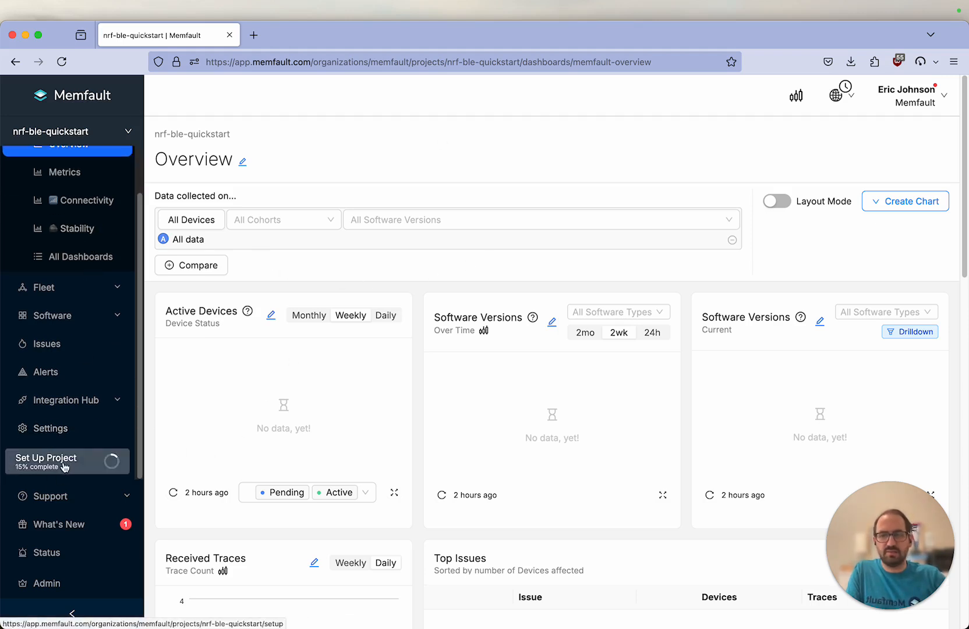
pyautogui.click(67, 461)
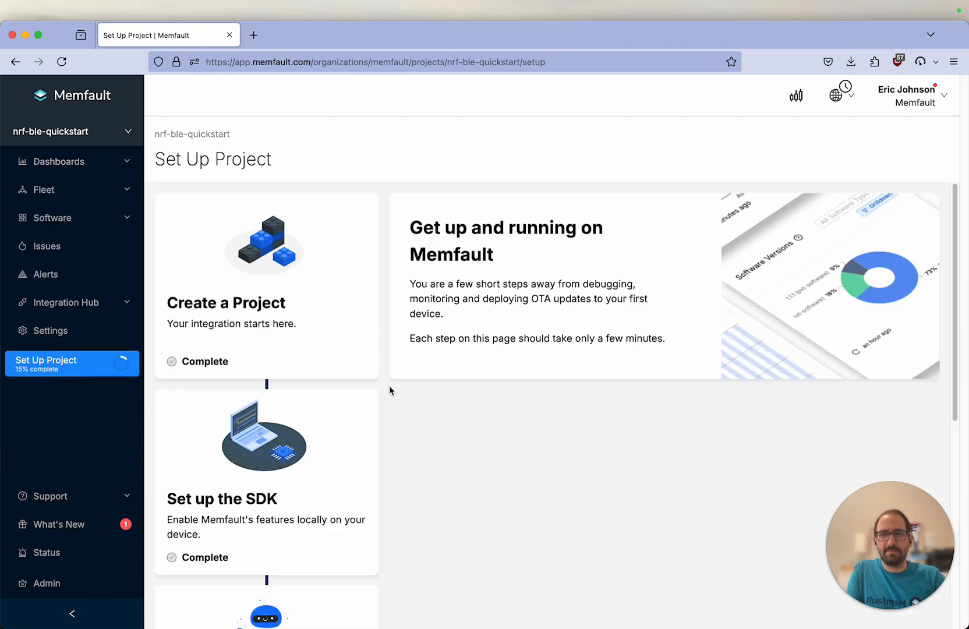
pyautogui.moveTo(275, 467)
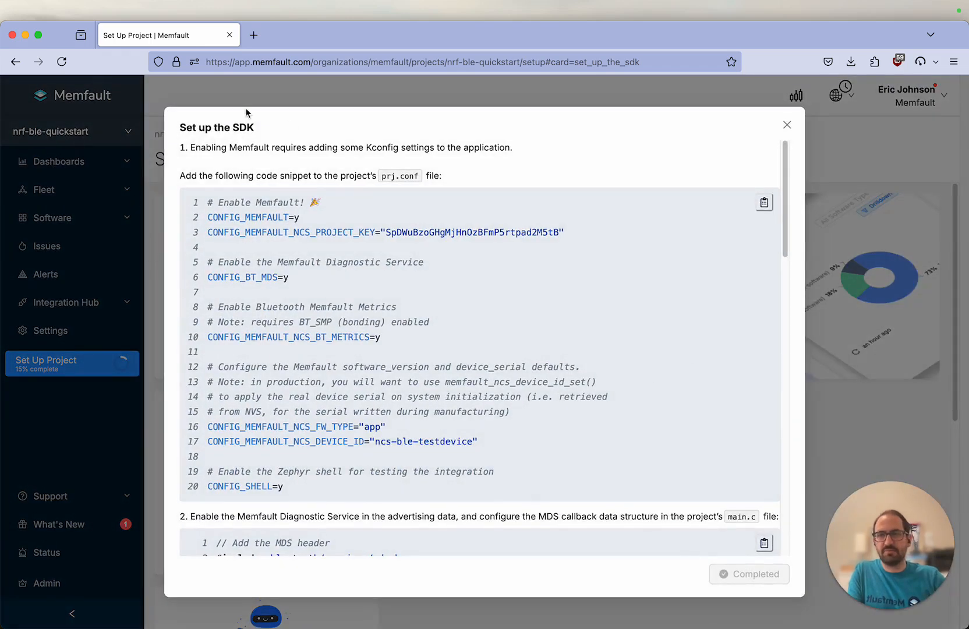
pyautogui.moveTo(415, 194)
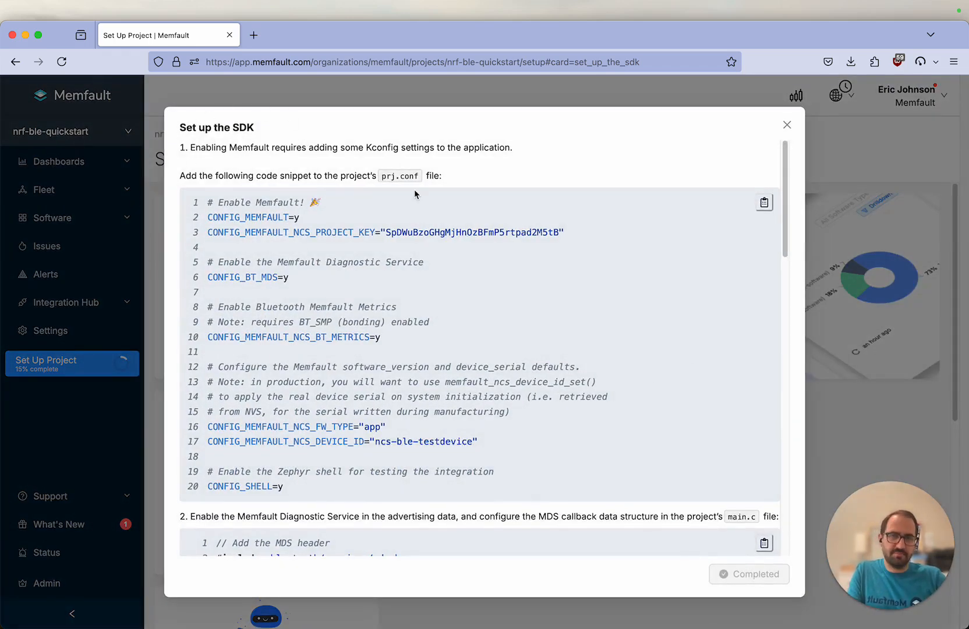
pyautogui.moveTo(511, 281)
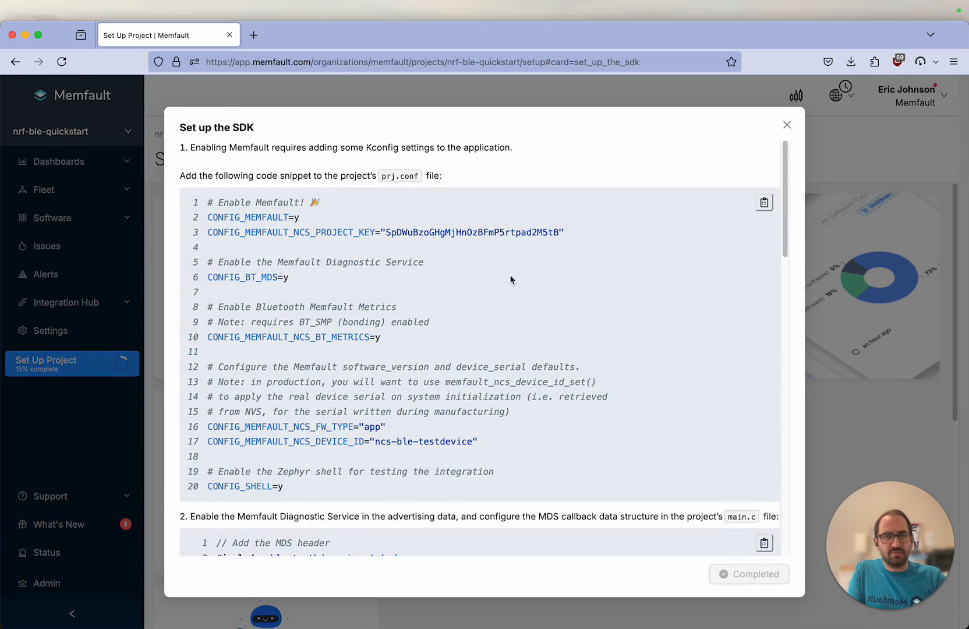
pyautogui.moveTo(383, 190)
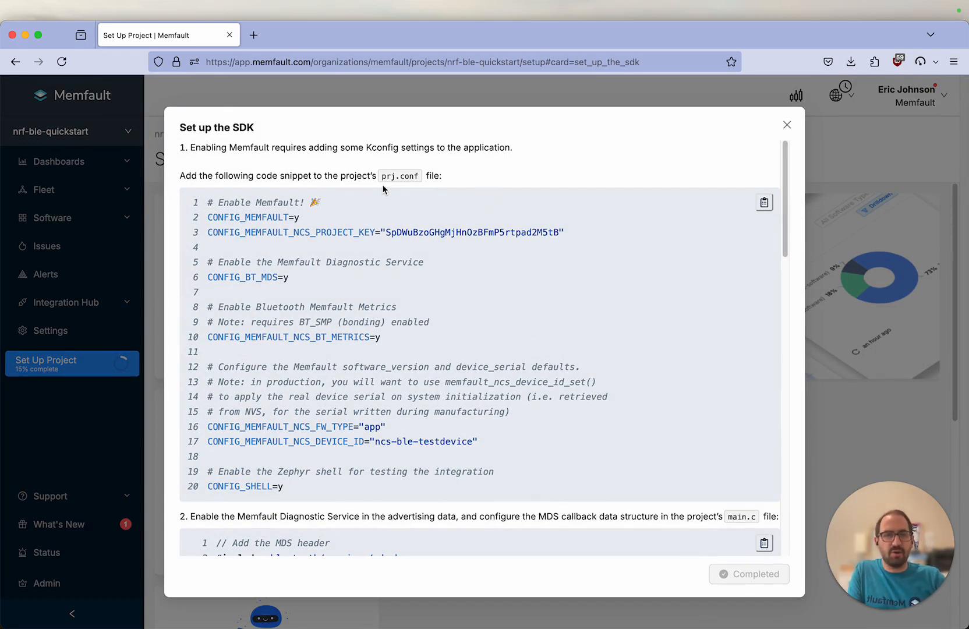
pyautogui.moveTo(424, 175)
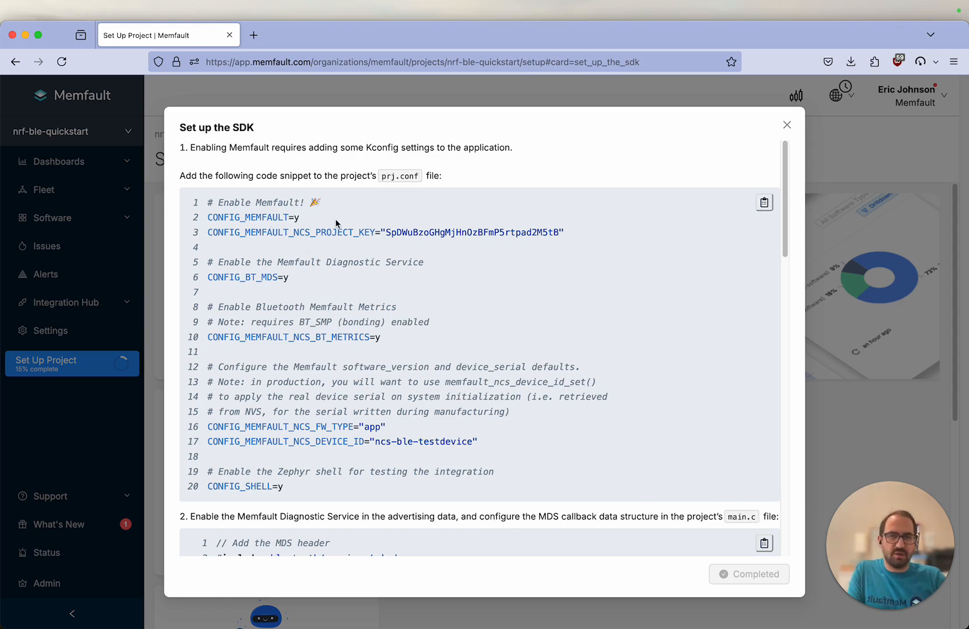
pyautogui.moveTo(332, 252)
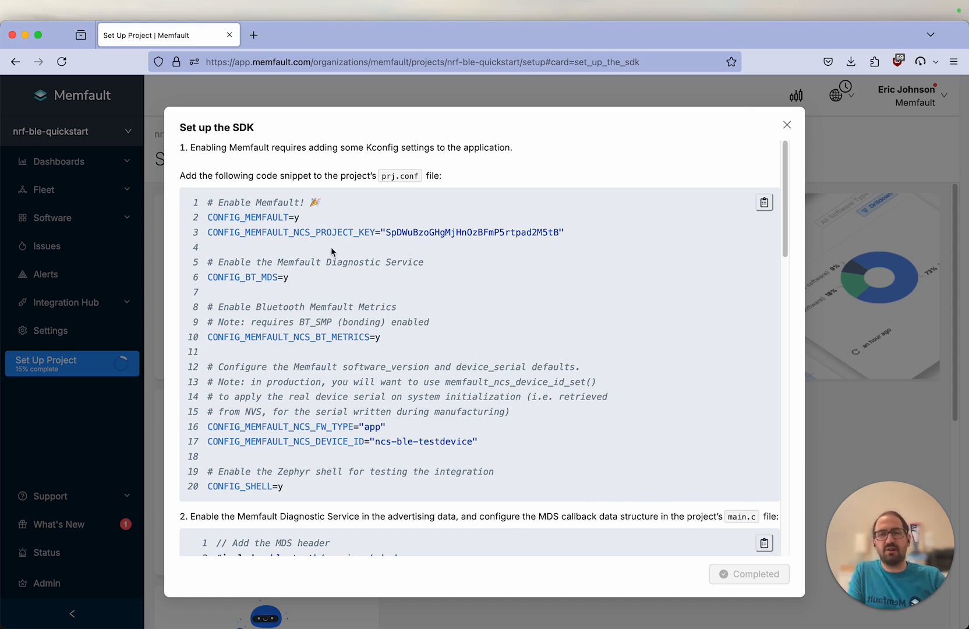
pyautogui.moveTo(292, 257)
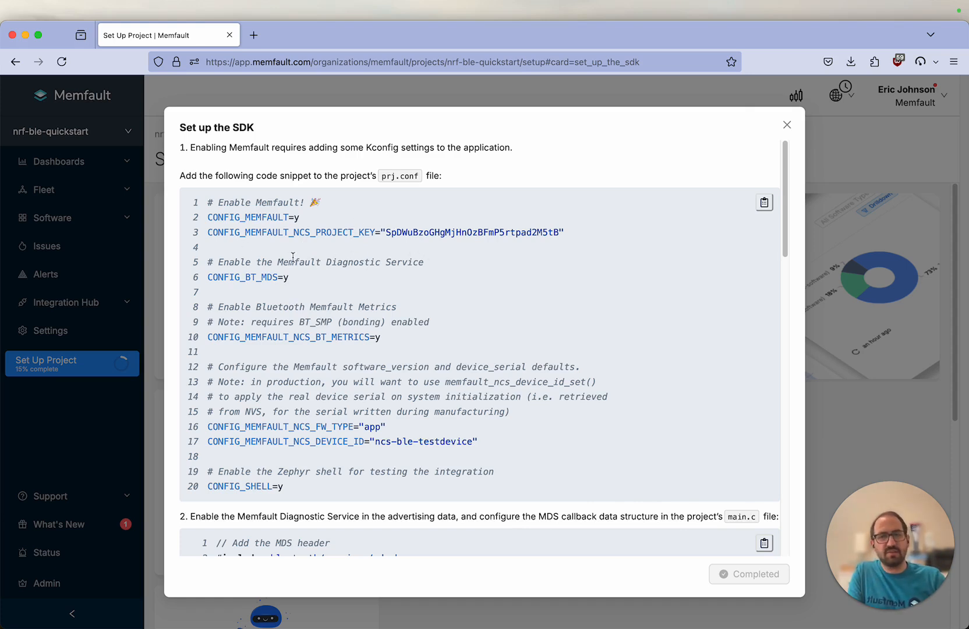
pyautogui.moveTo(226, 254)
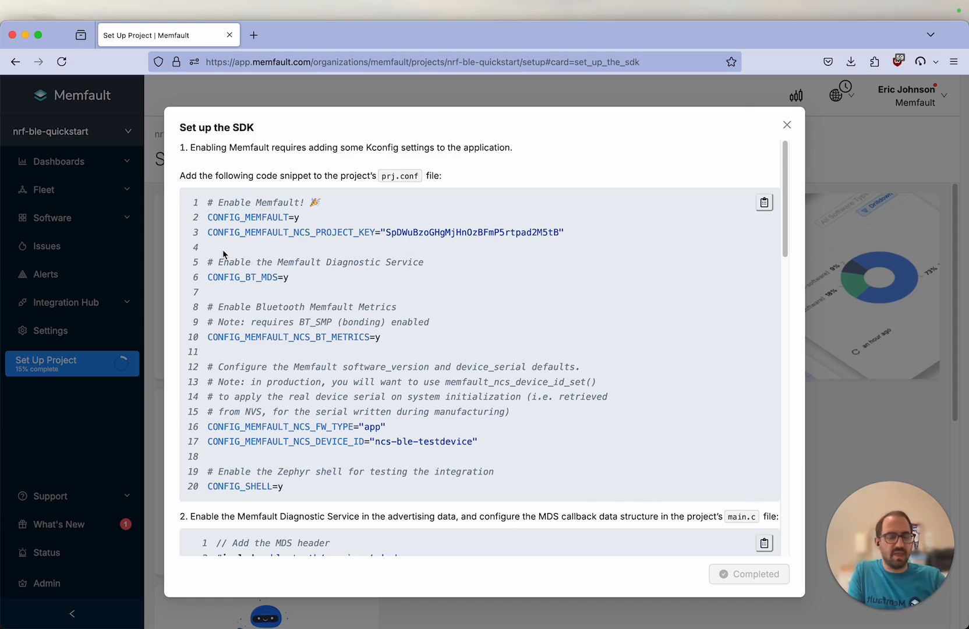
pyautogui.moveTo(357, 318)
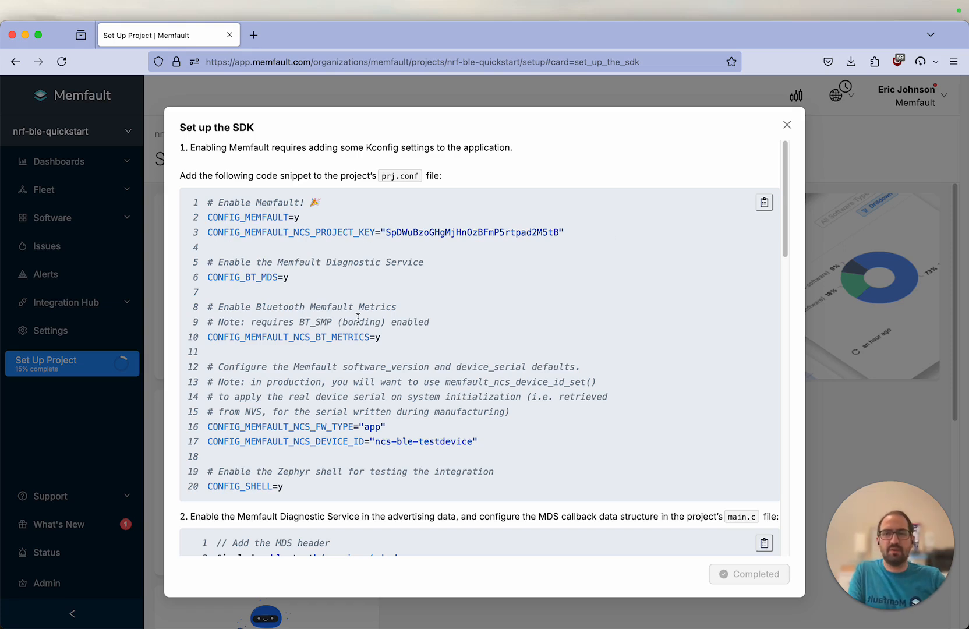
pyautogui.moveTo(353, 277)
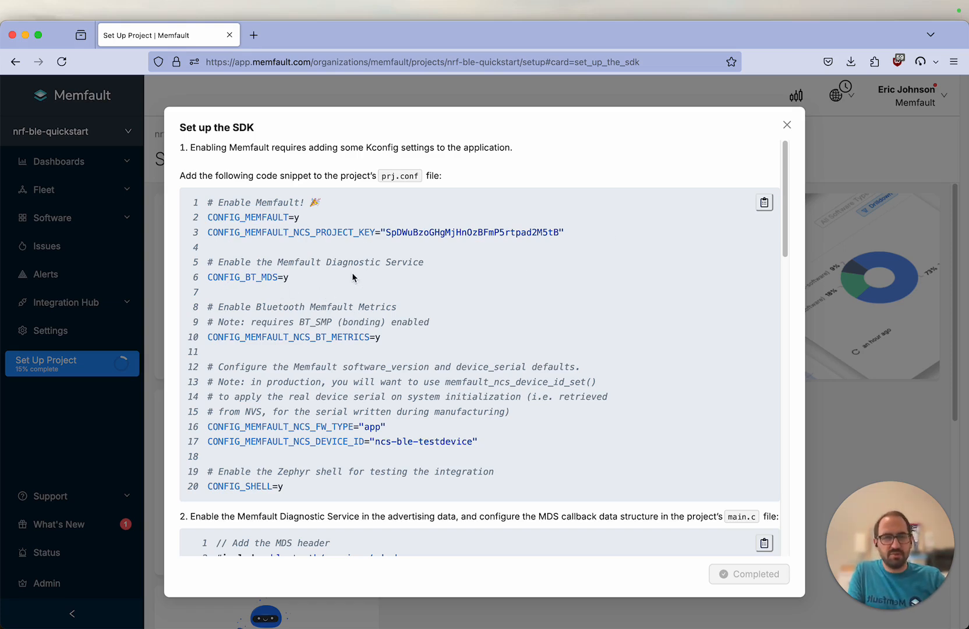
pyautogui.moveTo(483, 296)
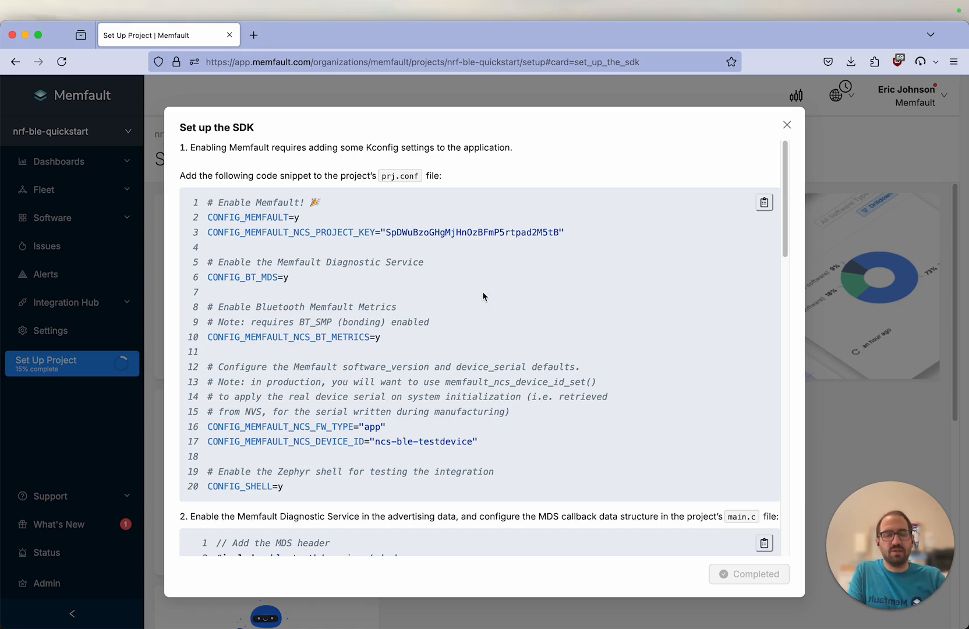
pyautogui.moveTo(464, 298)
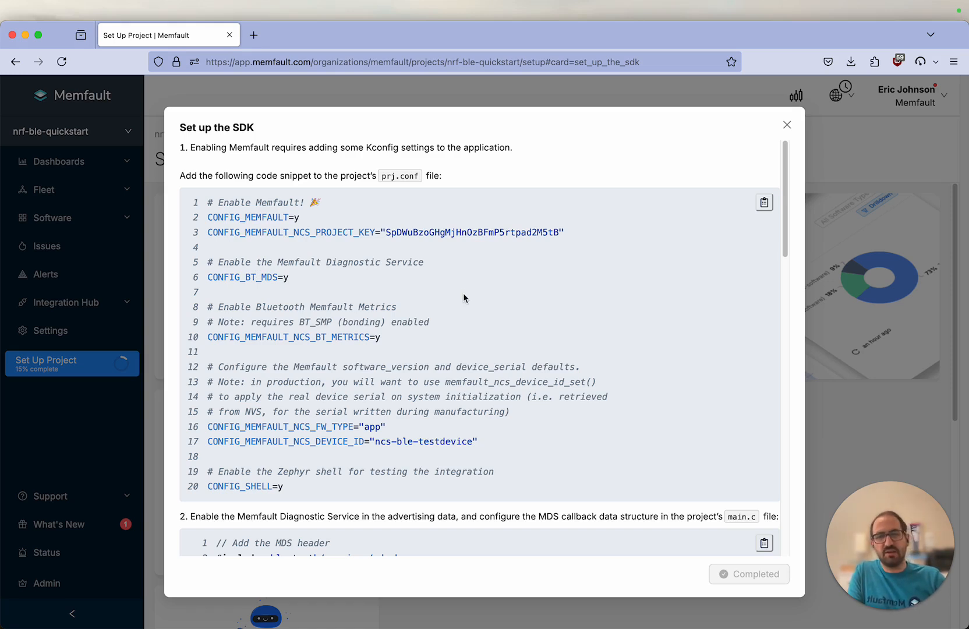
pyautogui.moveTo(747, 205)
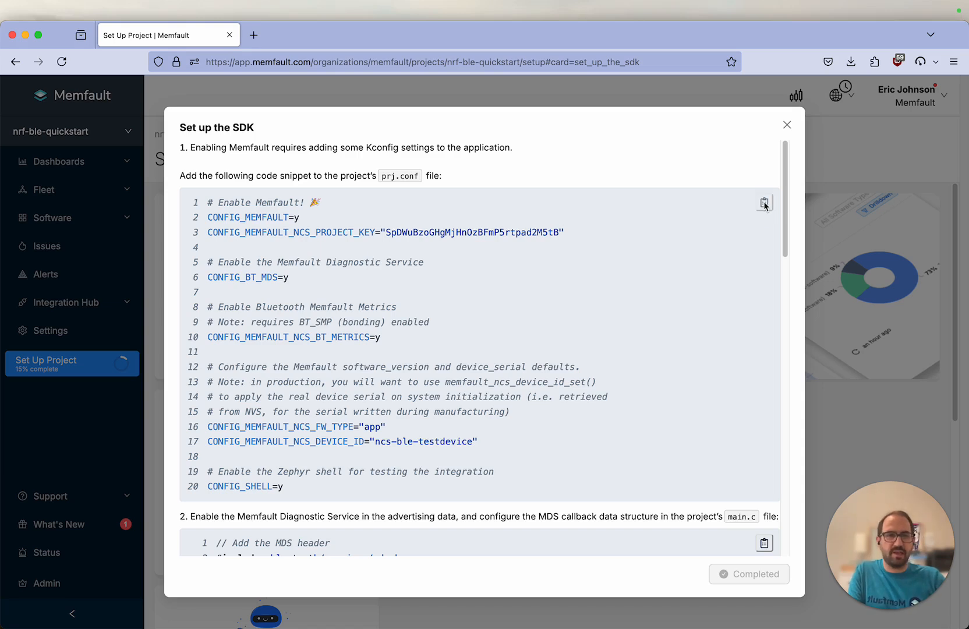
pyautogui.click(765, 202)
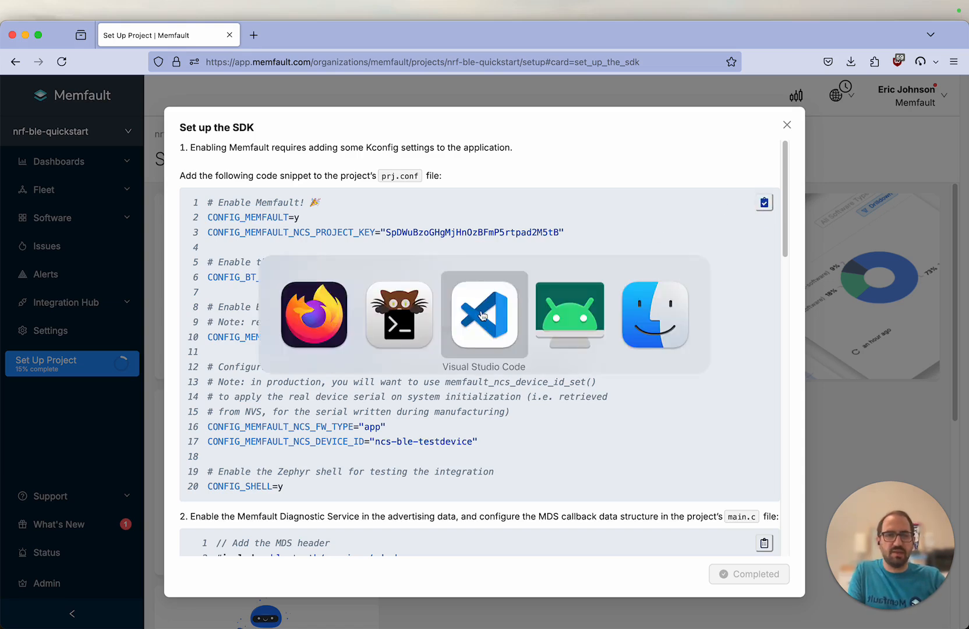
# Paste the copied Memfault Kconfig snippet at the end of prj.conf.
pyautogui.click(484, 315)
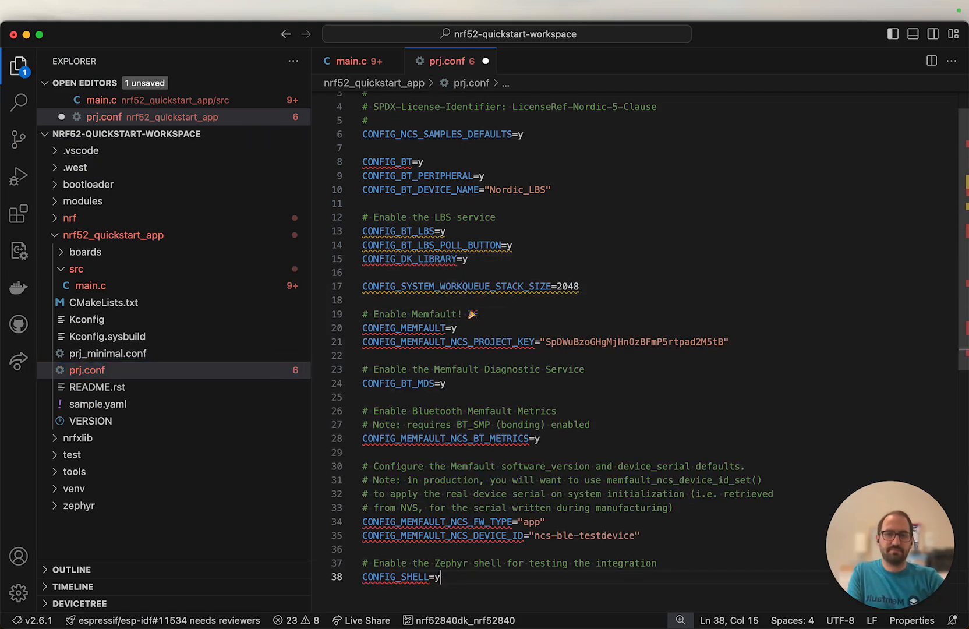
pyautogui.press('Enter')
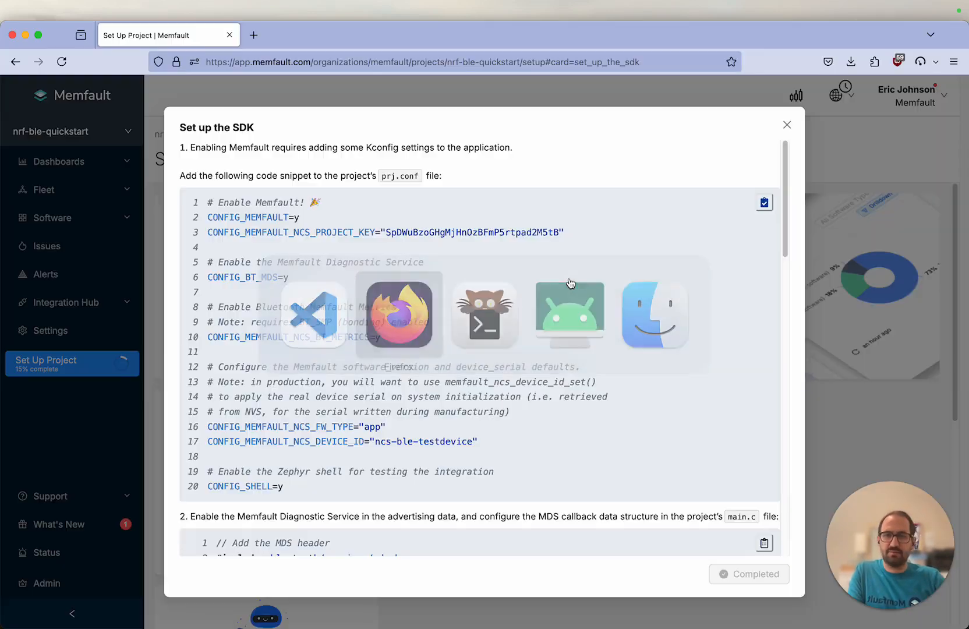
# Review the MDS snippet and add BT_UUID_MDS_VAL to main.c's ad[] advertising array.
pyautogui.scroll(-3)
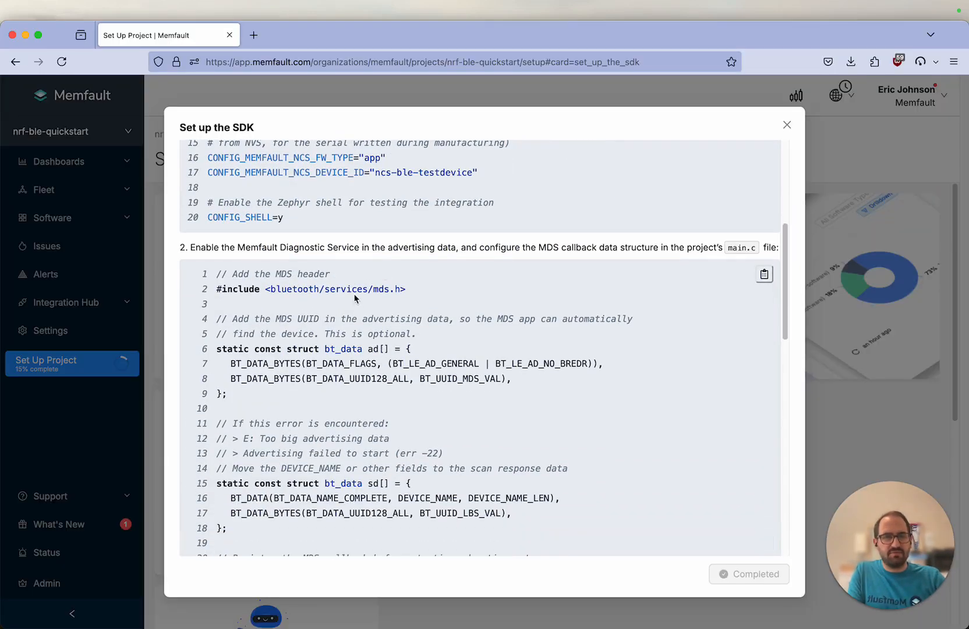
pyautogui.moveTo(504, 276)
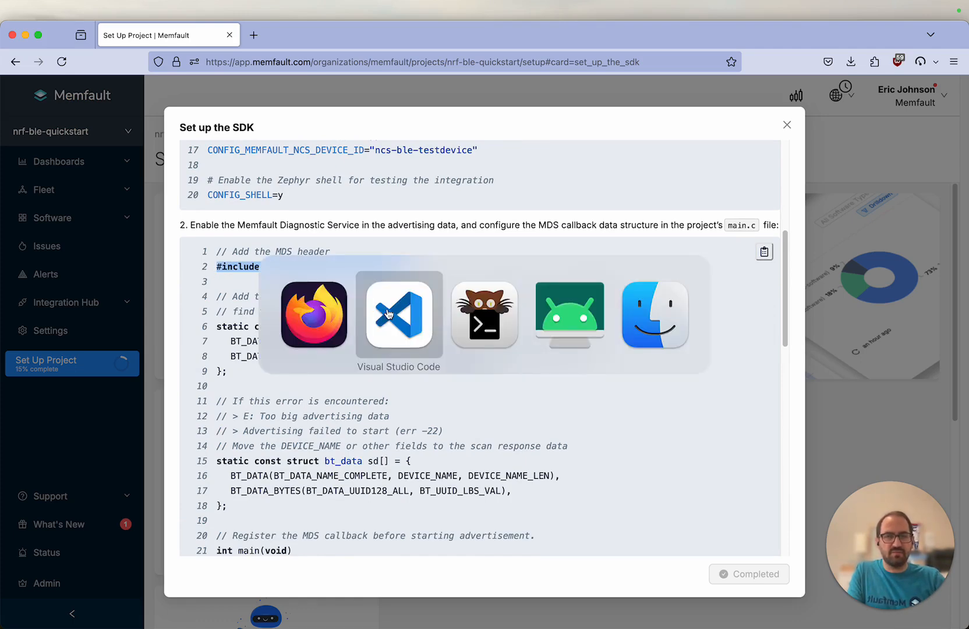
pyautogui.click(399, 313)
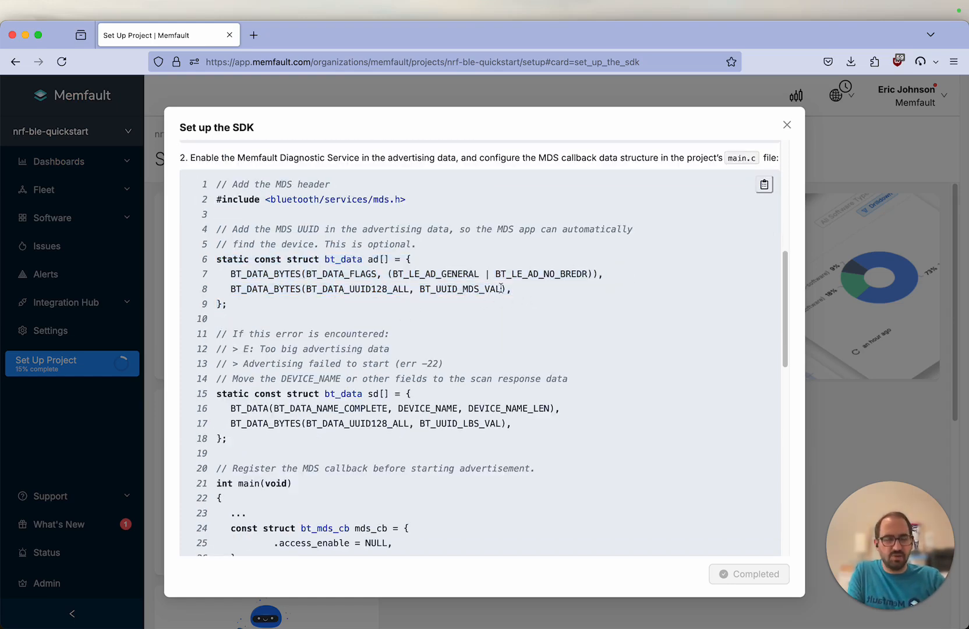
pyautogui.scroll(-3)
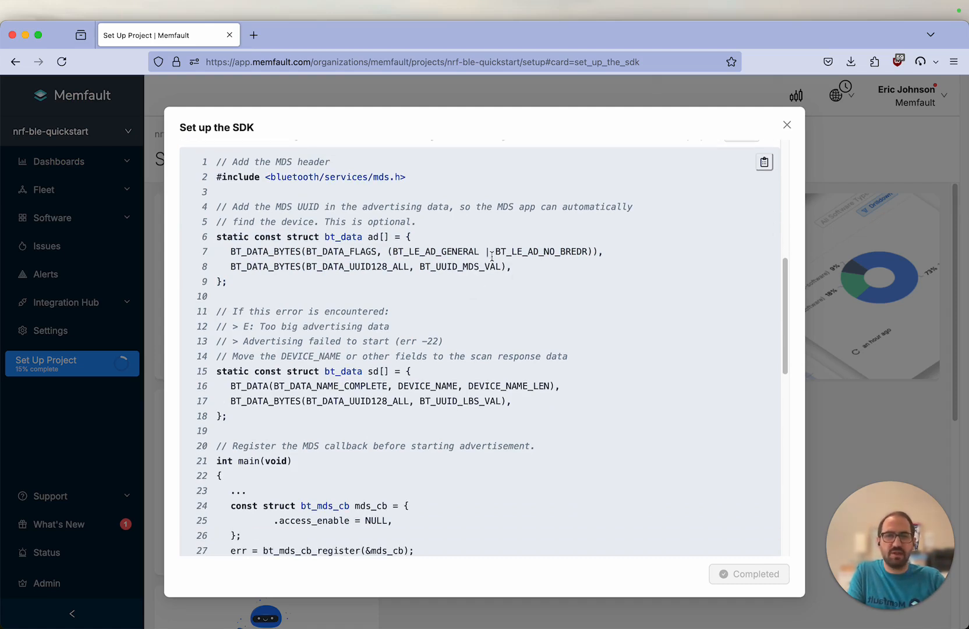
pyautogui.scroll(-3)
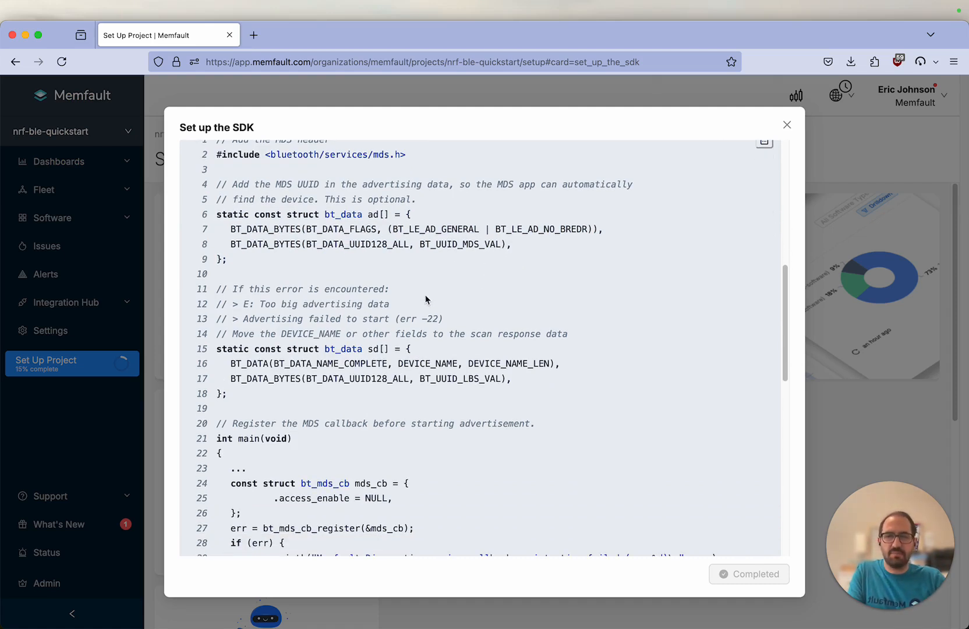
pyautogui.moveTo(230, 363); pyautogui.dragTo(227, 394)
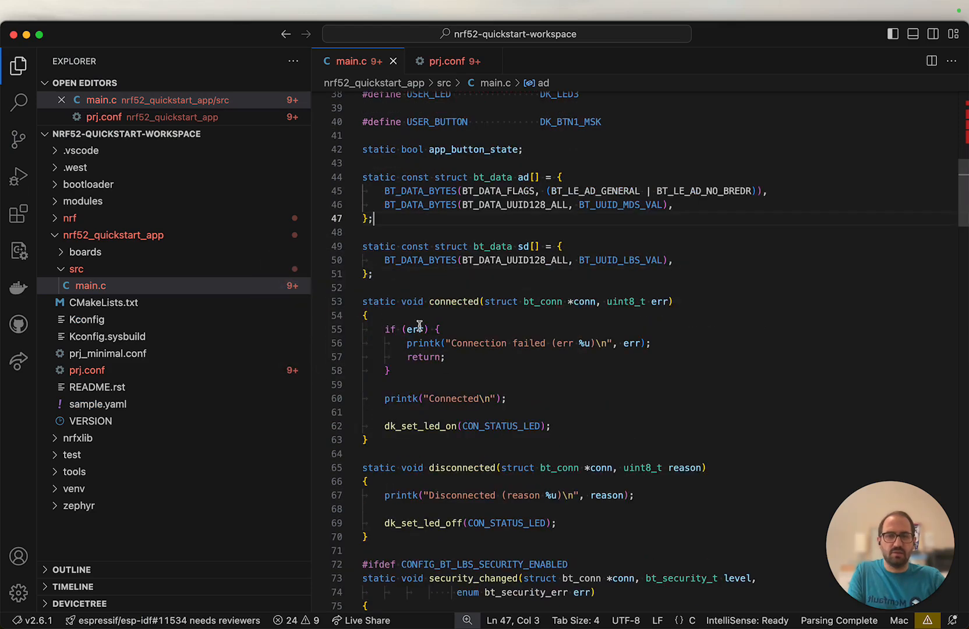
# Add the sd[] complete device name and mds_cb registration snippets to main.c.
pyautogui.moveTo(364, 246); pyautogui.dragTo(373, 273)
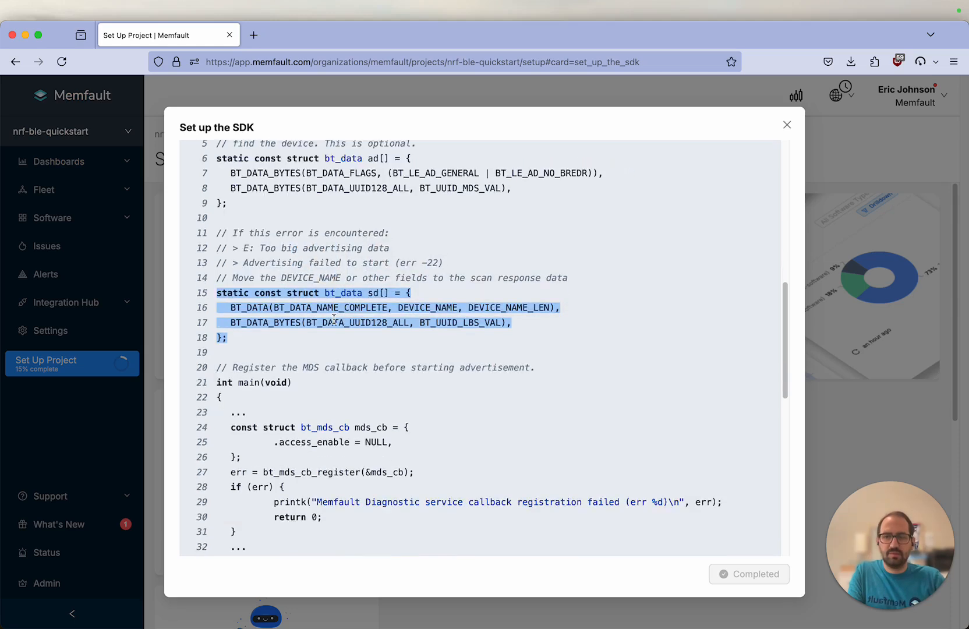
pyautogui.scroll(-3)
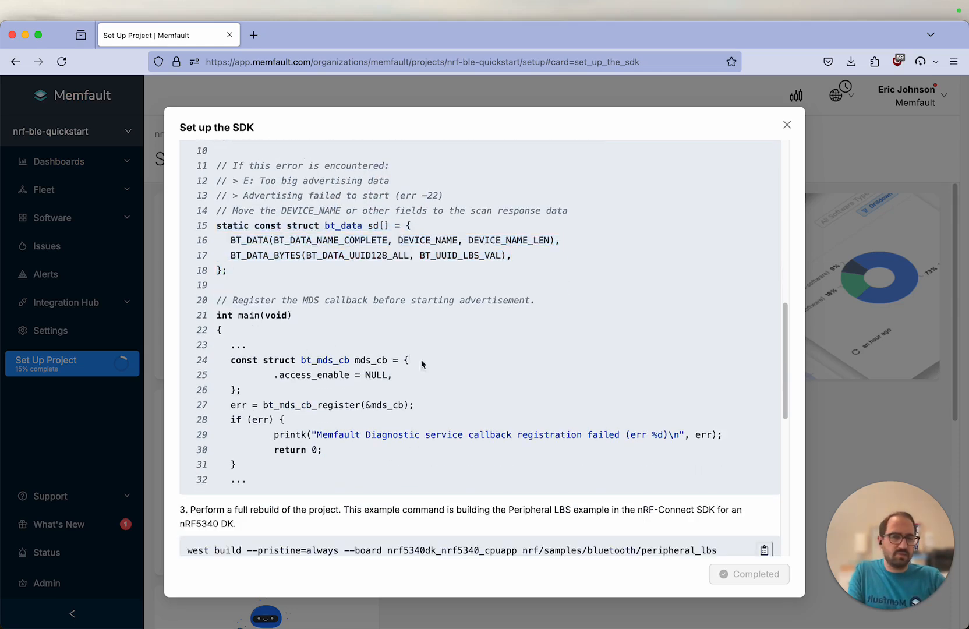
pyautogui.moveTo(441, 306)
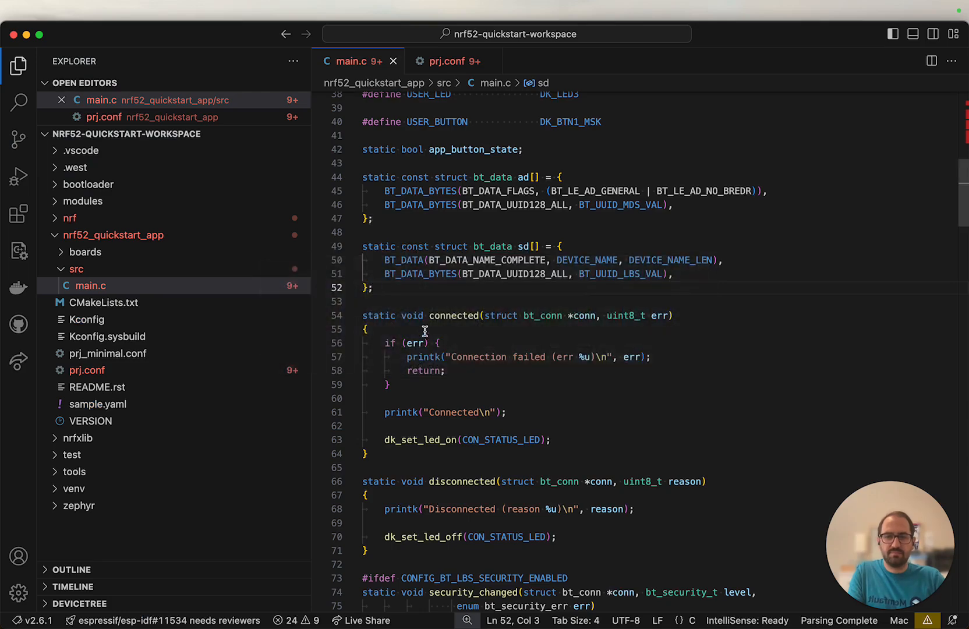
pyautogui.scroll(-3)
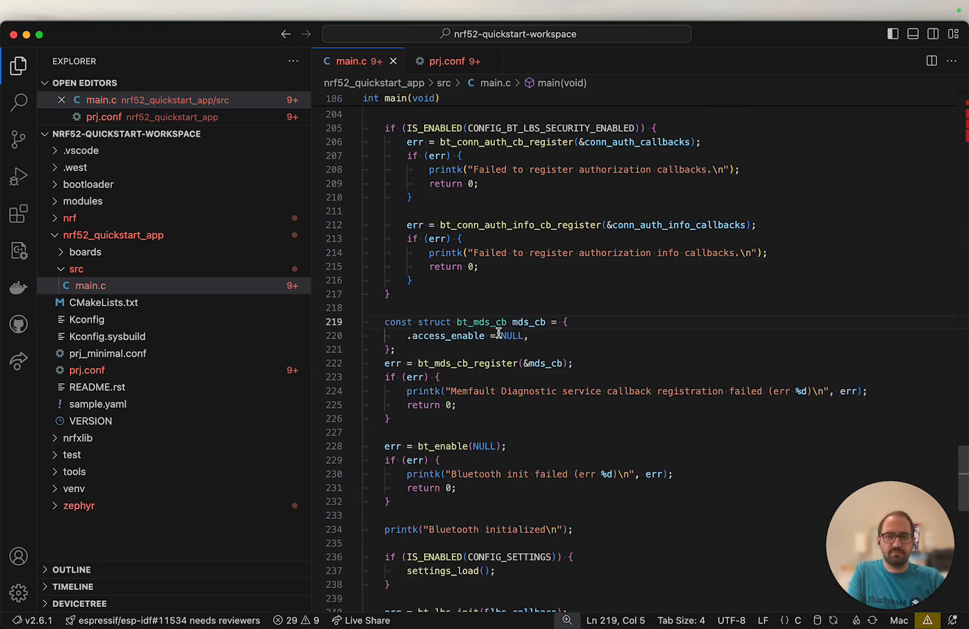
# Back in the setup guide, copy the full pristine west build command.
pyautogui.press('cmd+tab')
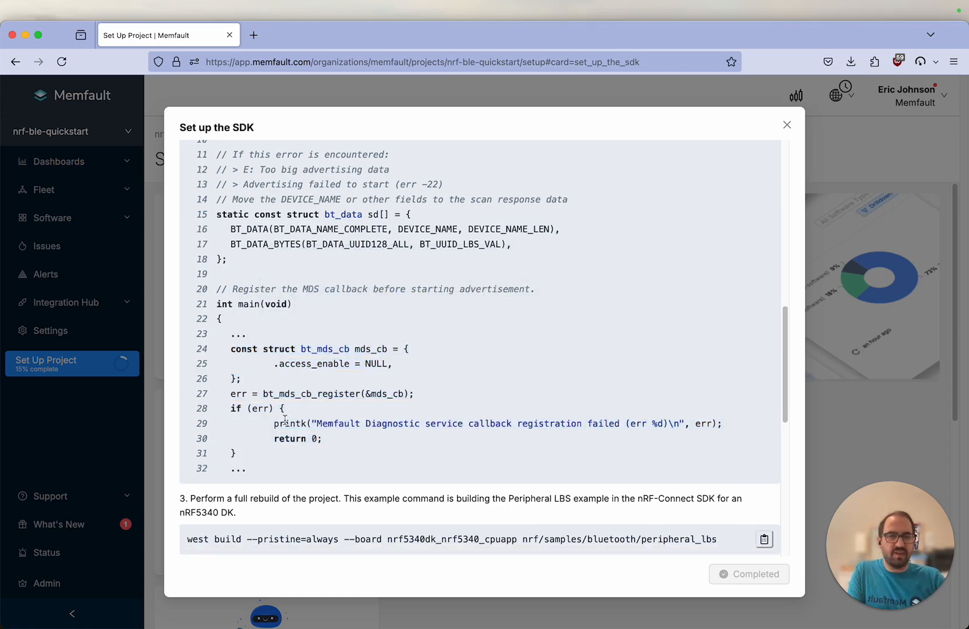
pyautogui.scroll(-3)
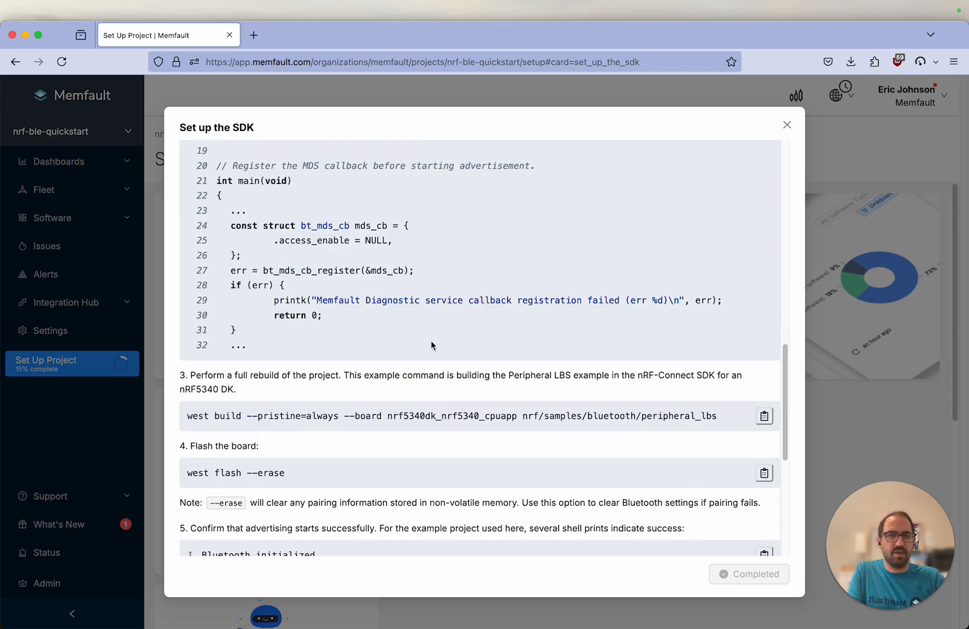
pyautogui.scroll(-3)
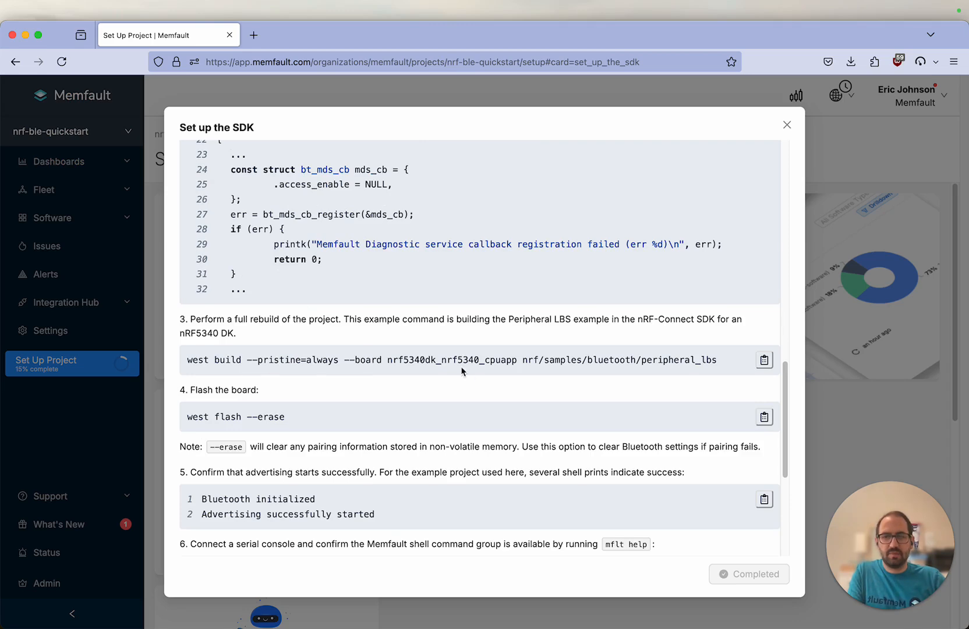
pyautogui.click(764, 359)
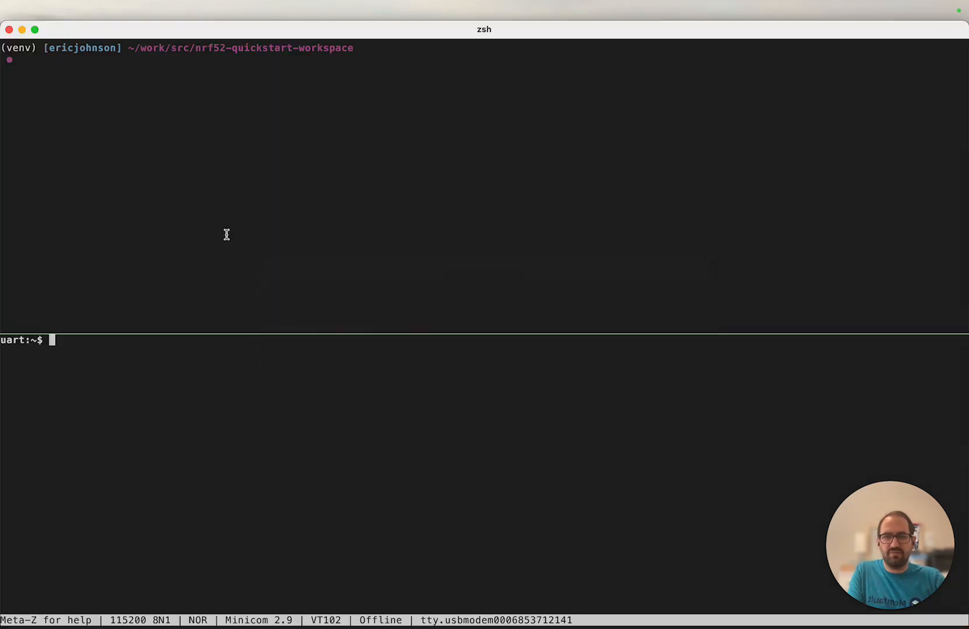
# Enter a pristine west build for nrf52833dk_nrf52833 targeting nrf/samples/bluetooth/nrf52_quickstart_app/.
pyautogui.write('west build --pristine=always --board nrf5340dk_nrf5340_cpuapp nrf/samples/bluetooth/peripheral_lbs')
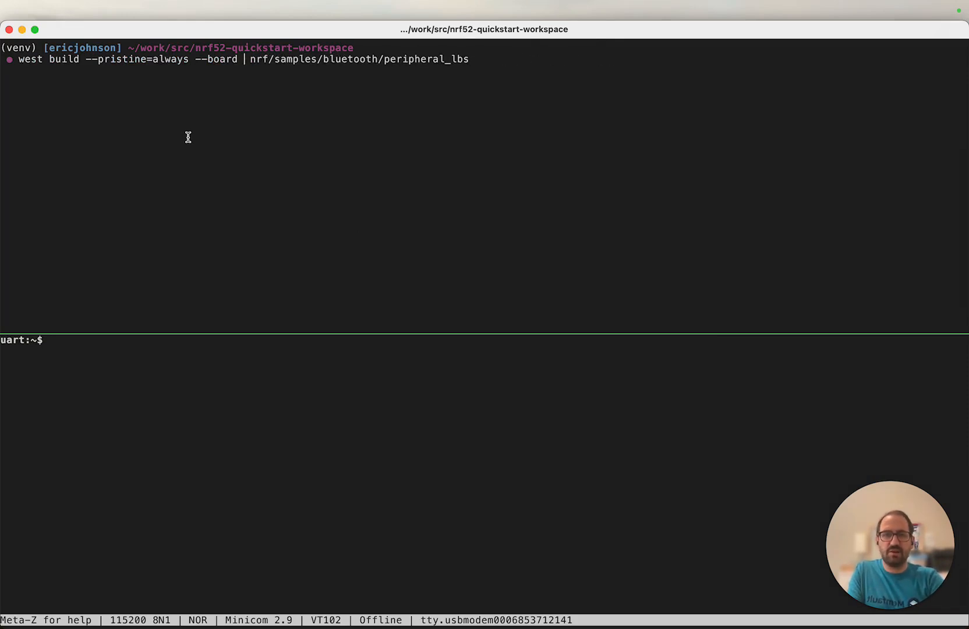
pyautogui.write('nrf')
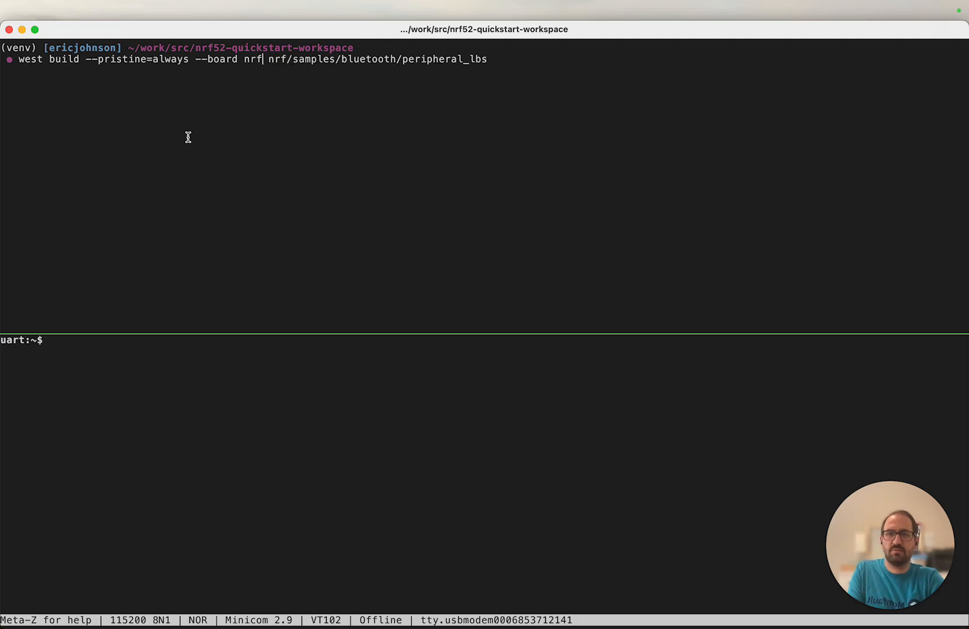
pyautogui.write('52833dk_n')
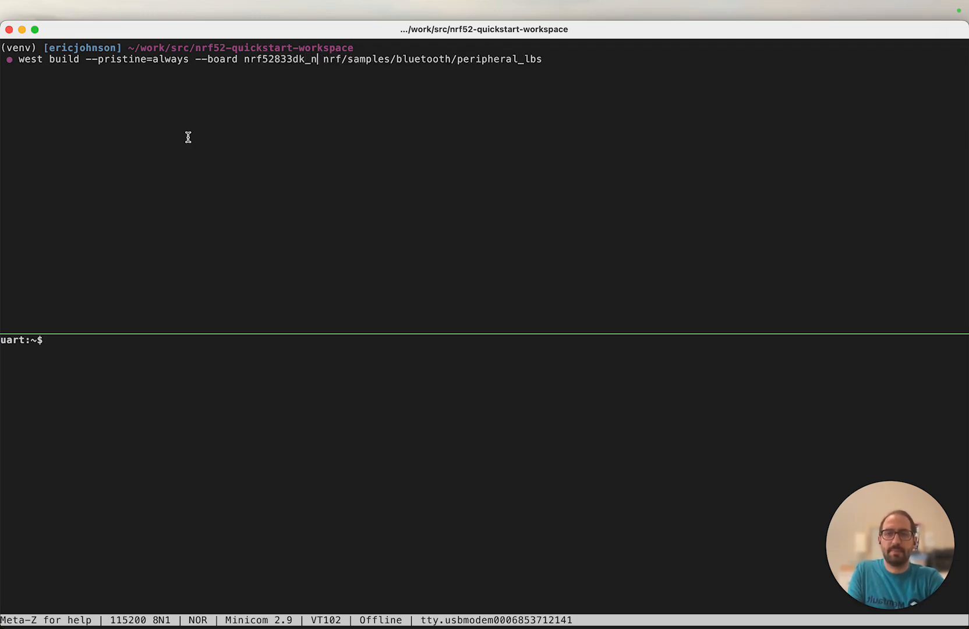
pyautogui.write('rf52833')
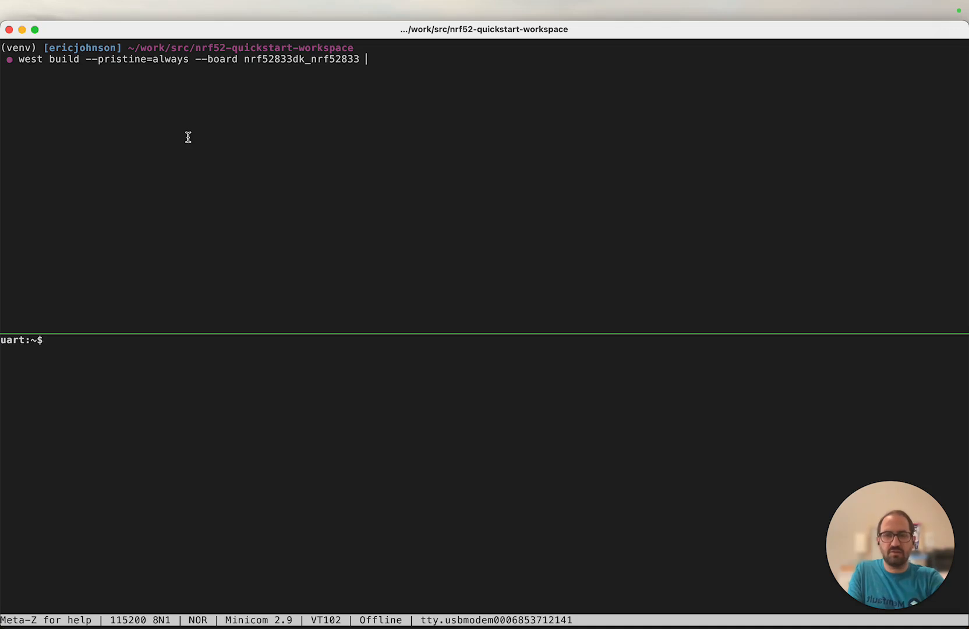
pyautogui.write('nrf52_quickstart_app/')
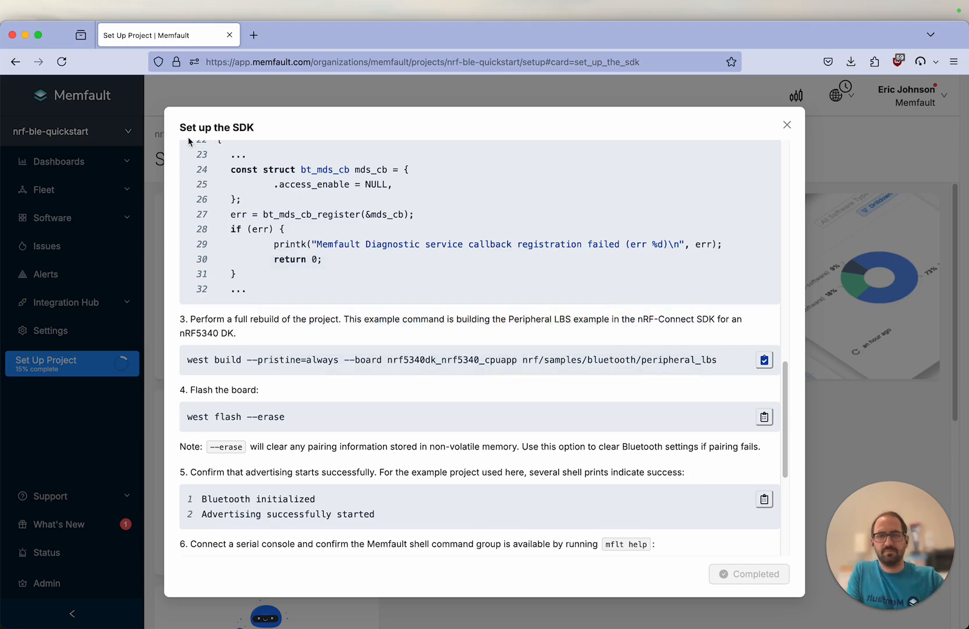
# Copy and run 'west flash --erase' to flash the board with a full erase.
pyautogui.scroll(-3)
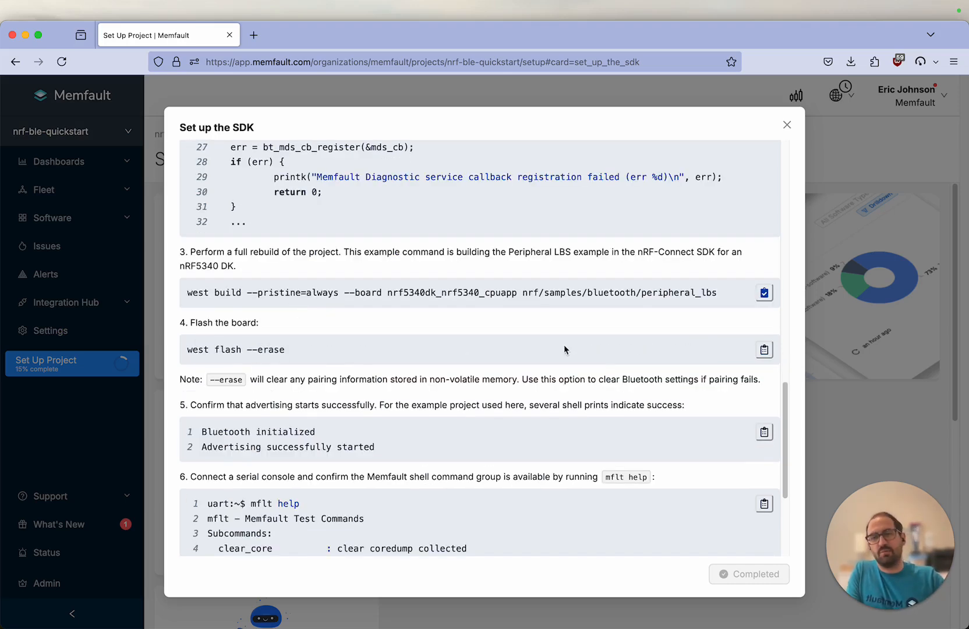
pyautogui.click(765, 349)
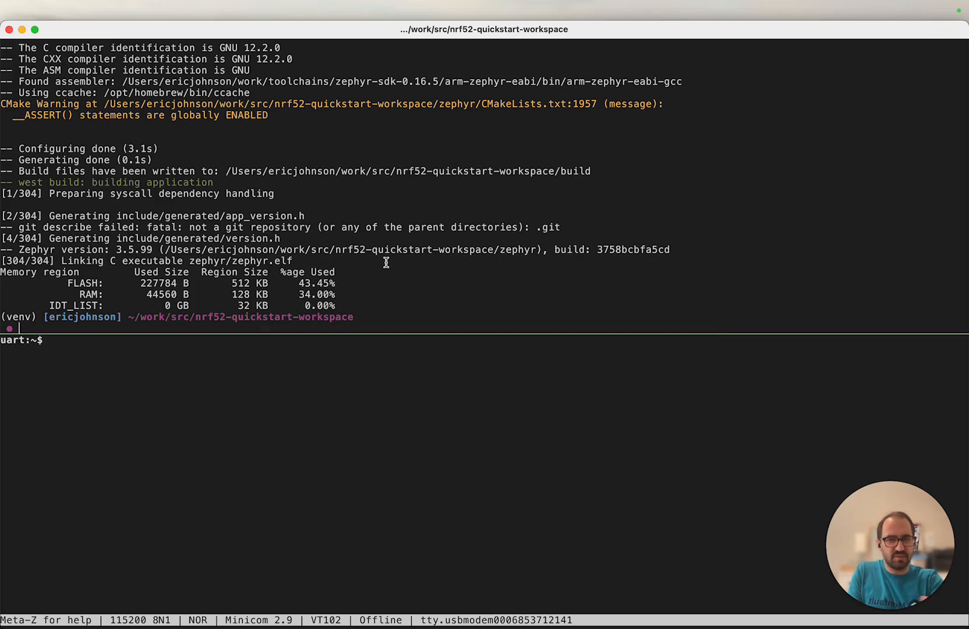
pyautogui.write('west flash --erase')
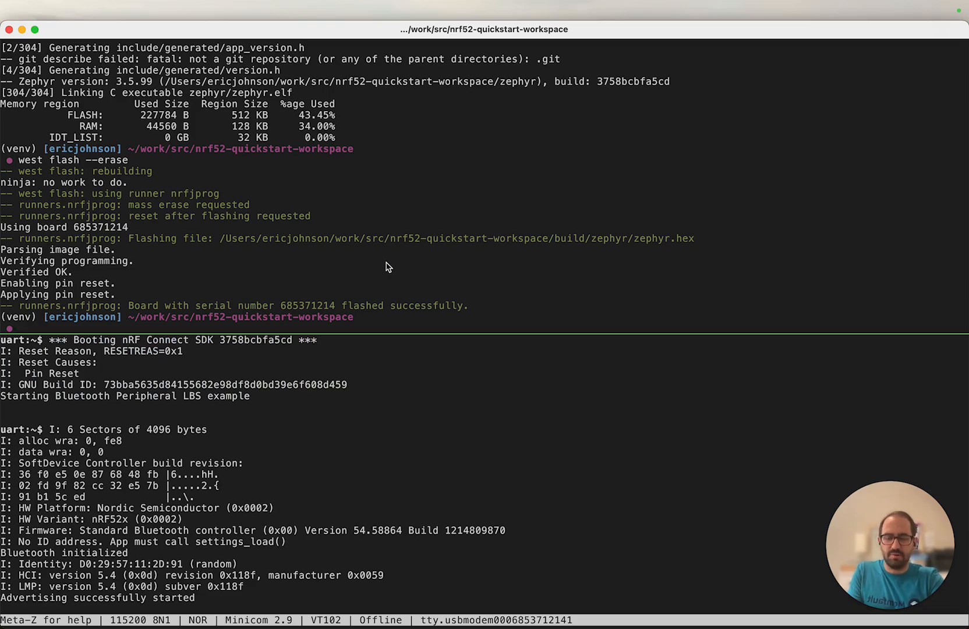
pyautogui.press('cmd+tab')
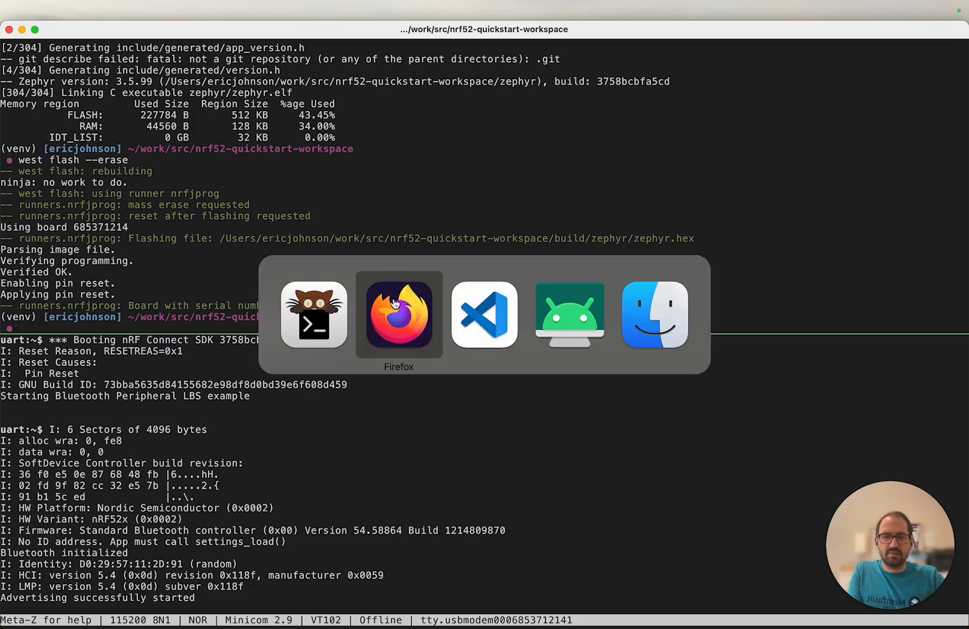
# Check the guide's expected advertising messages, then return to the Minicom serial console.
pyautogui.click(399, 315)
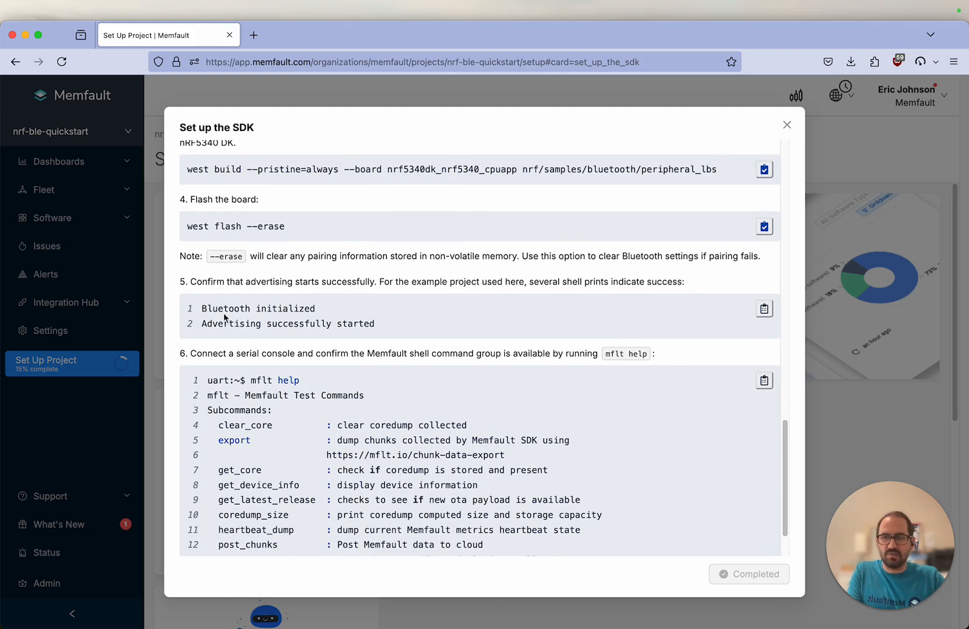
pyautogui.moveTo(320, 309)
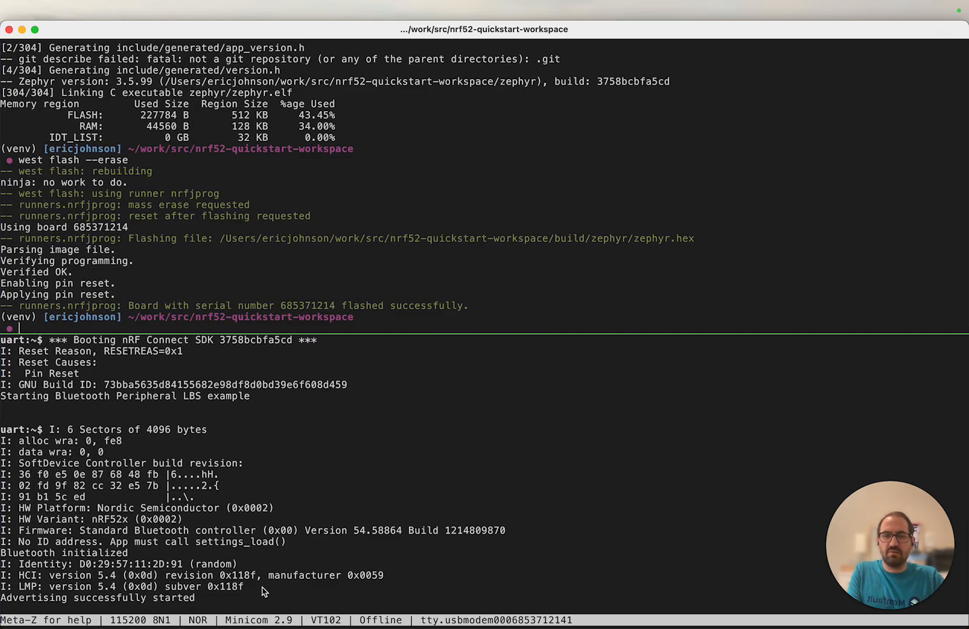
pyautogui.press('cmd+tab')
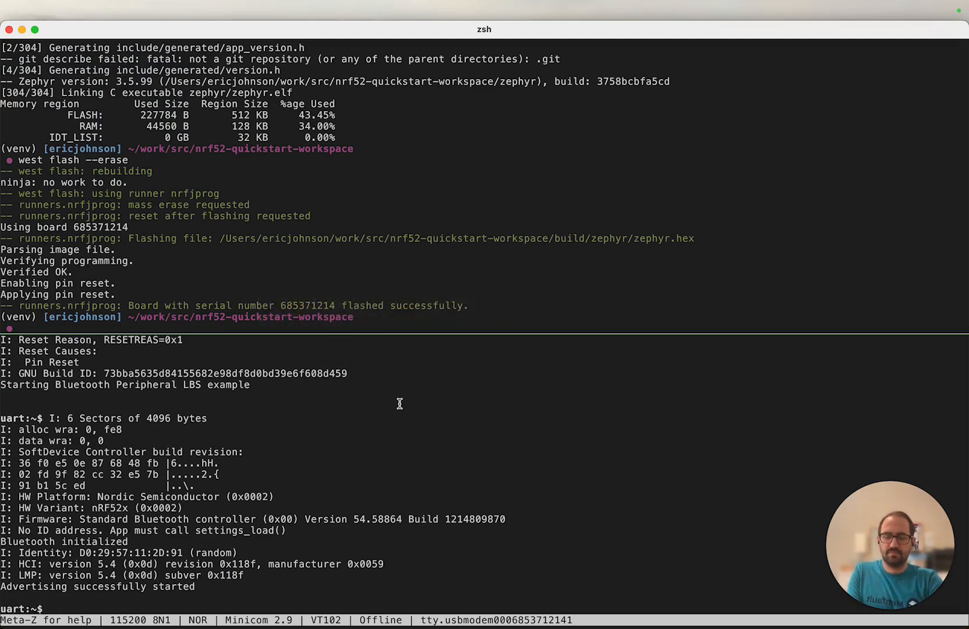
# Run 'mflt help' in the Minicom uart console.
pyautogui.write('mflt help')
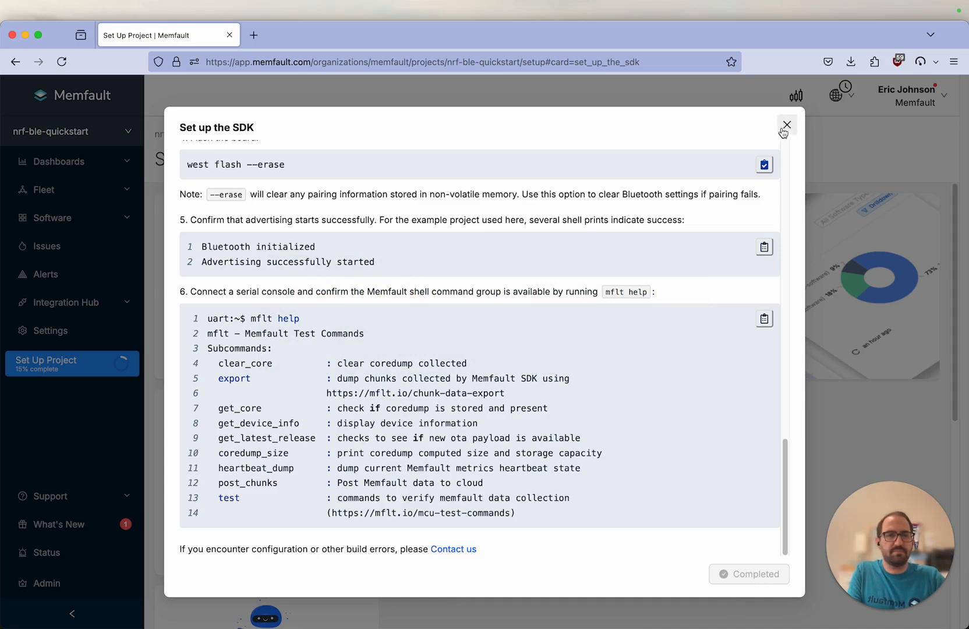
# Dismiss the SDK setup instructions and view the project's Symbol Files list.
pyautogui.click(787, 125)
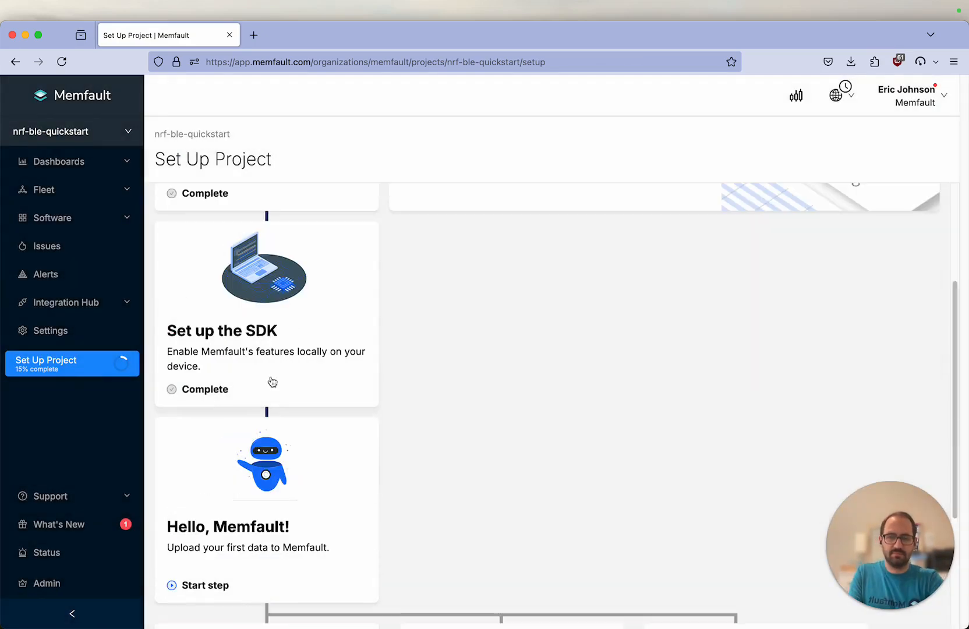
pyautogui.moveTo(382, 466)
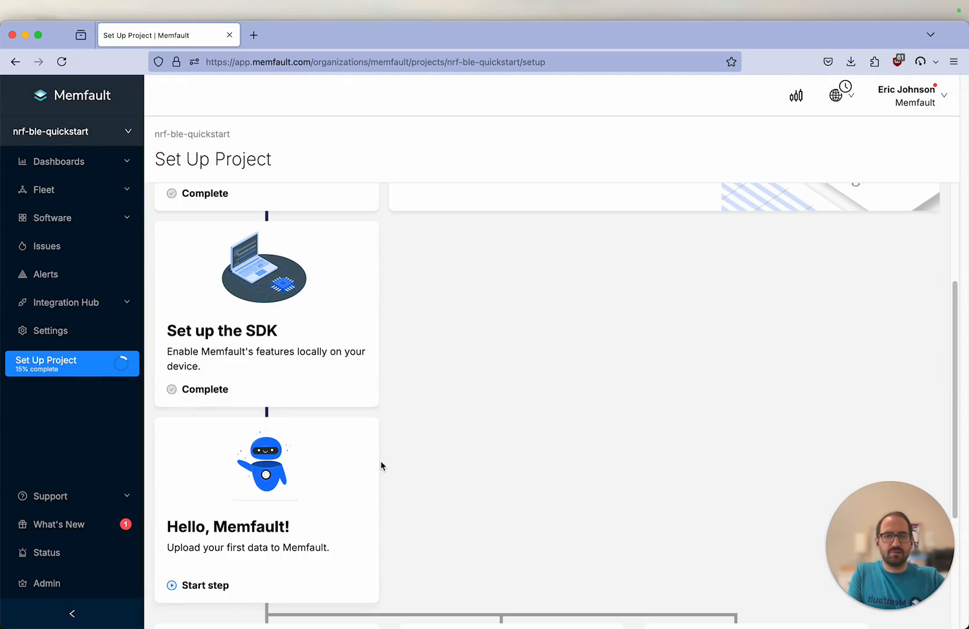
pyautogui.moveTo(341, 479)
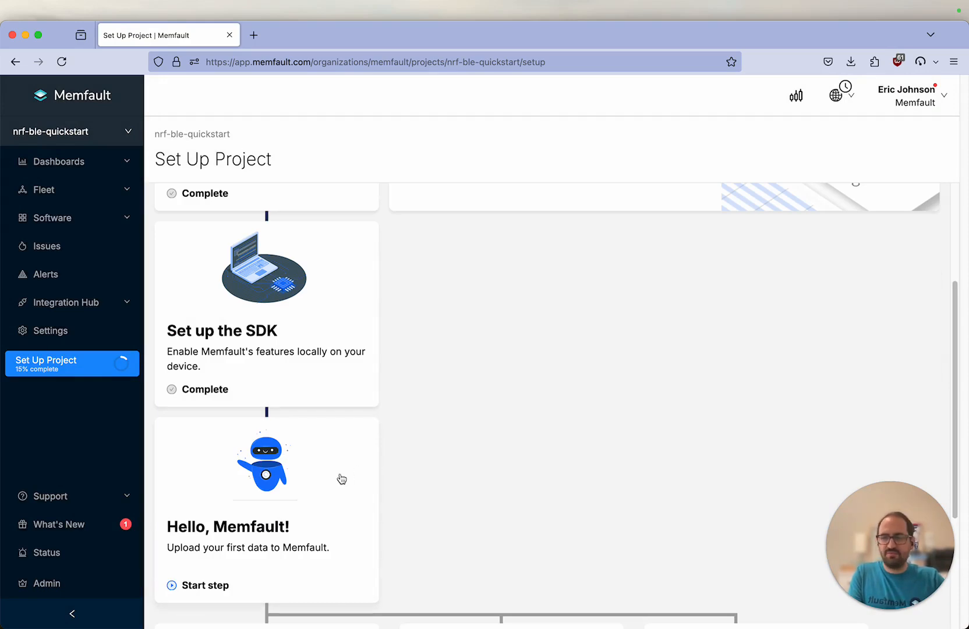
pyautogui.click(205, 585)
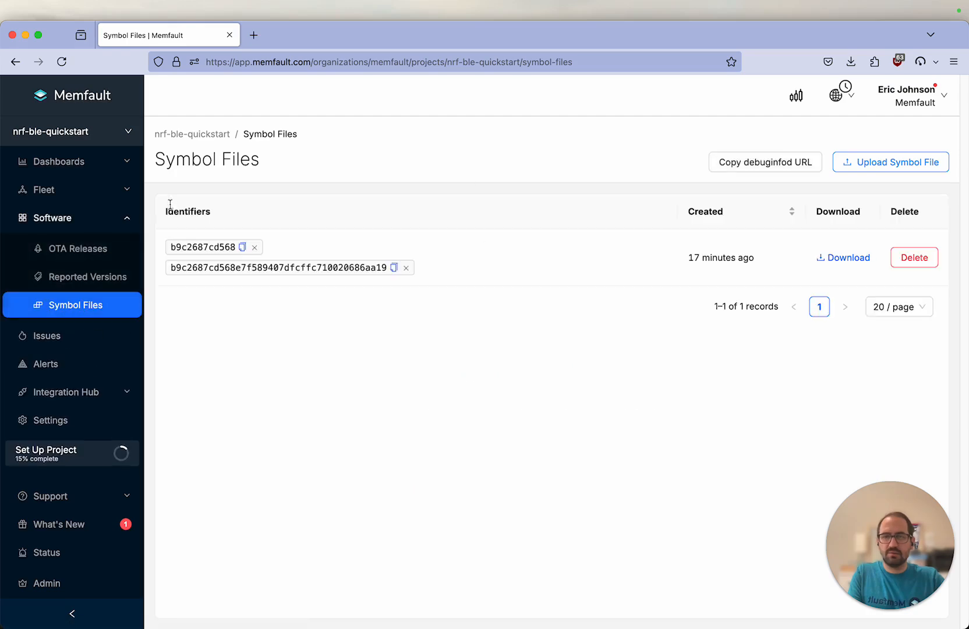
# Begin a new symbol file upload in the Add Symbols dialog and browse for a file.
pyautogui.click(890, 162)
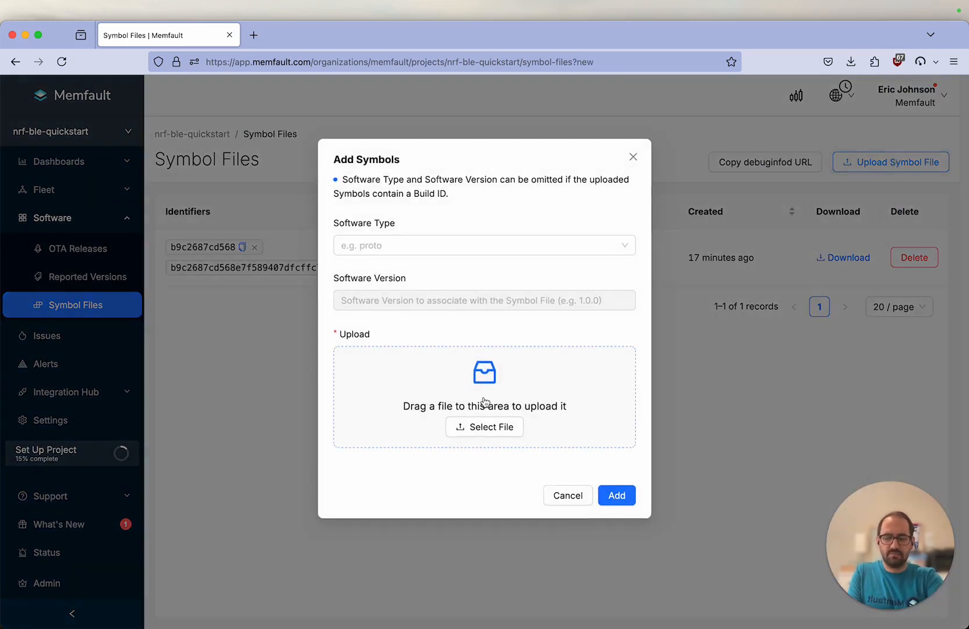
pyautogui.moveTo(426, 396)
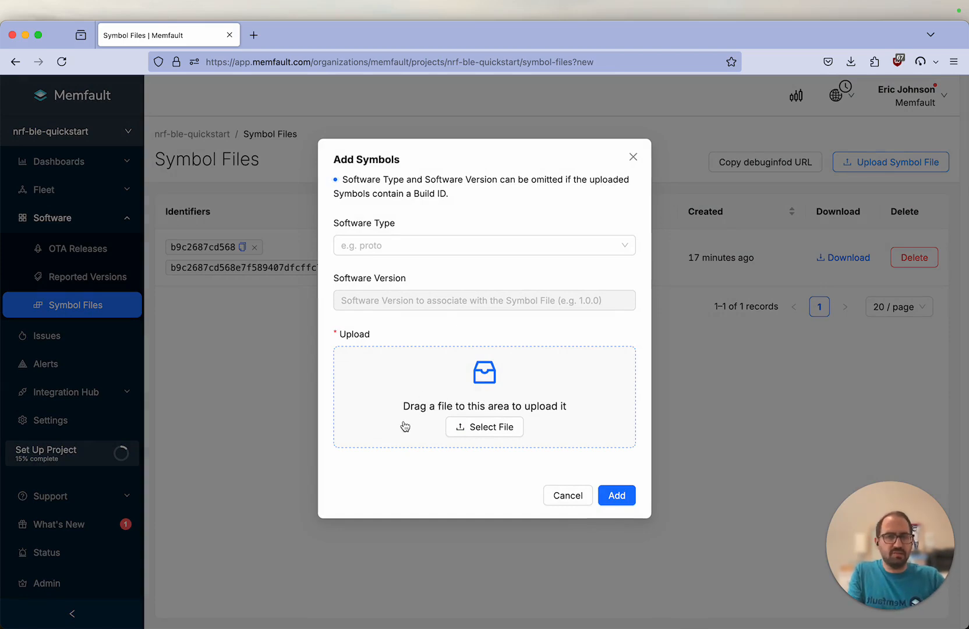
pyautogui.click(484, 427)
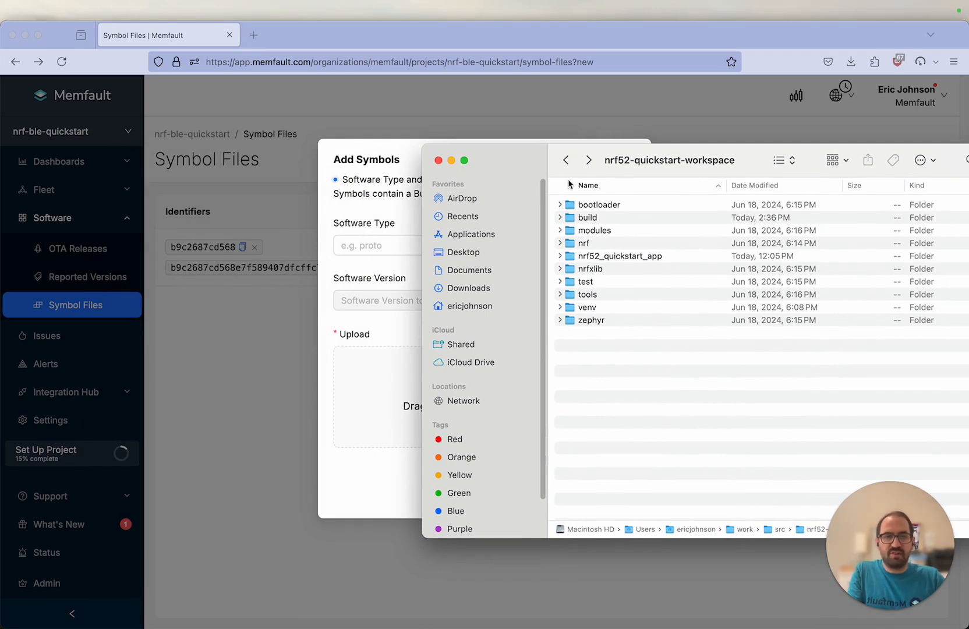
pyautogui.moveTo(614, 224)
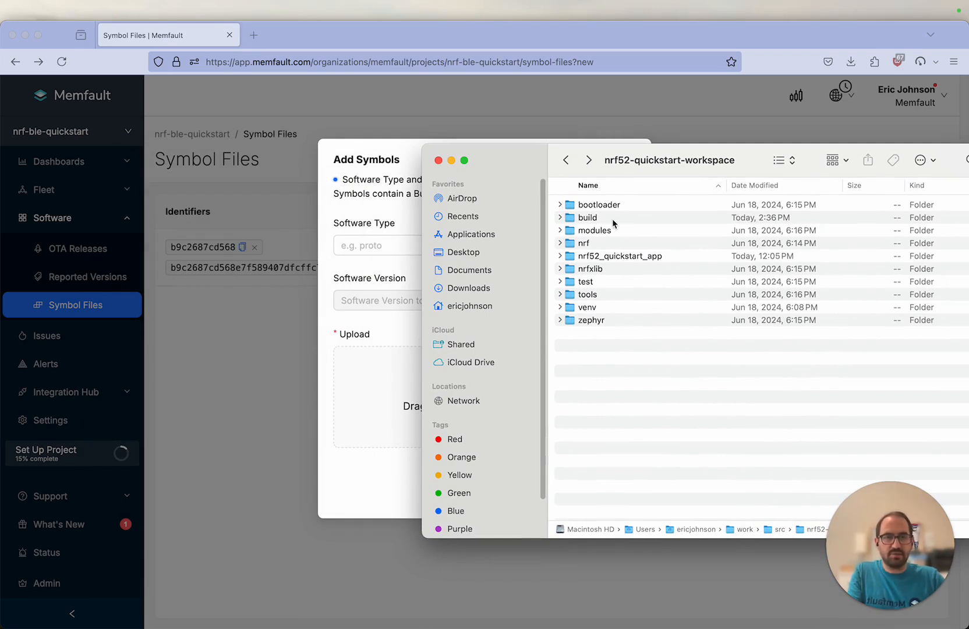
# Attach zephyr.elf from build/zephyr to the Add Symbols upload area.
pyautogui.doubleClick(587, 218)
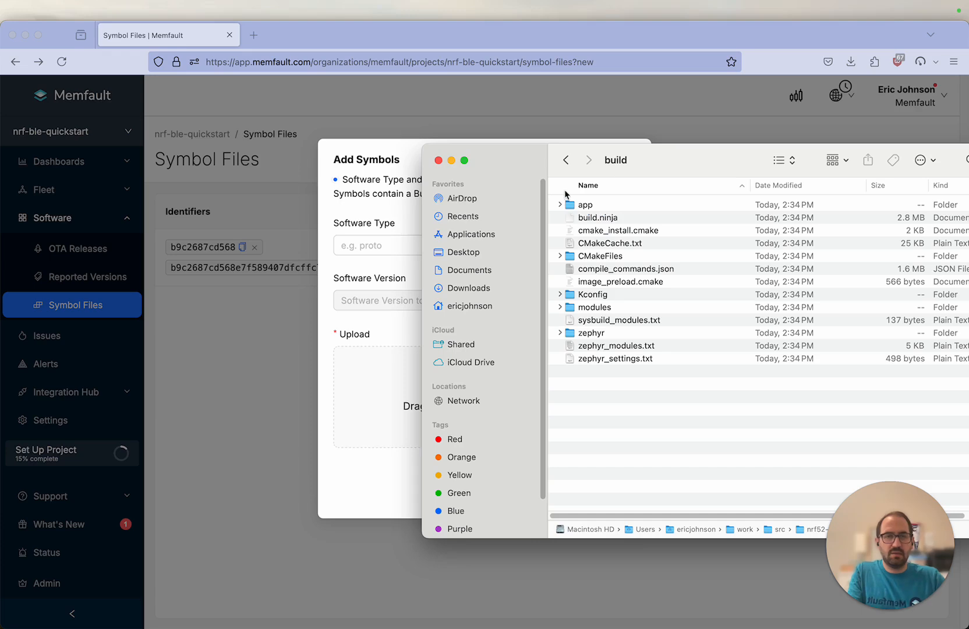
pyautogui.doubleClick(592, 333)
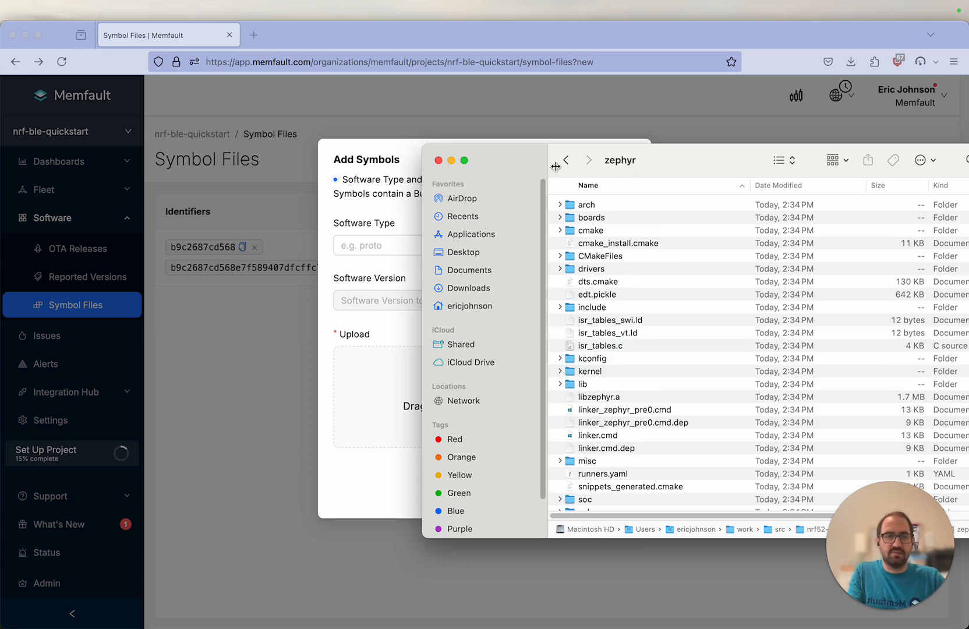
pyautogui.scroll(-3)
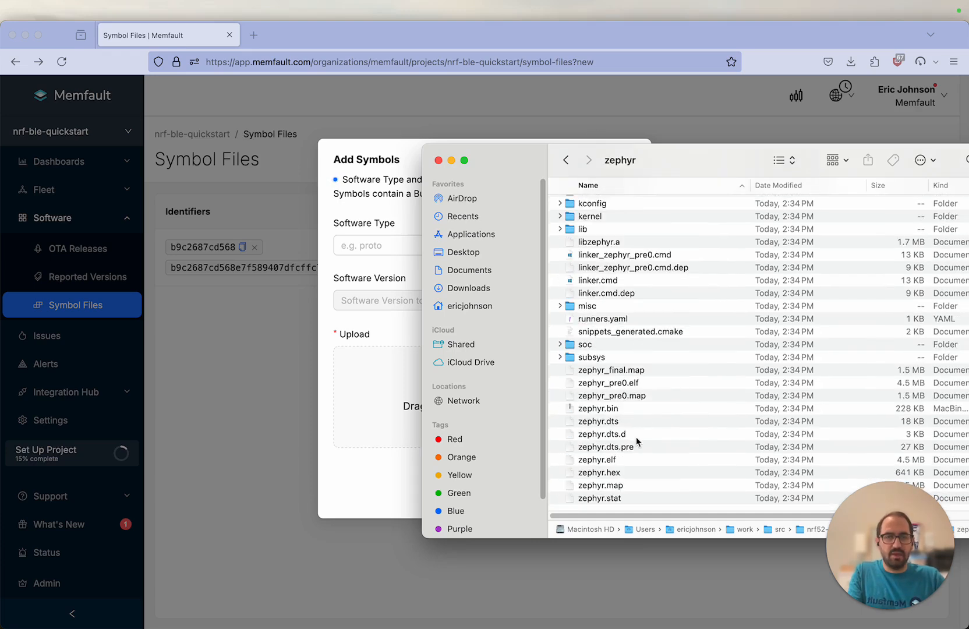
pyautogui.moveTo(637, 461)
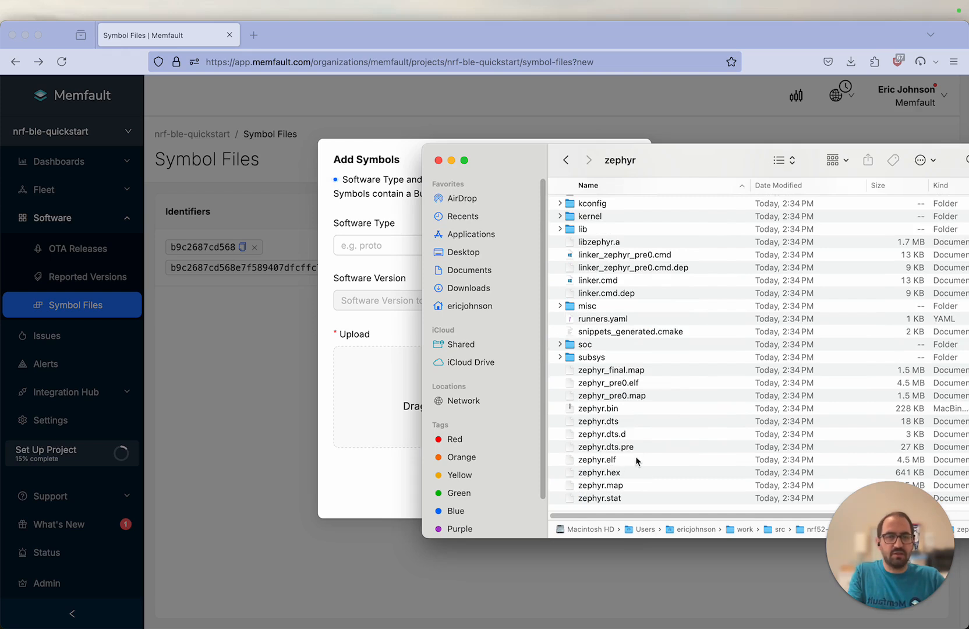
pyautogui.moveTo(597, 460); pyautogui.dragTo(375, 389)
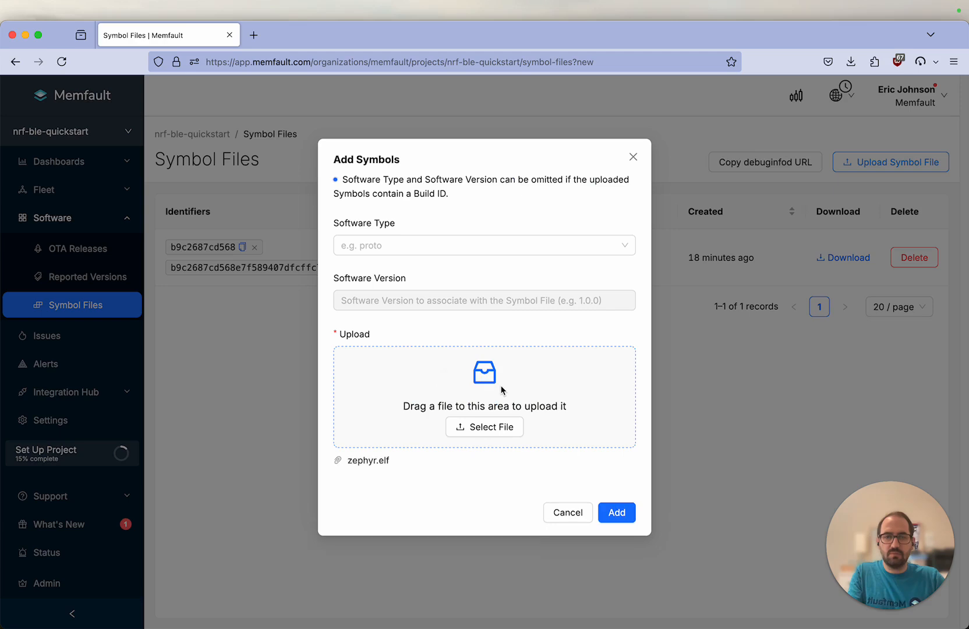
# Submit the zephyr.elf symbol upload, then read through the Hello, Memfault setup card.
pyautogui.click(616, 512)
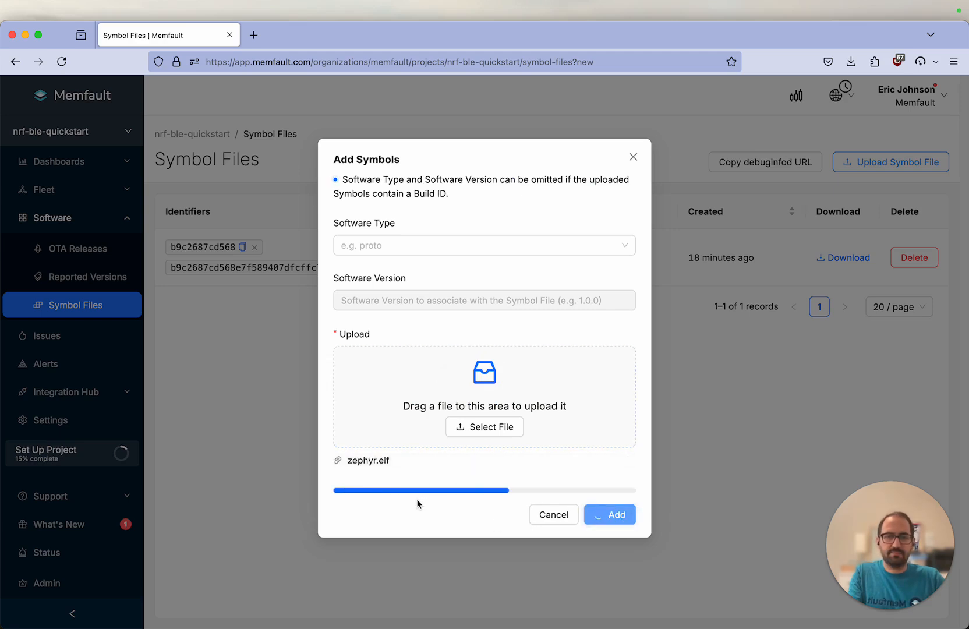
pyautogui.click(609, 515)
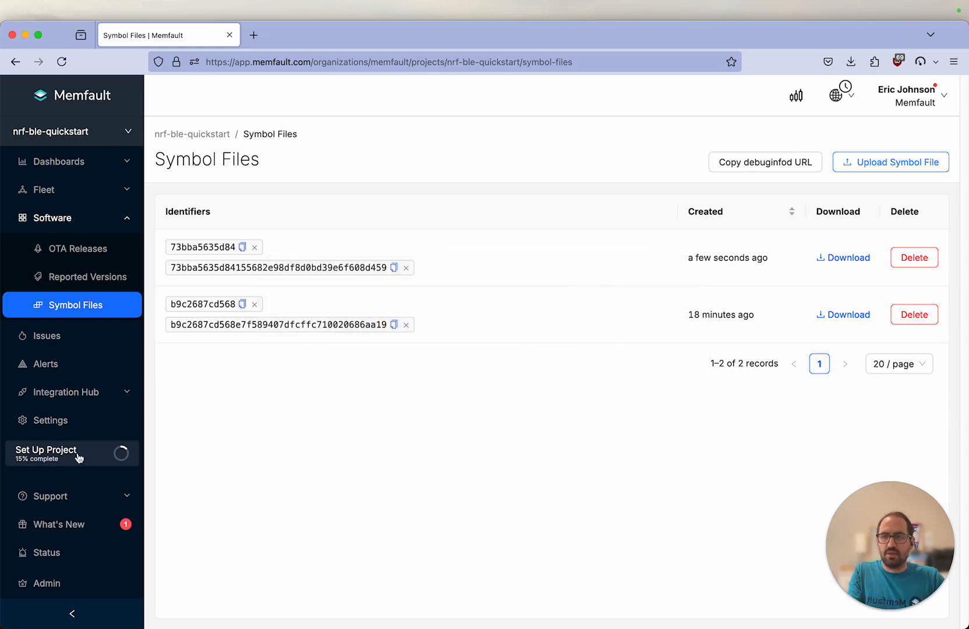
pyautogui.click(72, 454)
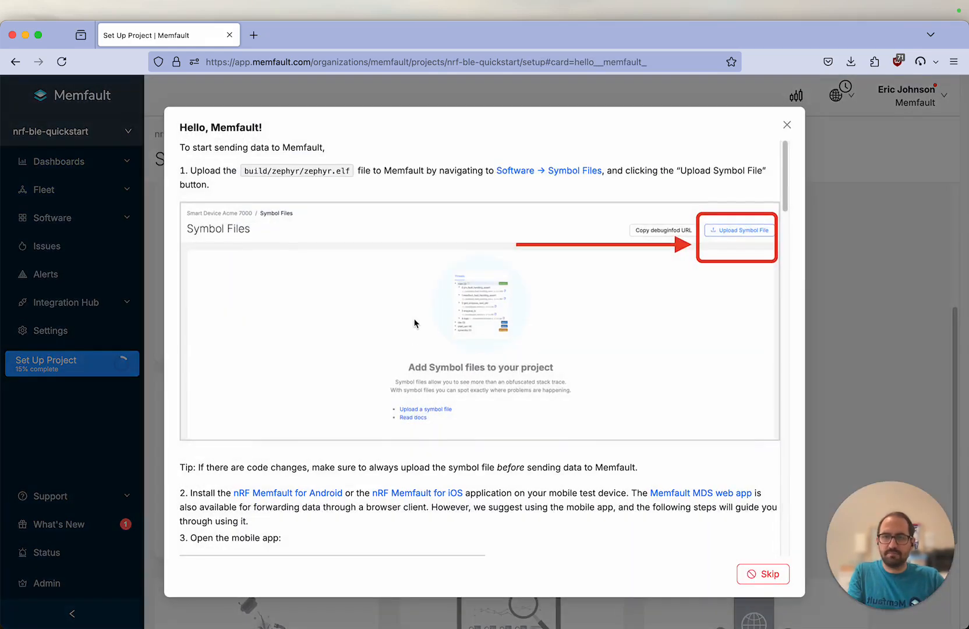
pyautogui.scroll(-3)
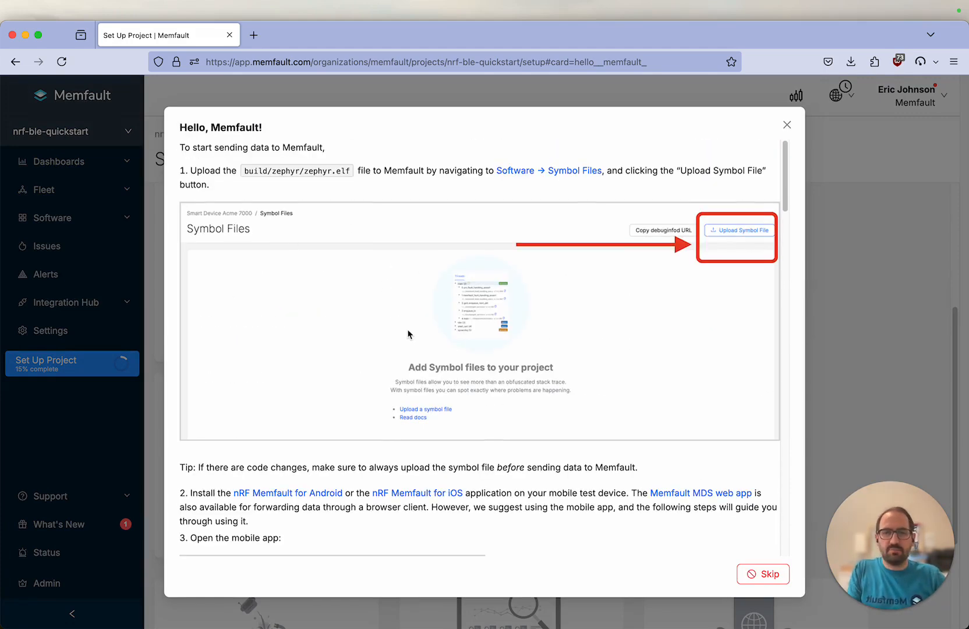
pyautogui.scroll(-3)
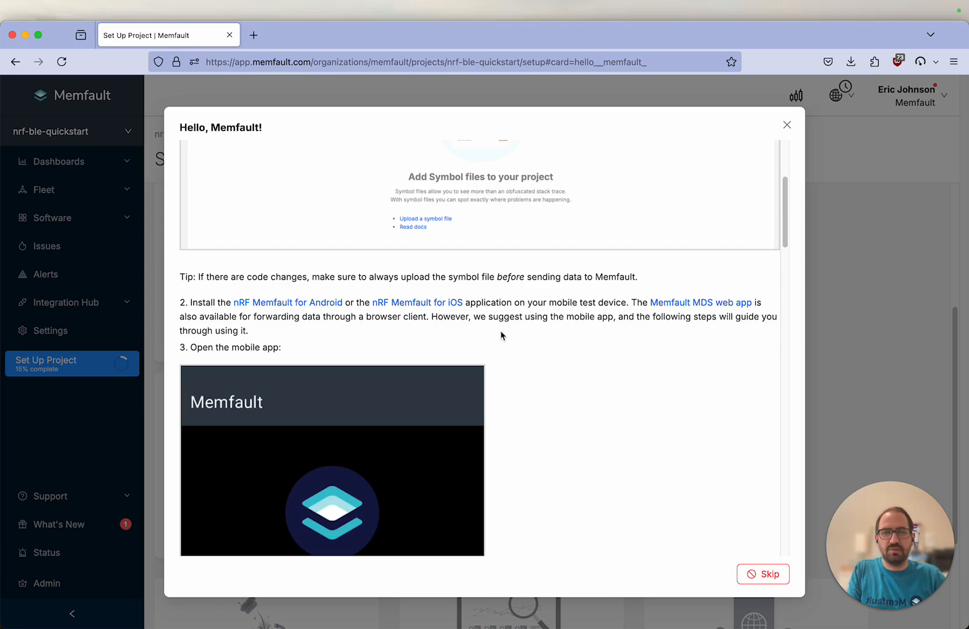
pyautogui.scroll(-3)
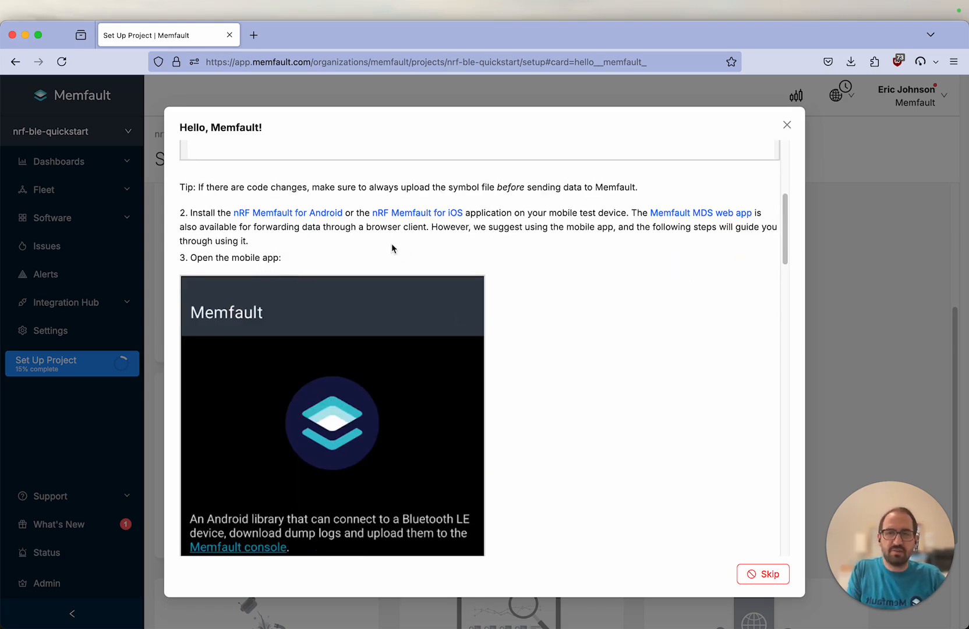
pyautogui.moveTo(540, 231)
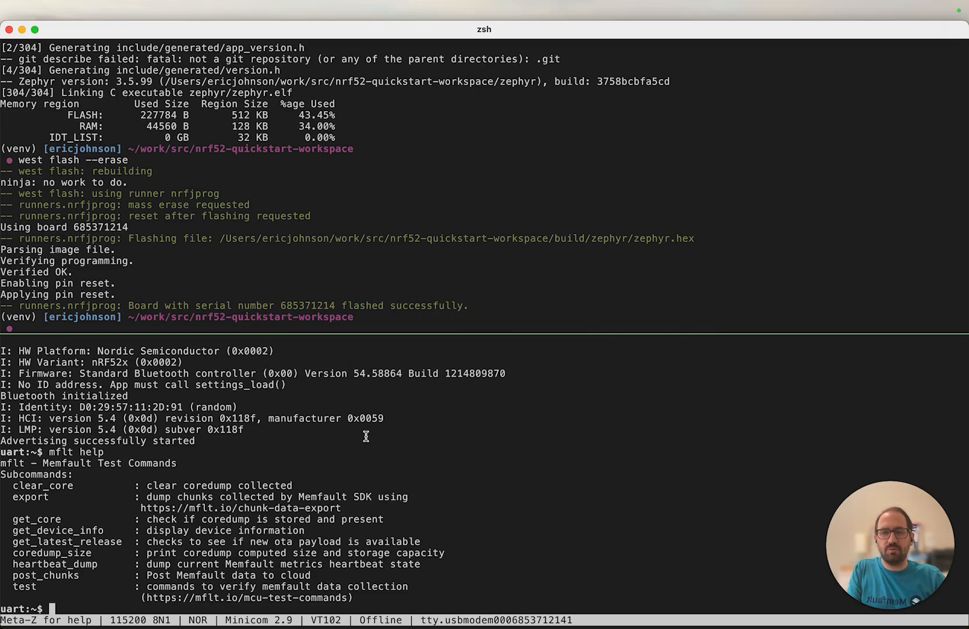
# Pair the phone's Memfault app with Nordic_LBS using the passkey and connect to upload chunks.
pyautogui.press('cmd+tab')
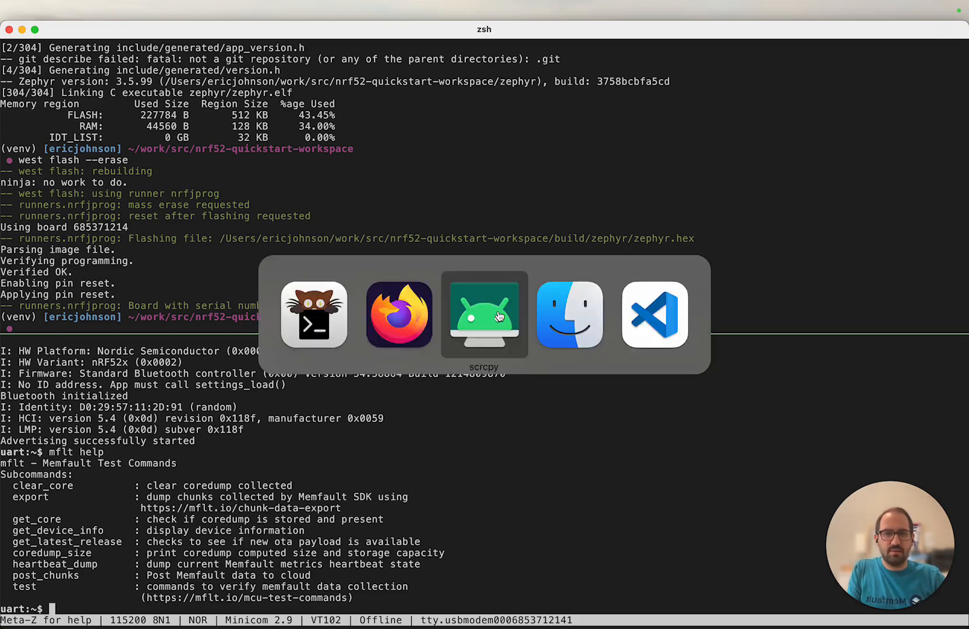
pyautogui.click(484, 315)
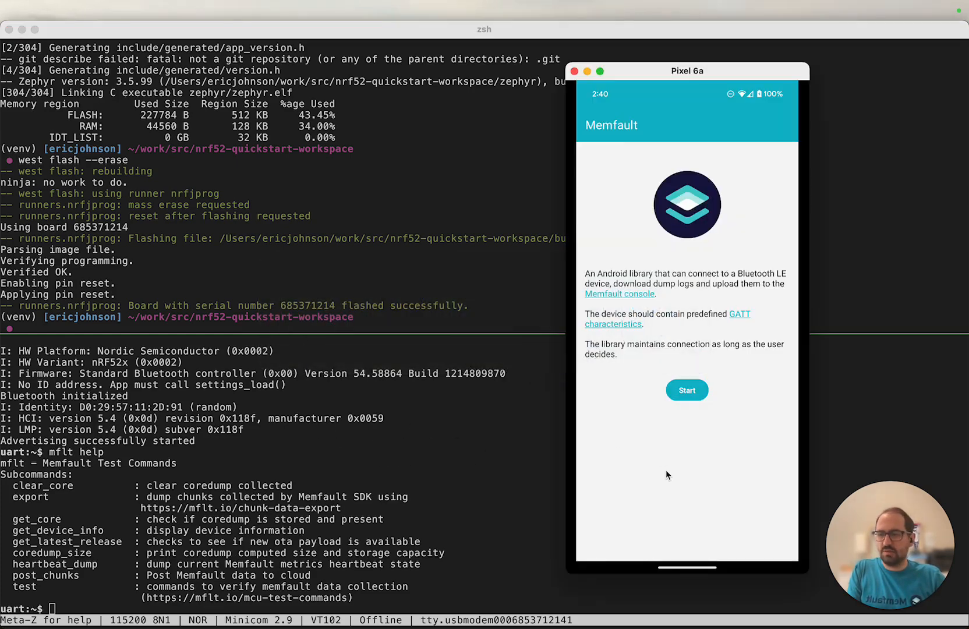
pyautogui.click(687, 389)
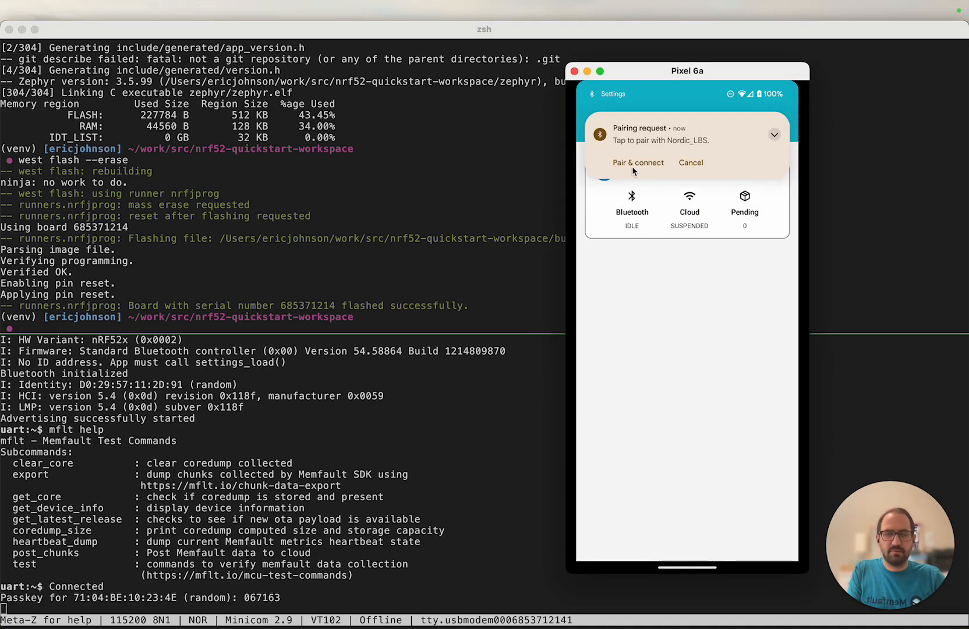
pyautogui.click(637, 162)
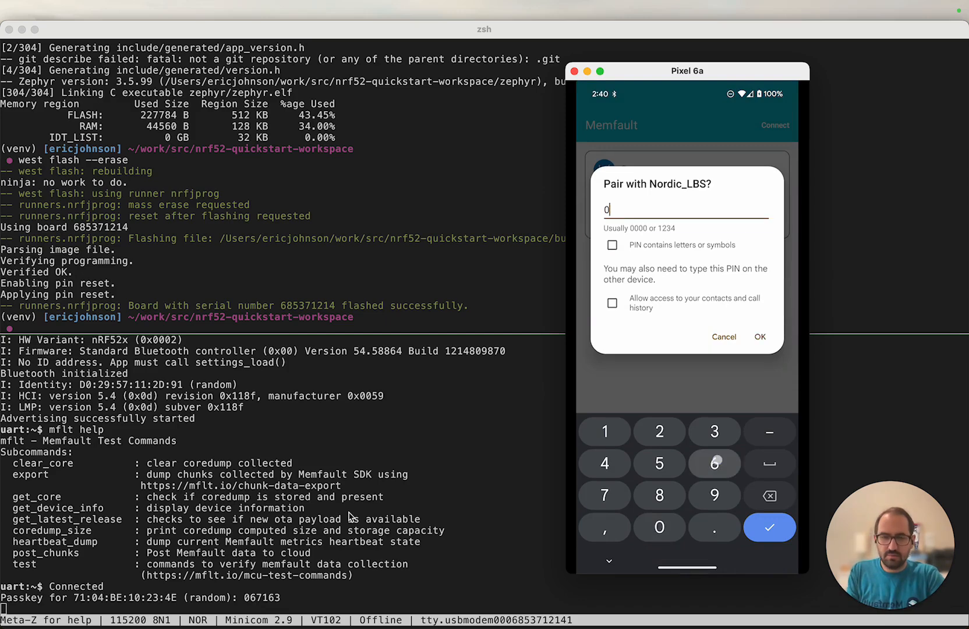
pyautogui.click(604, 431)
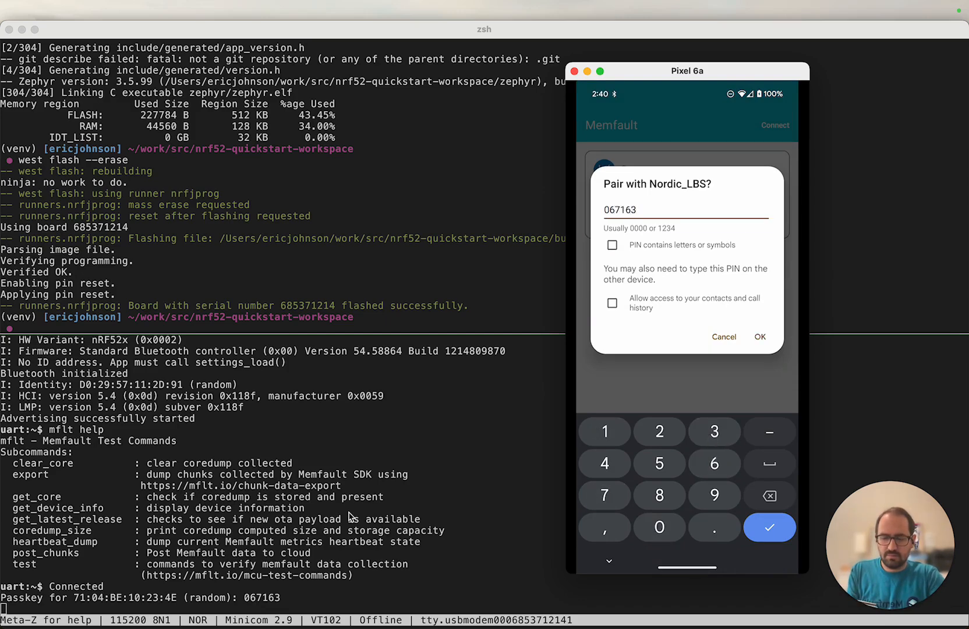
pyautogui.click(759, 337)
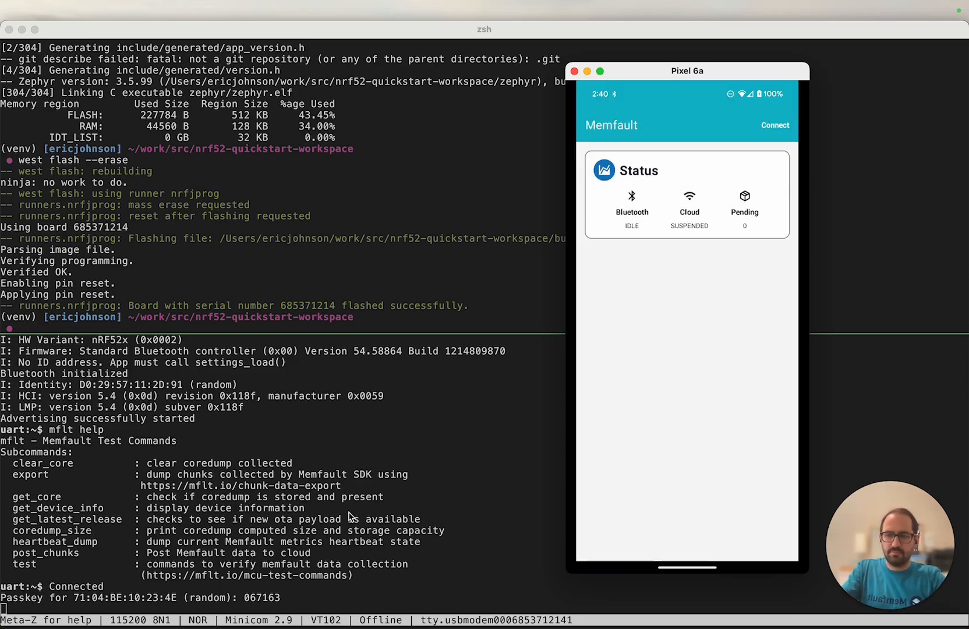
pyautogui.click(774, 125)
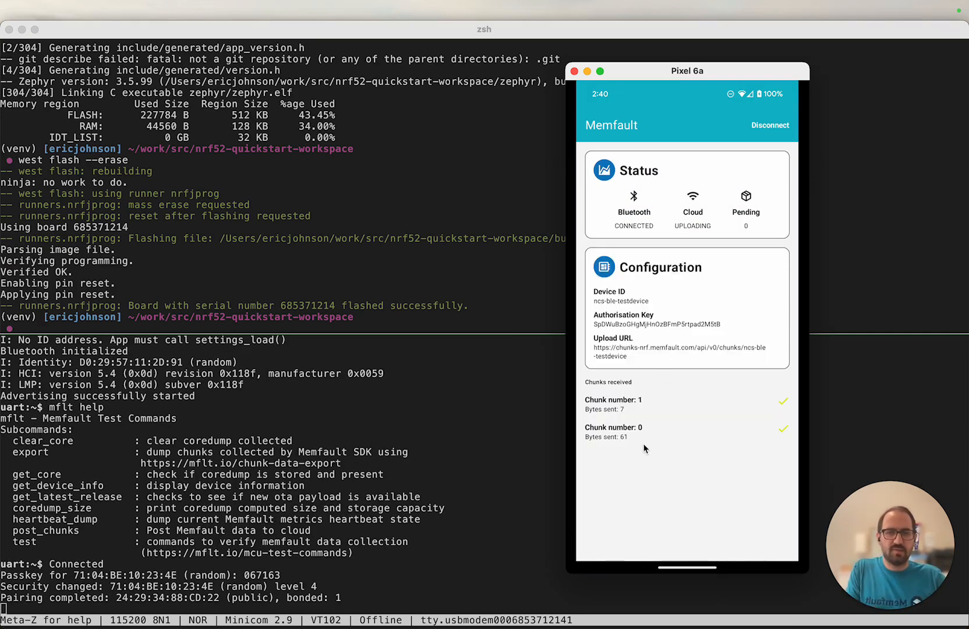
pyautogui.moveTo(488, 373)
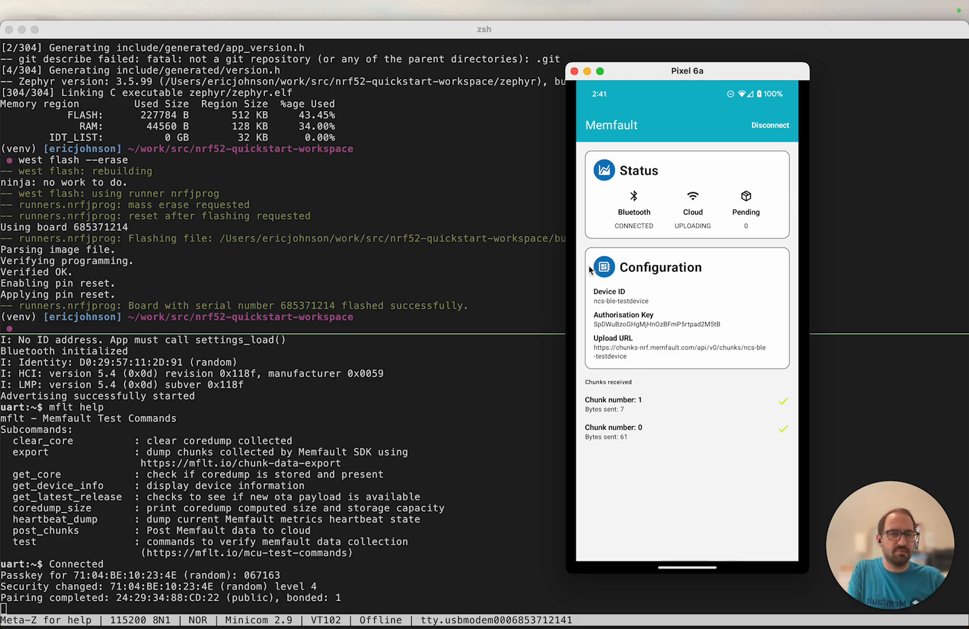
pyautogui.moveTo(727, 335)
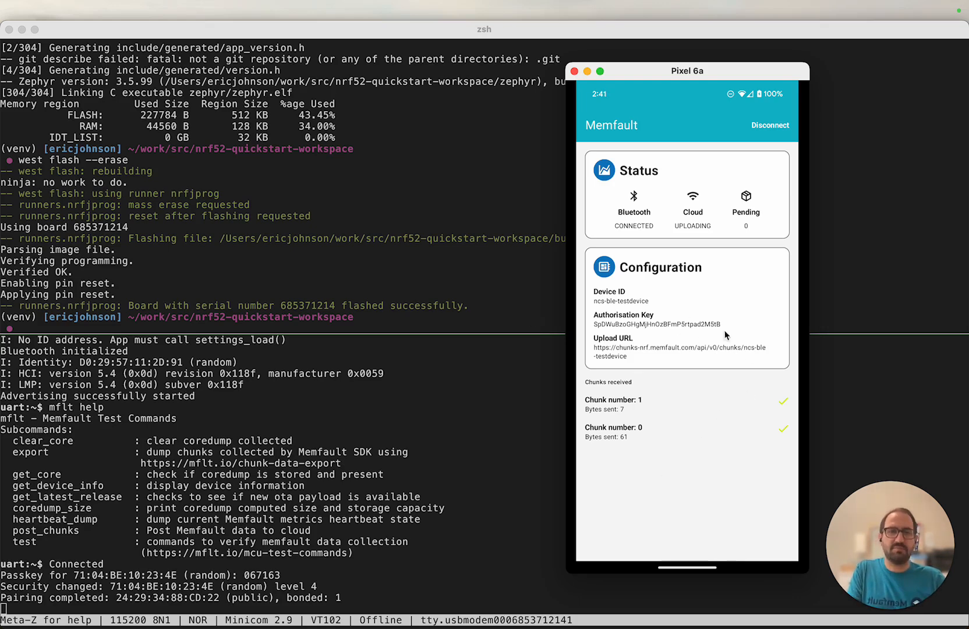
# Scroll the Hello, Memfault guide in Firefox down to the Processing Log confirmation step.
pyautogui.press('cmd+tab')
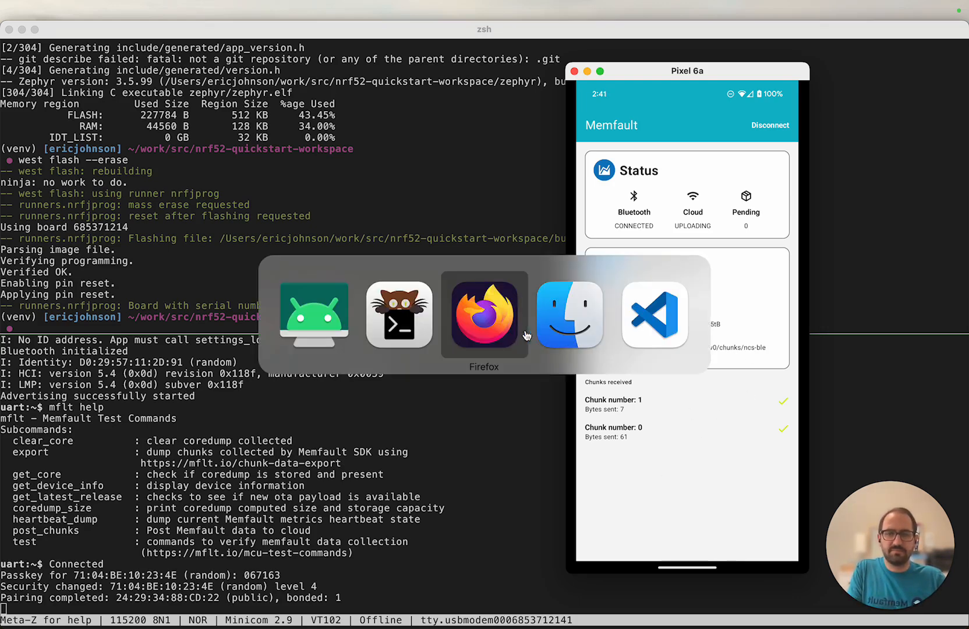
pyautogui.click(483, 315)
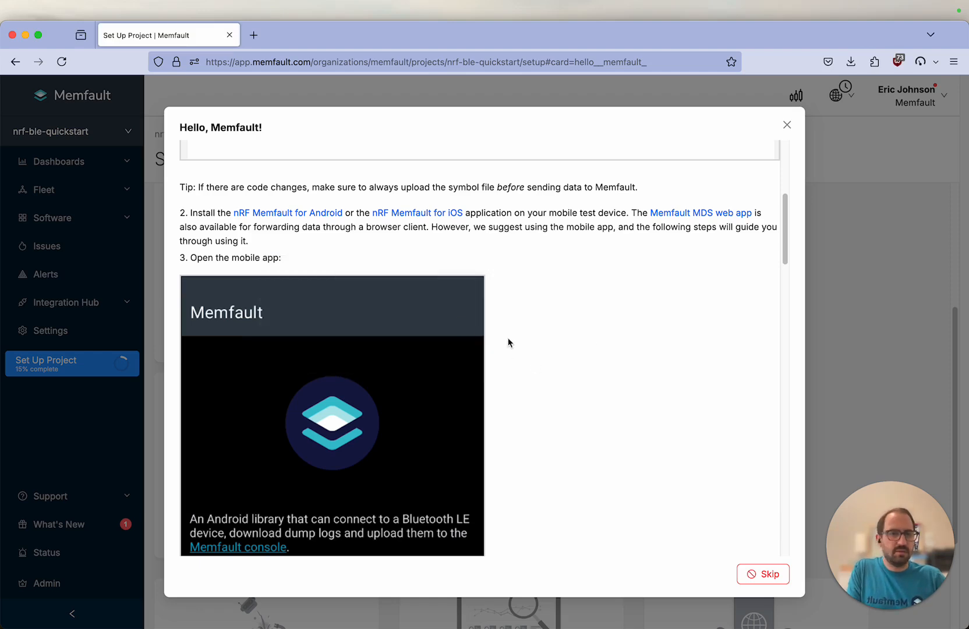
pyautogui.scroll(-3)
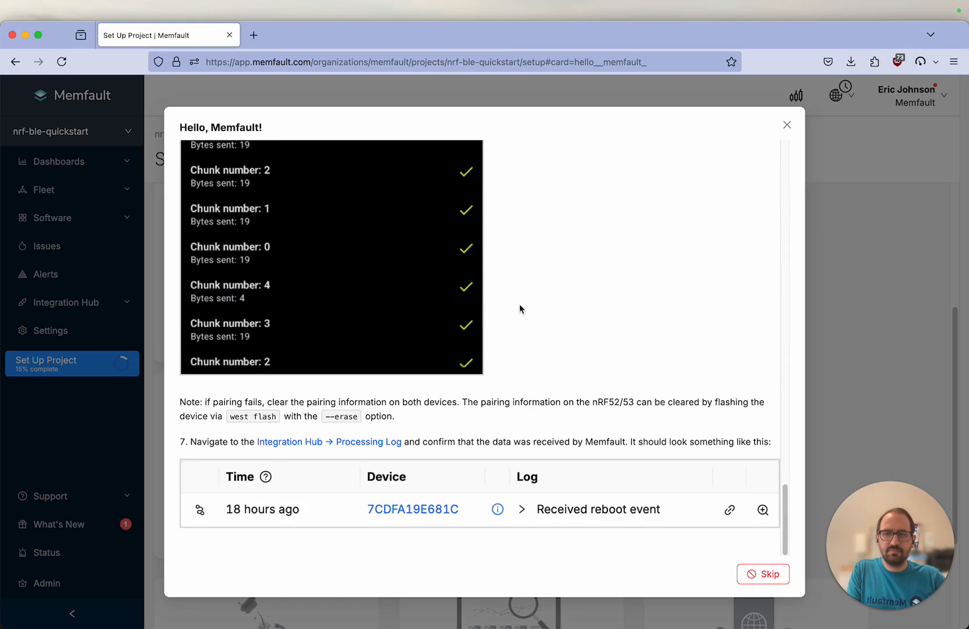
pyautogui.moveTo(337, 450)
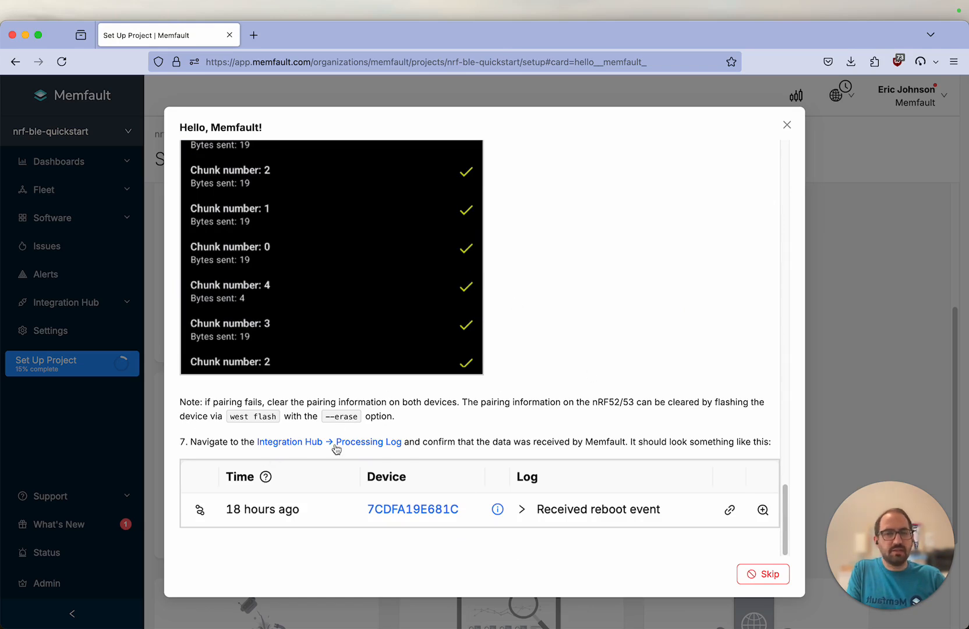
pyautogui.moveTo(362, 445)
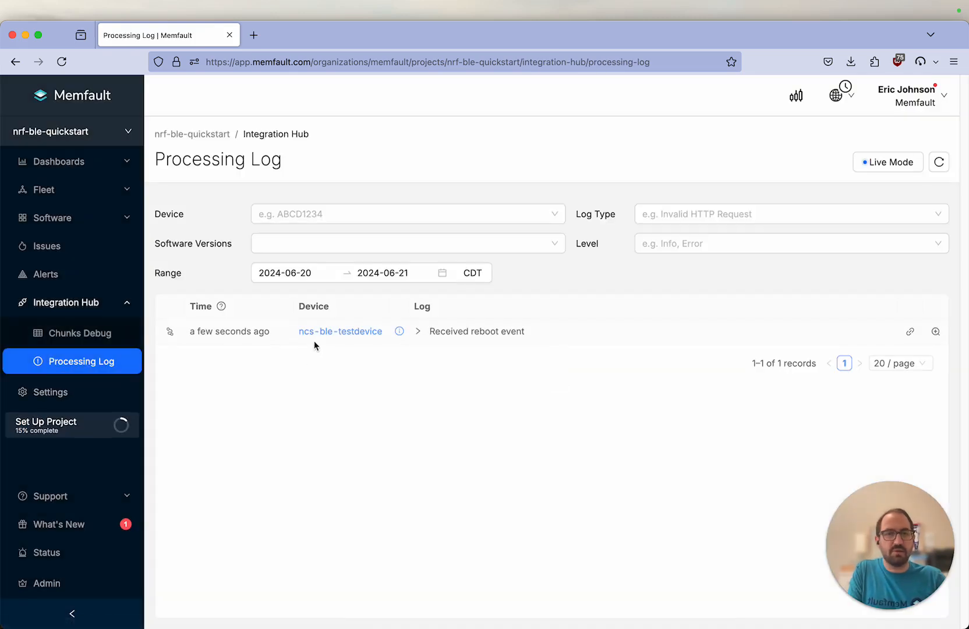
pyautogui.moveTo(454, 417)
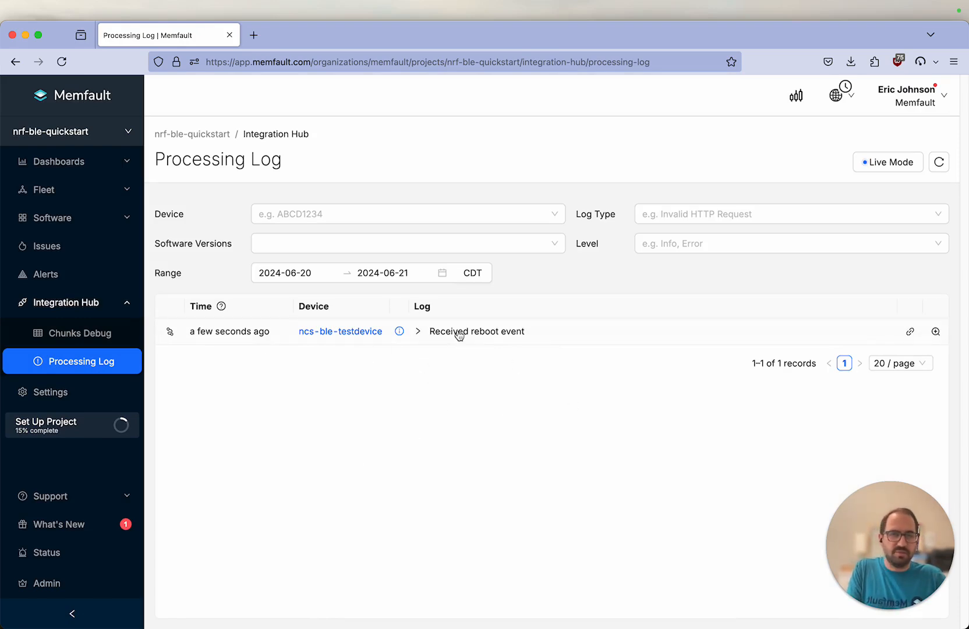
# Expand the ncs-ble-testdevice 'Received reboot event' details, then return to project setup.
pyautogui.click(417, 331)
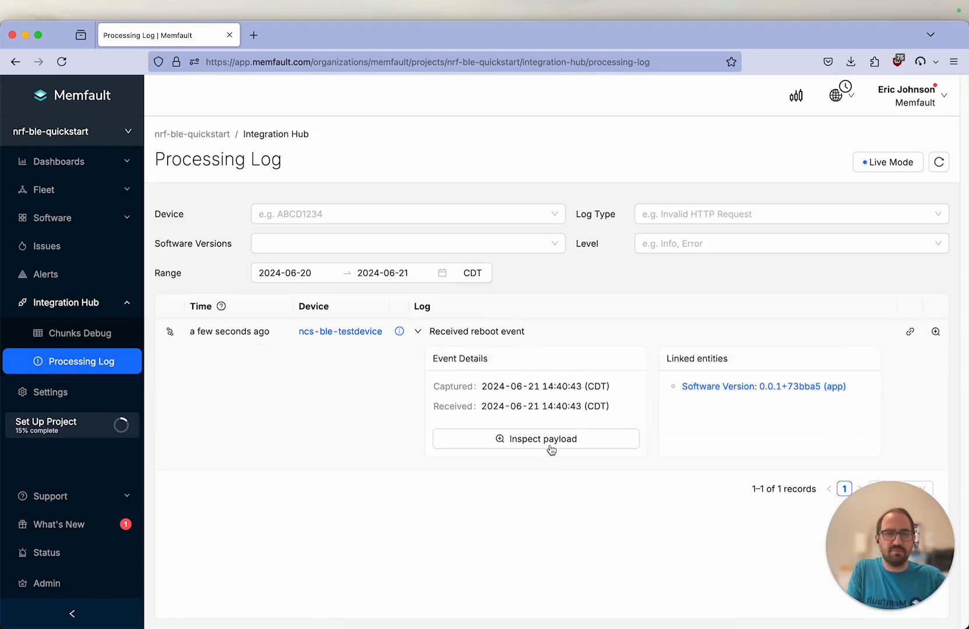
pyautogui.click(536, 439)
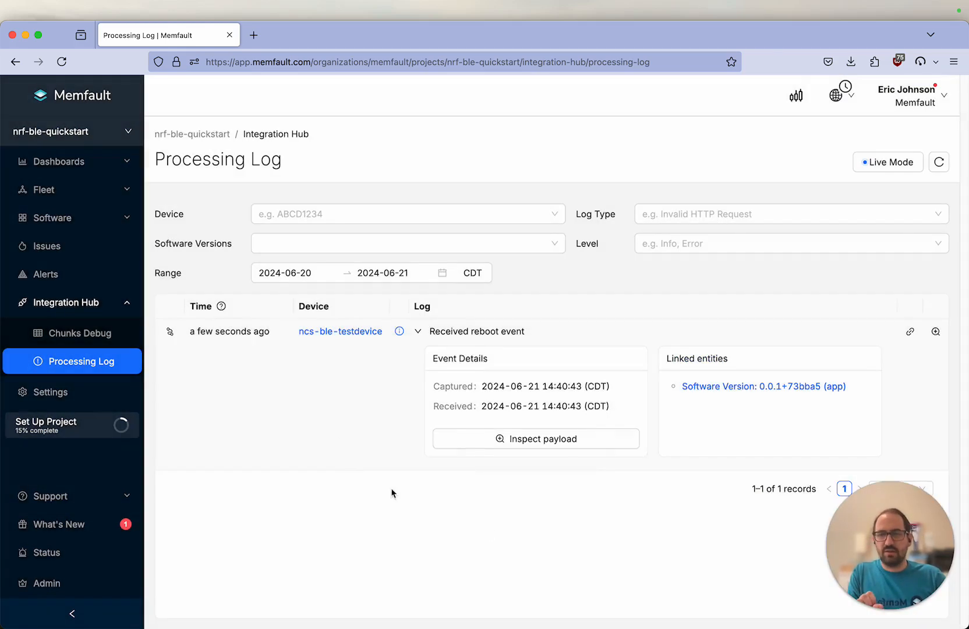
pyautogui.moveTo(341, 331)
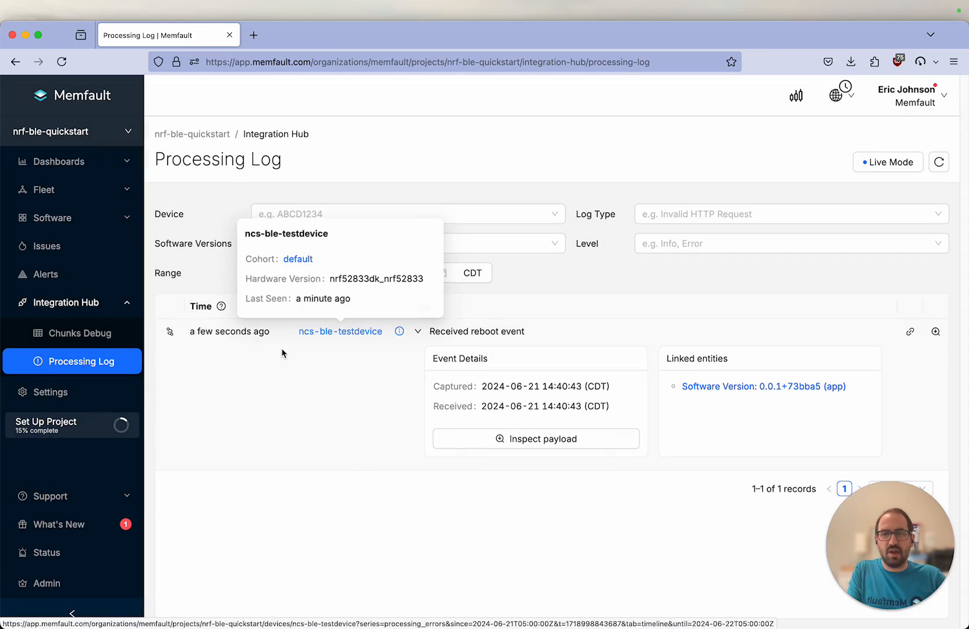
pyautogui.moveTo(328, 423)
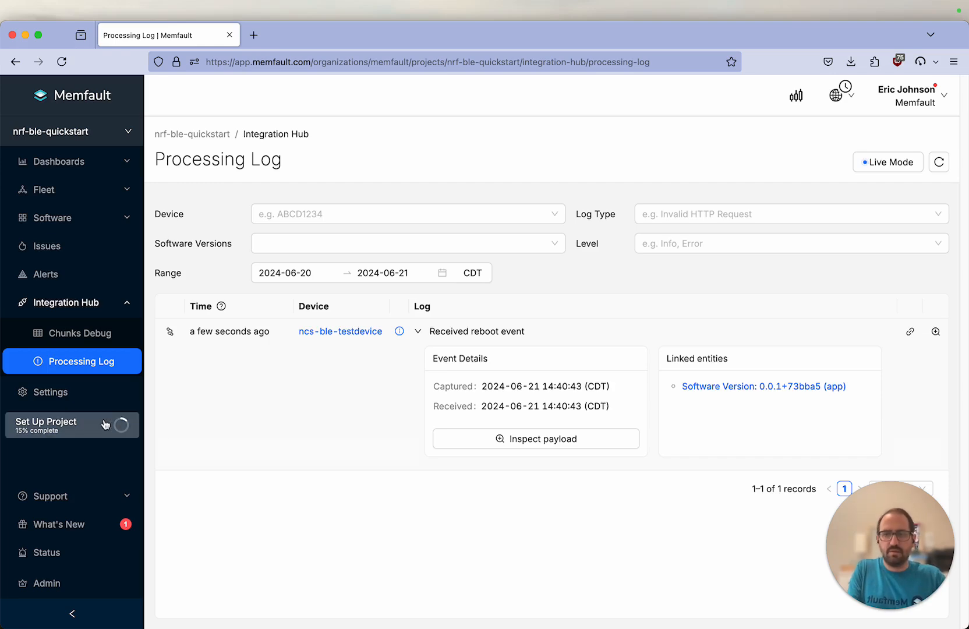
pyautogui.click(71, 425)
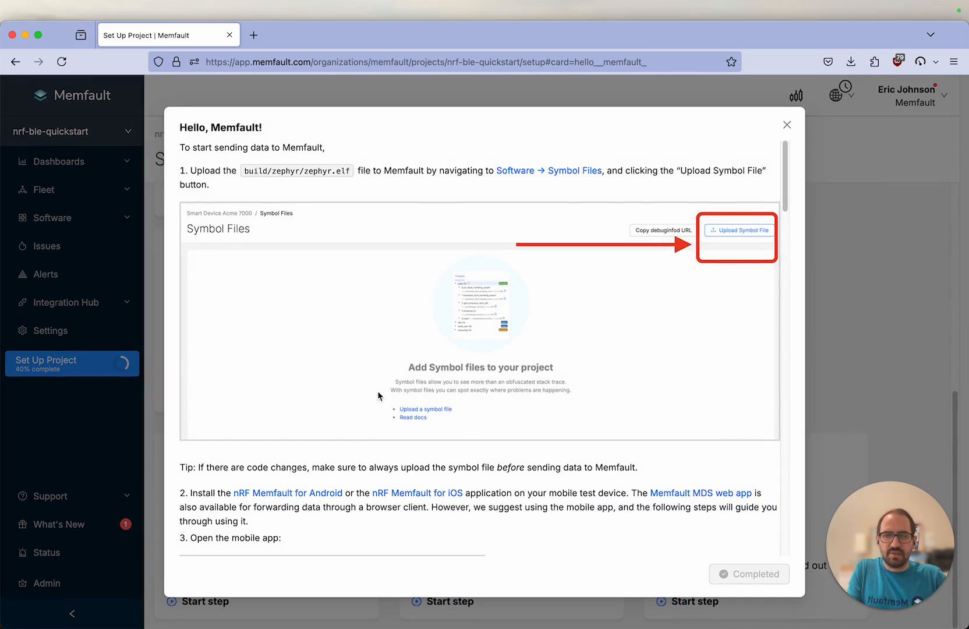
# Mark Hello, Memfault completed and view the Investigate a Crash step with its mflt test assert command.
pyautogui.scroll(-3)
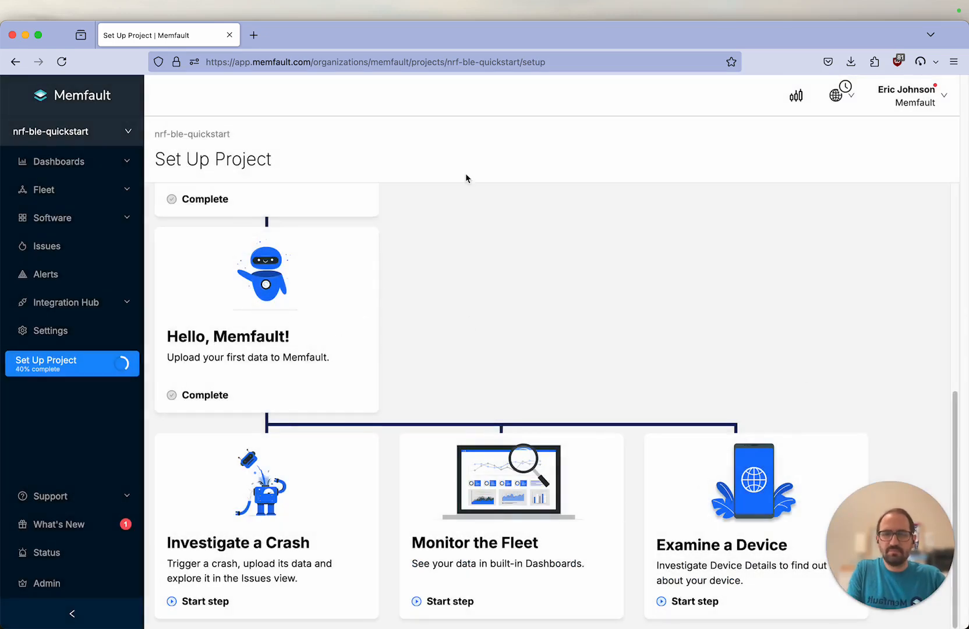
pyautogui.moveTo(200, 495)
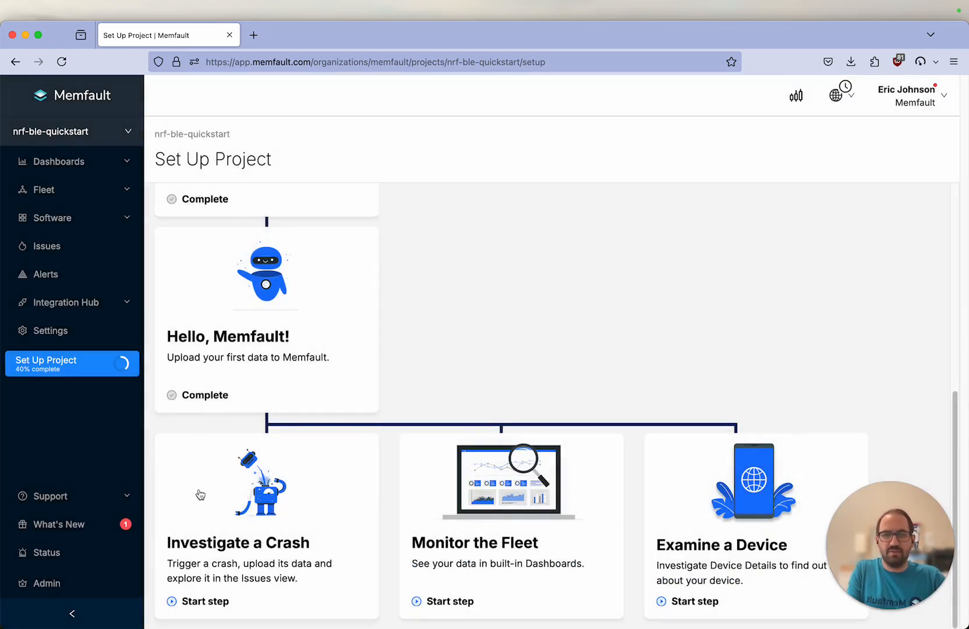
pyautogui.click(206, 602)
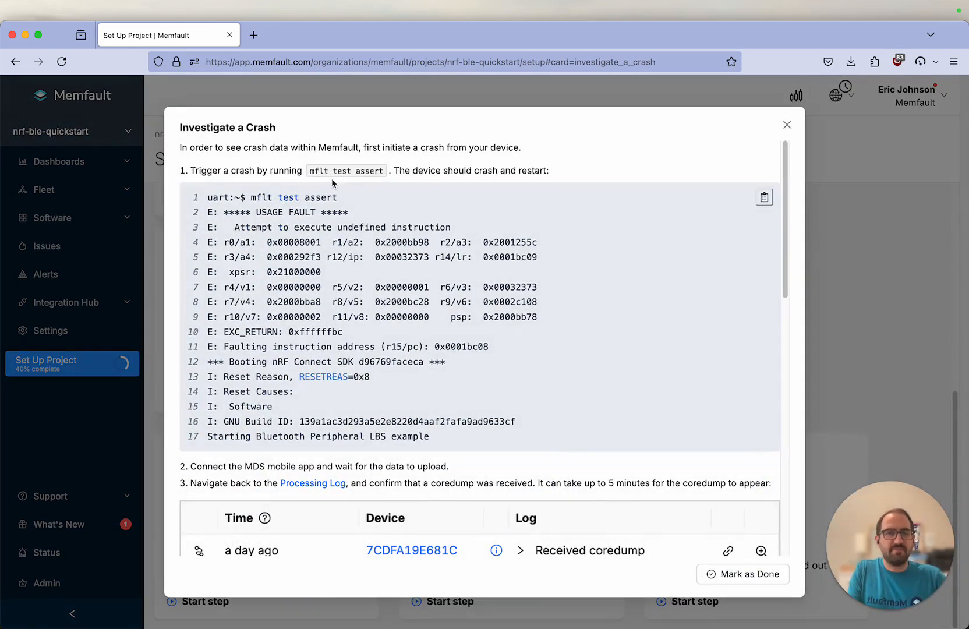
pyautogui.moveTo(464, 346)
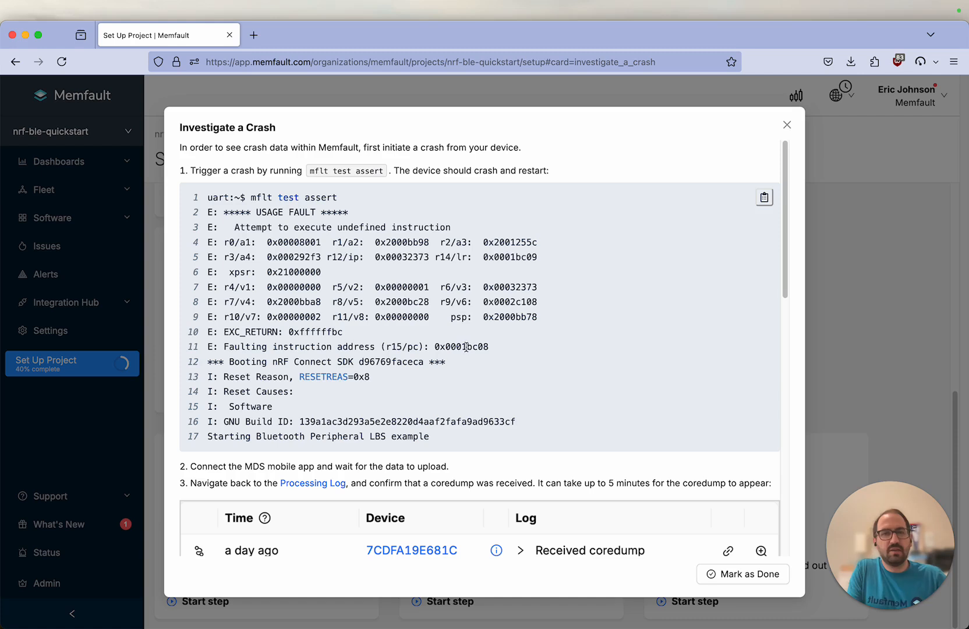
pyautogui.moveTo(547, 363)
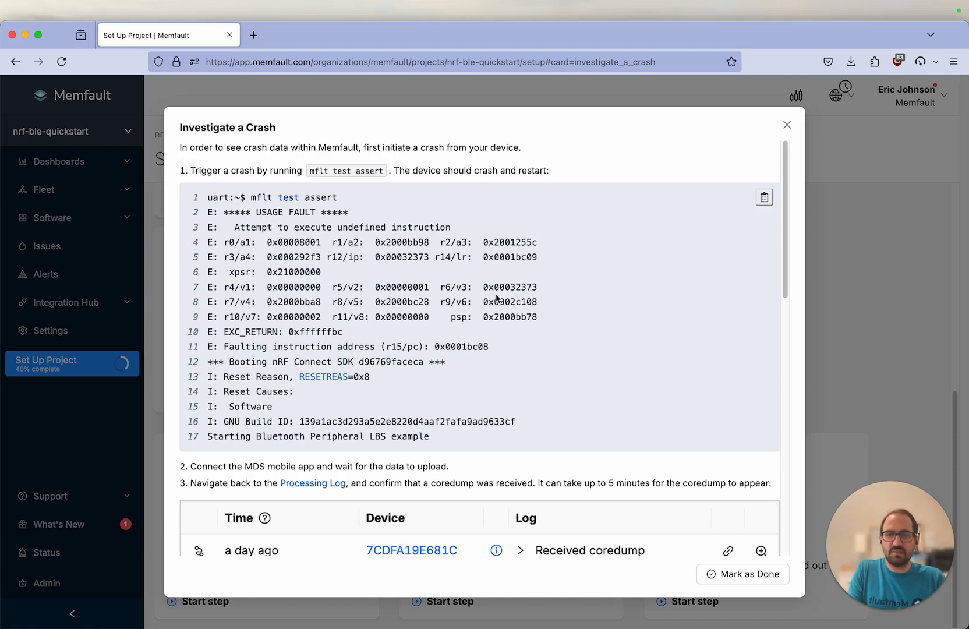
pyautogui.moveTo(441, 299)
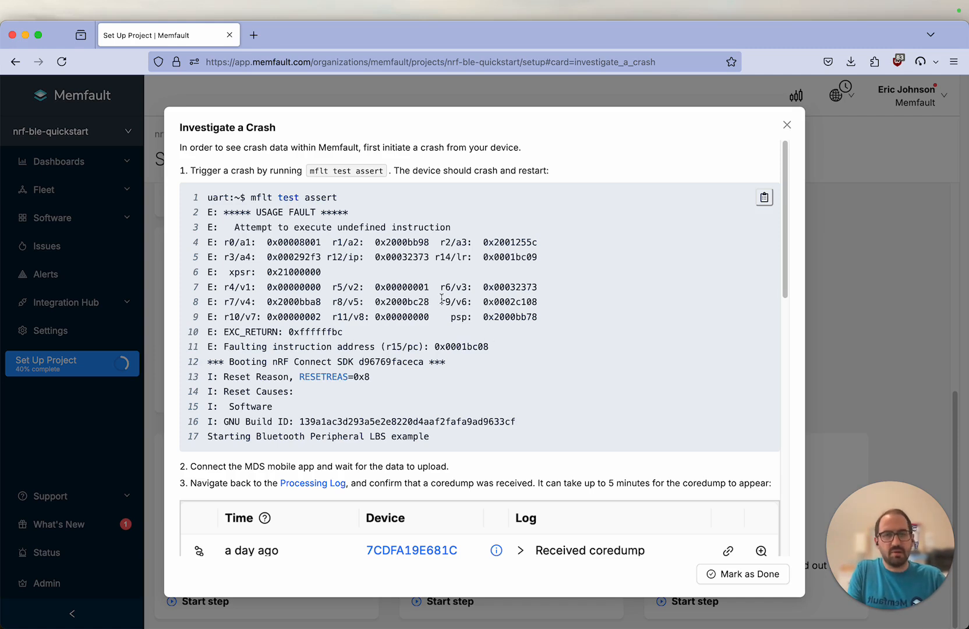
# Switch from the Investigate a Crash instructions to the board's Minicom serial terminal.
pyautogui.press('cmd+tab')
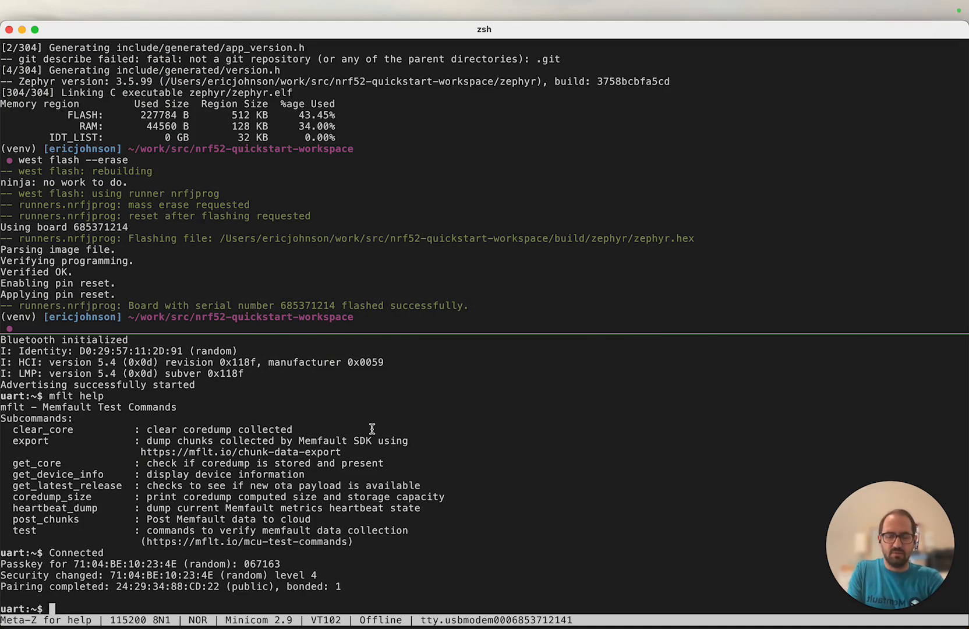
# Run 'mflt test assert' in the uart shell to crash and reboot the board.
pyautogui.write('mflt test a')
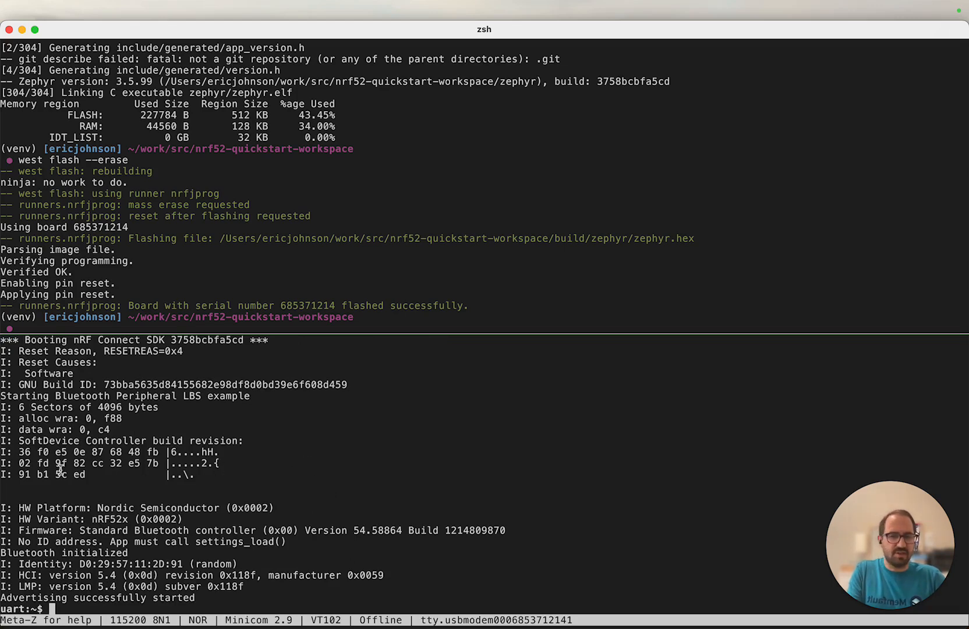
pyautogui.press('cmd+tab')
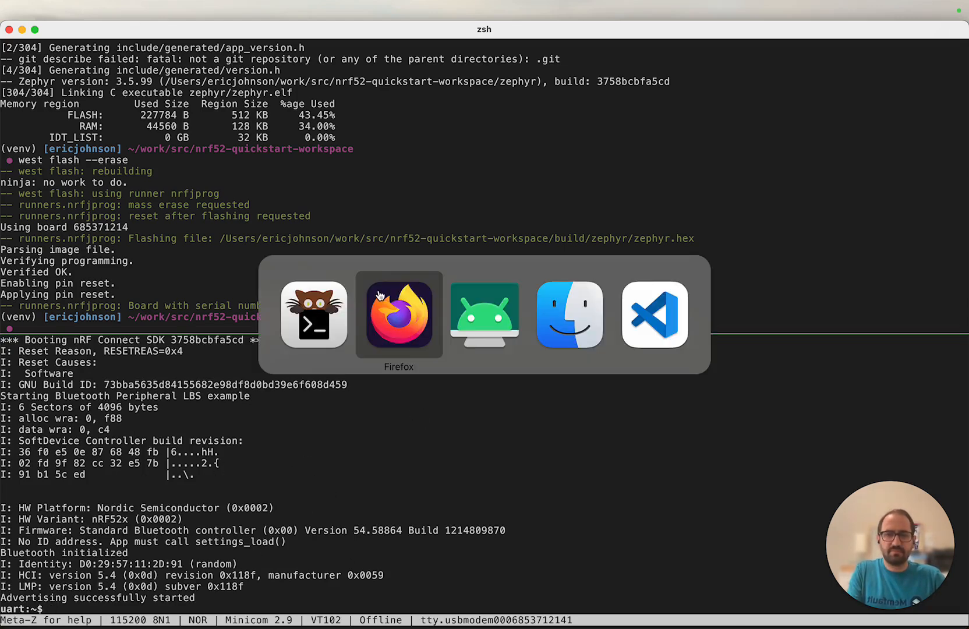
# Review the Investigate a Crash guide's steps 2–5 in Firefox, then return to the terminal.
pyautogui.click(398, 316)
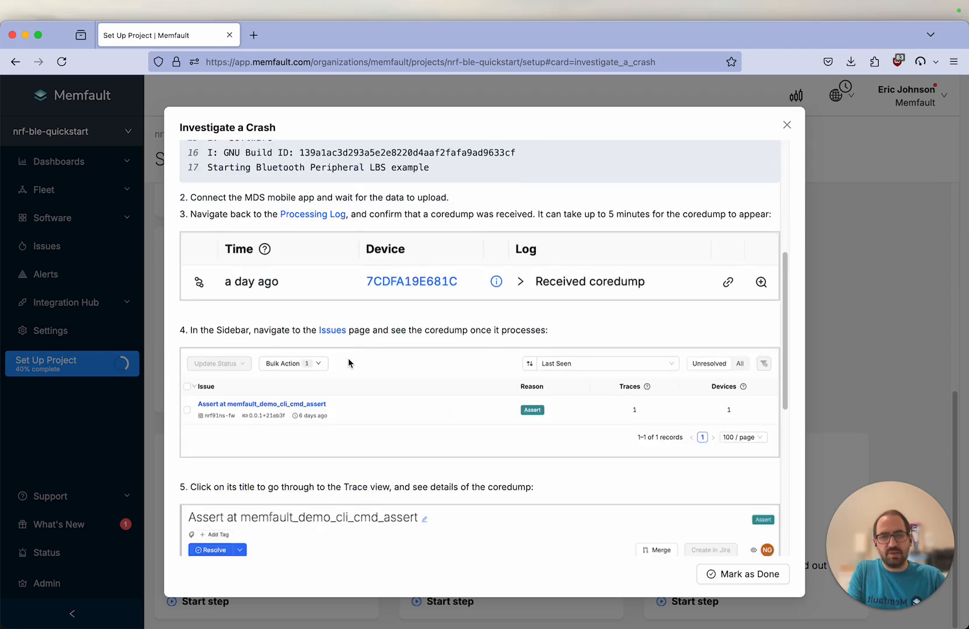
pyautogui.moveTo(416, 334)
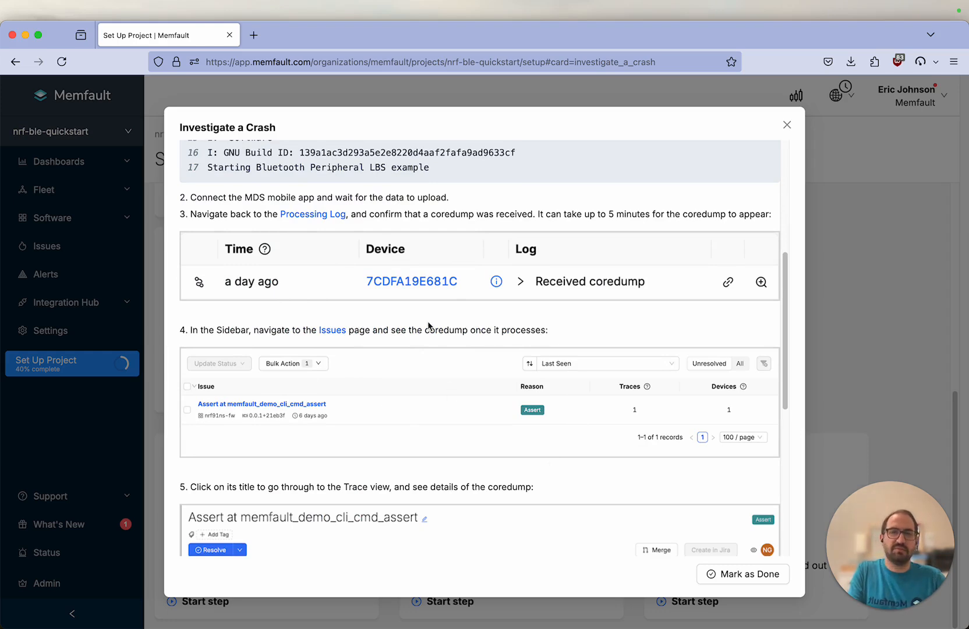
pyautogui.press('cmd+tab')
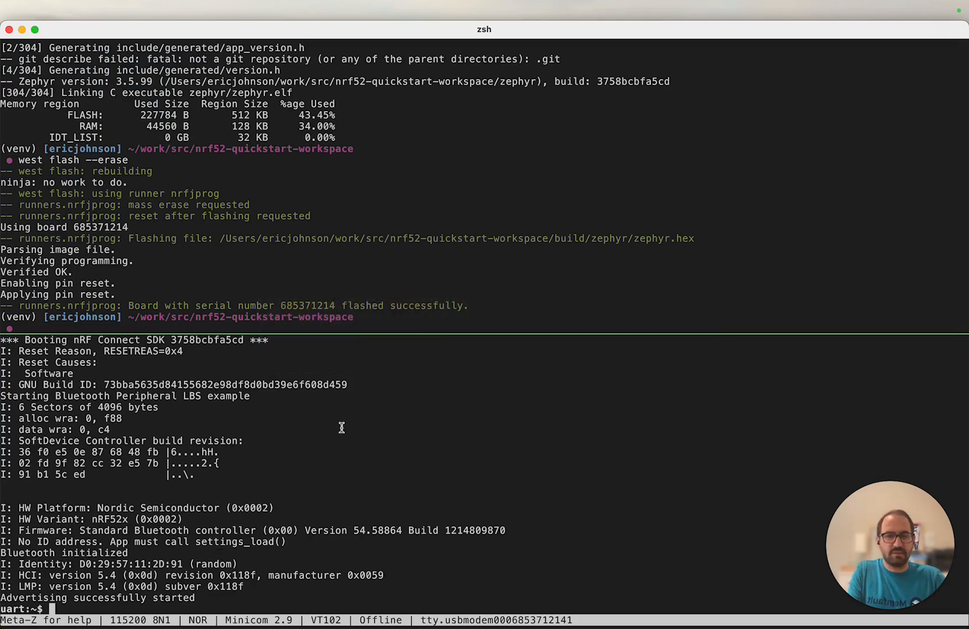
pyautogui.moveTo(422, 428)
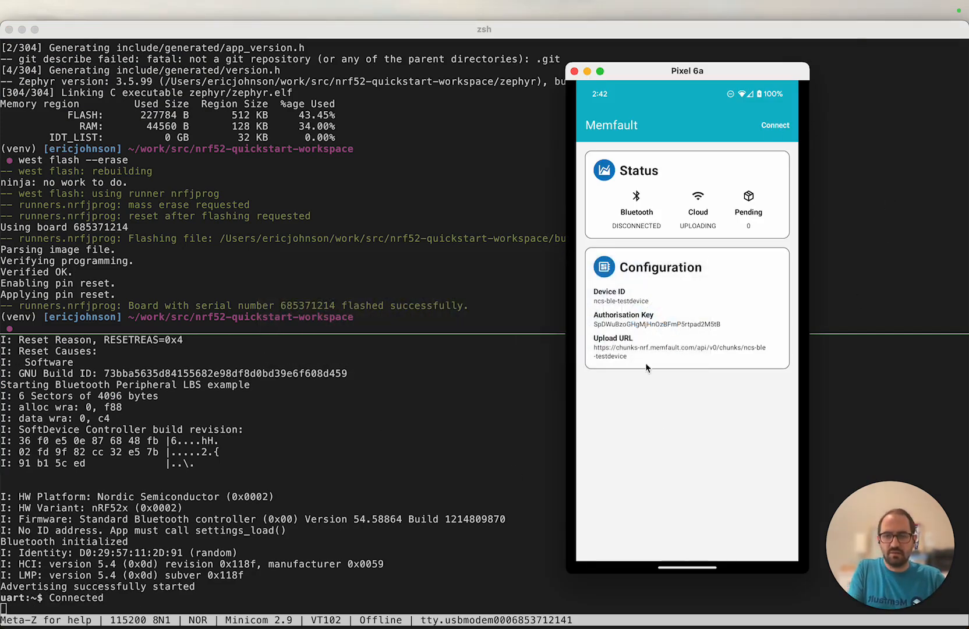
# Reconnect the nRF Memfault phone app to the board, uploading chunks up to number 20.
pyautogui.click(776, 125)
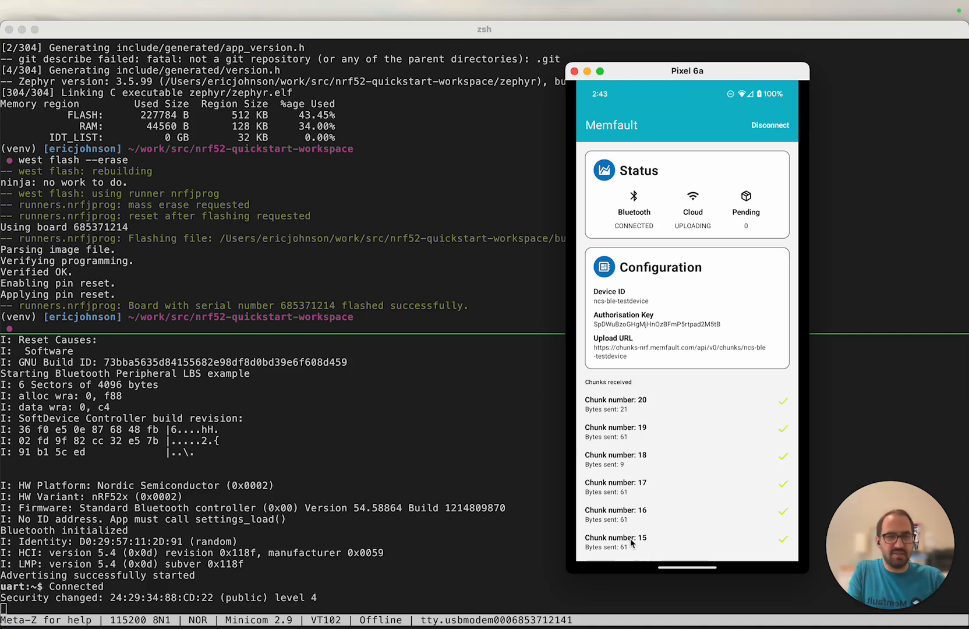
pyautogui.moveTo(676, 534)
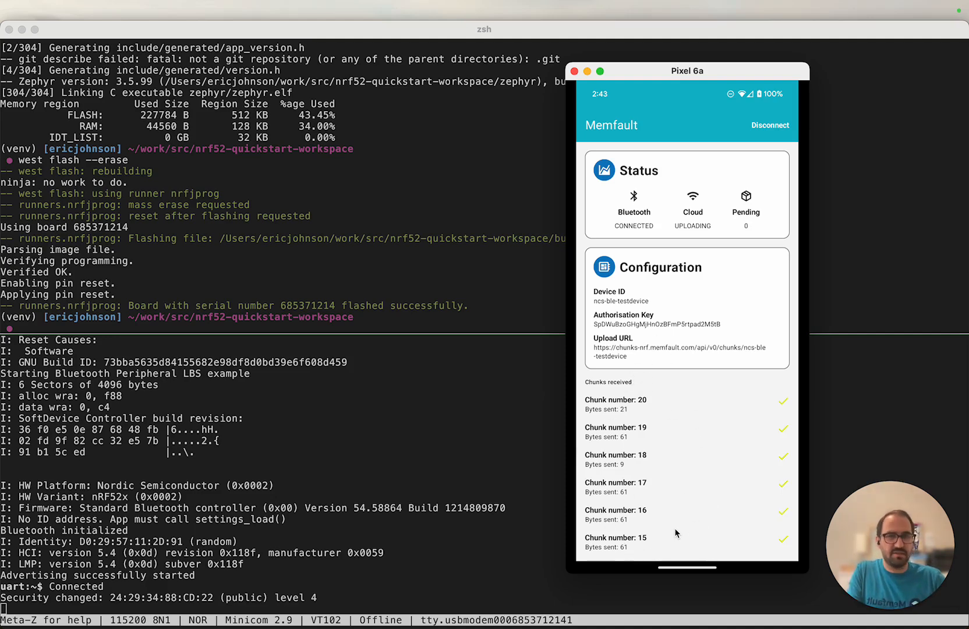
pyautogui.press('cmd+tab')
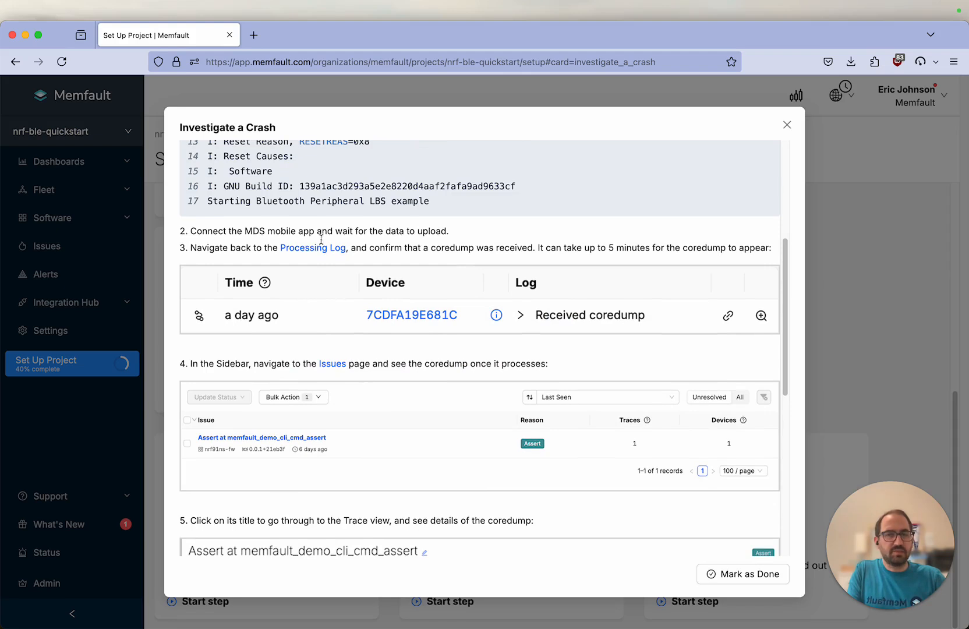
# Confirm the received coredump in the Processing Log and review setup checklist progress.
pyautogui.click(312, 247)
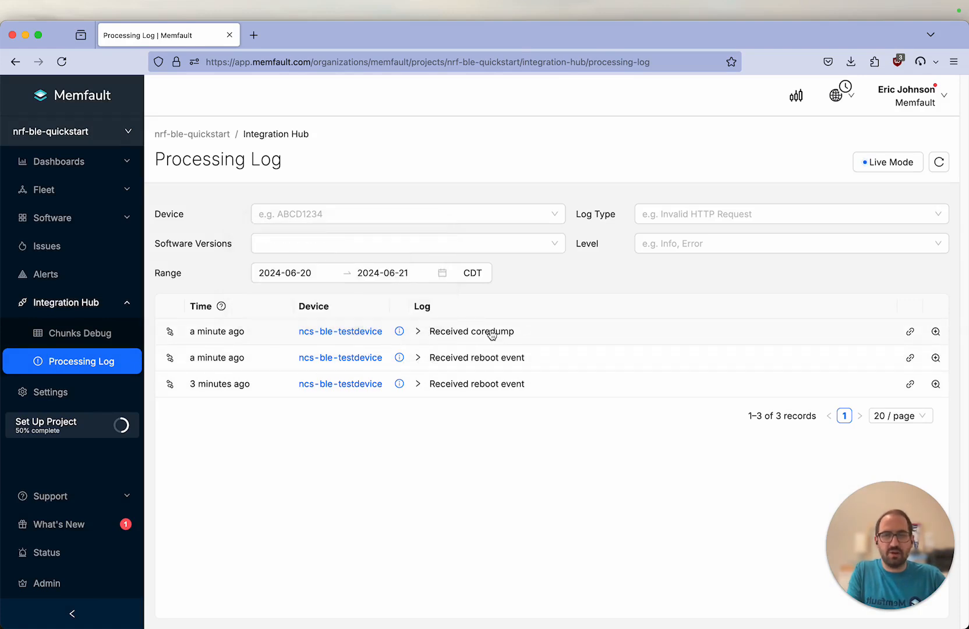
pyautogui.click(72, 425)
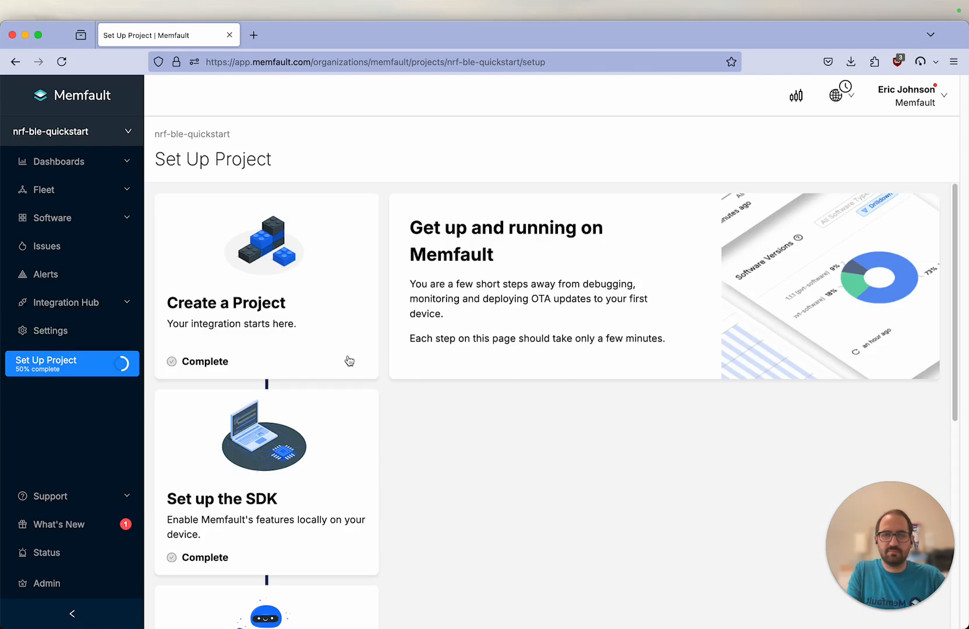
pyautogui.scroll(-3)
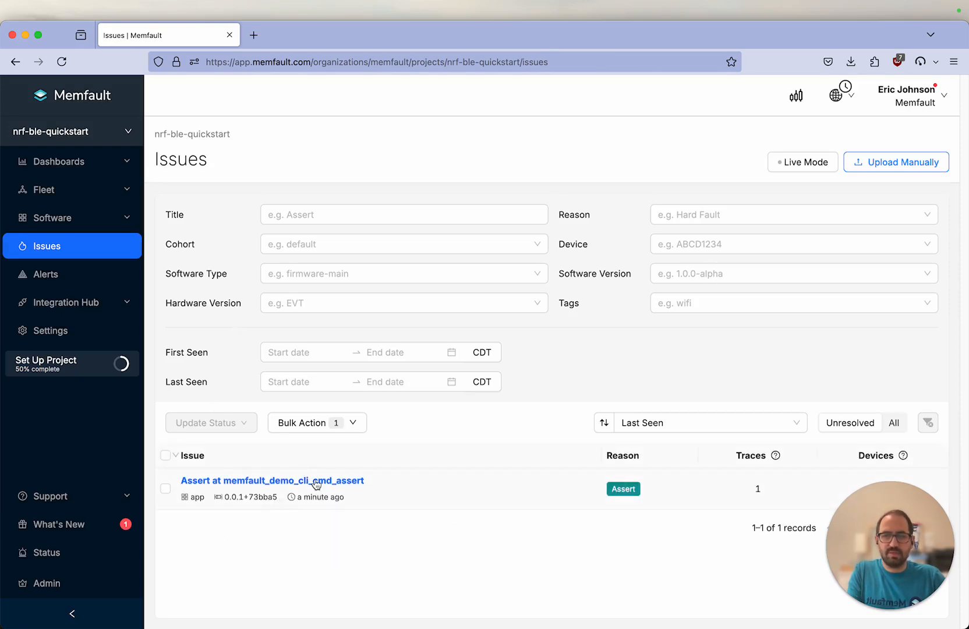
# Inspect the memfault_demo_cli_cmd_assert trace's threads, analysis and fault registers.
pyautogui.click(272, 480)
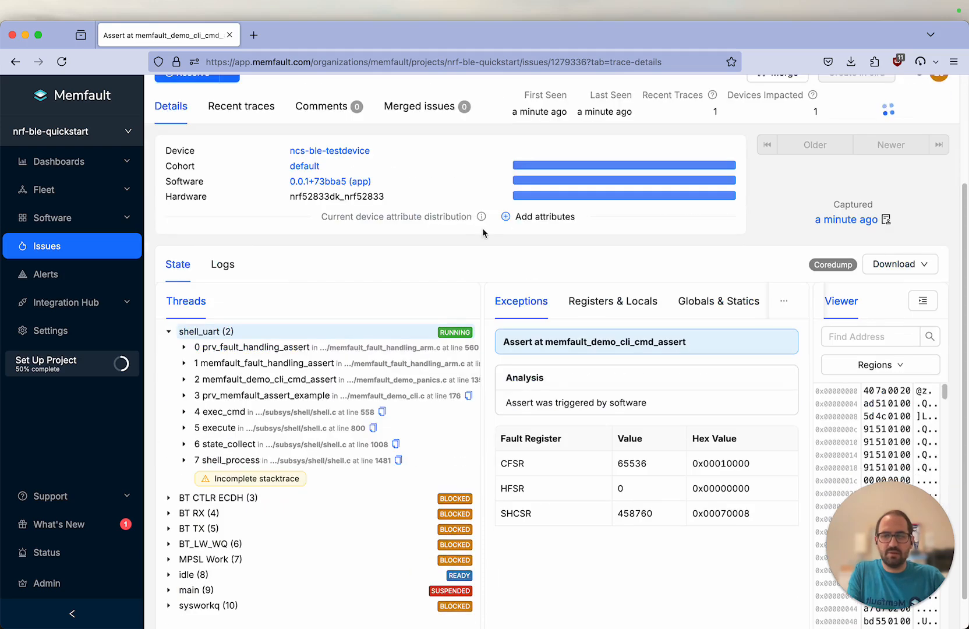
pyautogui.moveTo(388, 526)
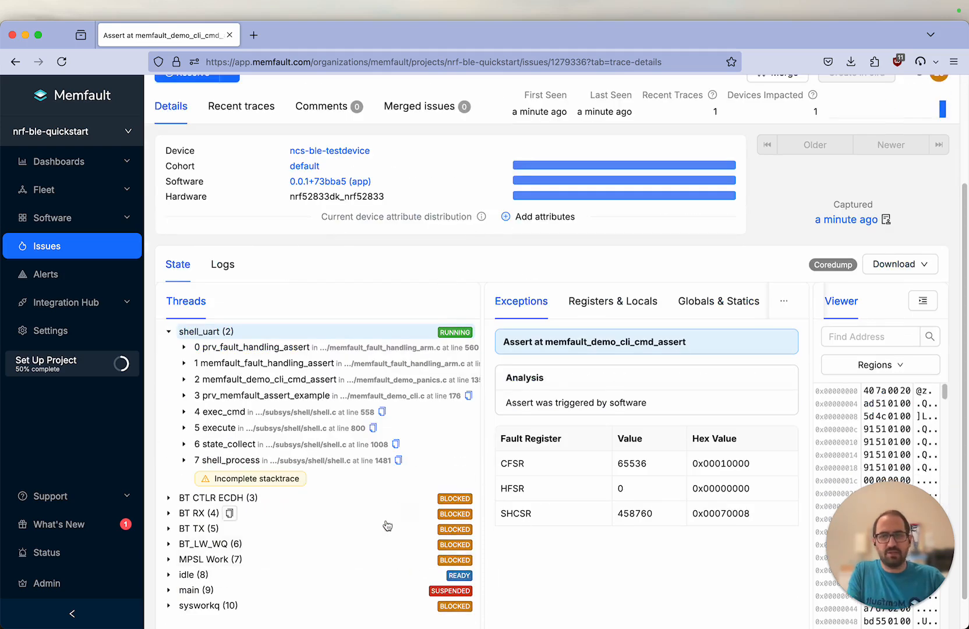
pyautogui.scroll(-3)
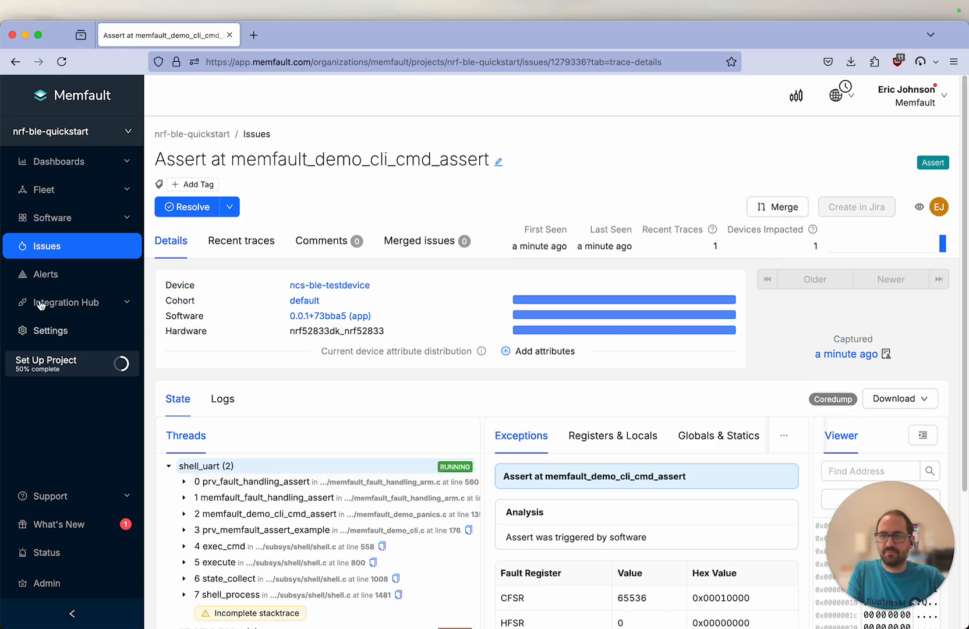
pyautogui.click(45, 360)
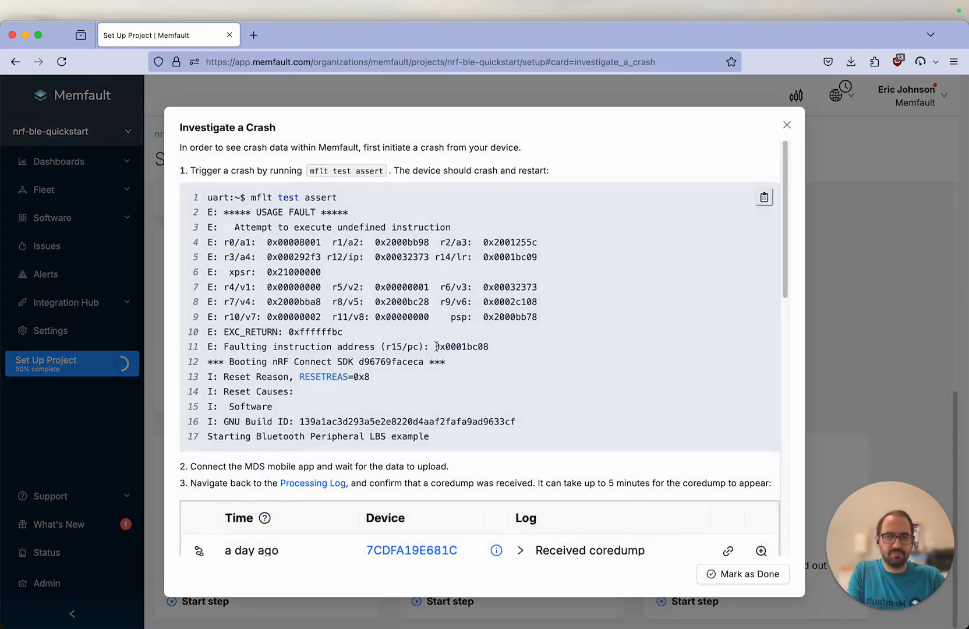
# Mark the Investigate a Crash card as Done, bringing setup progress to 65%.
pyautogui.scroll(-3)
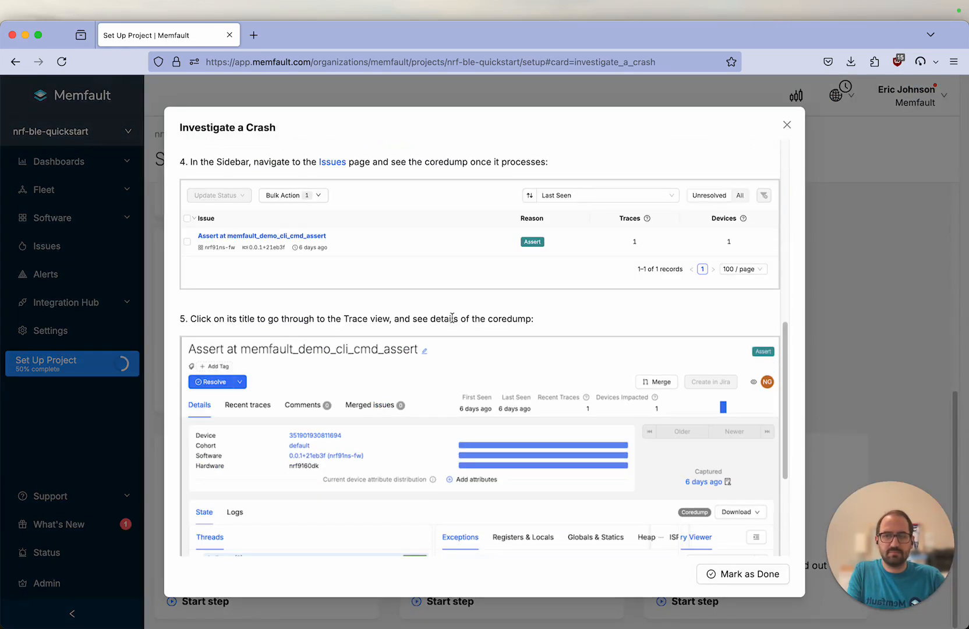
pyautogui.scroll(-3)
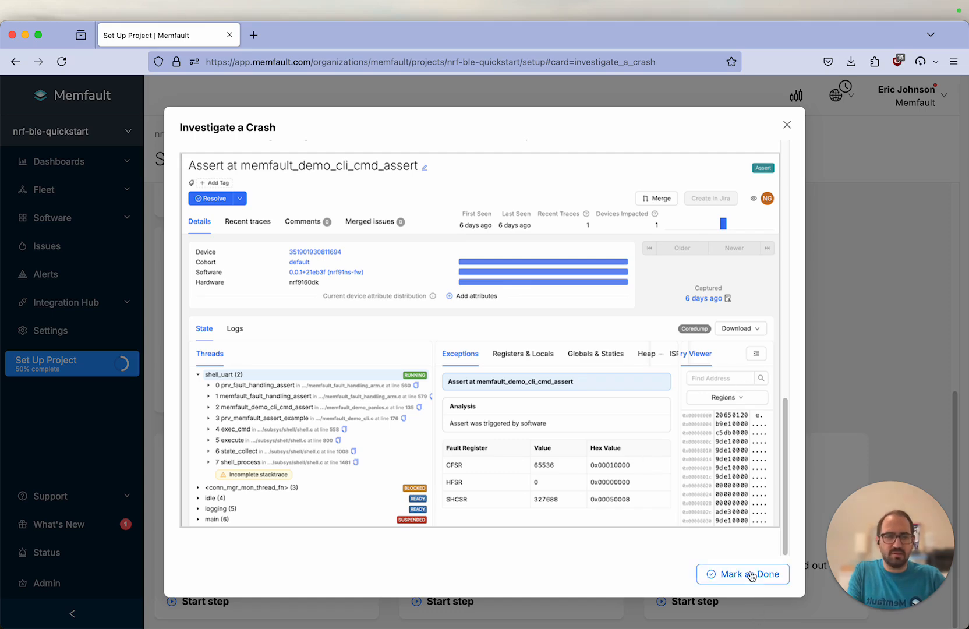
pyautogui.click(742, 574)
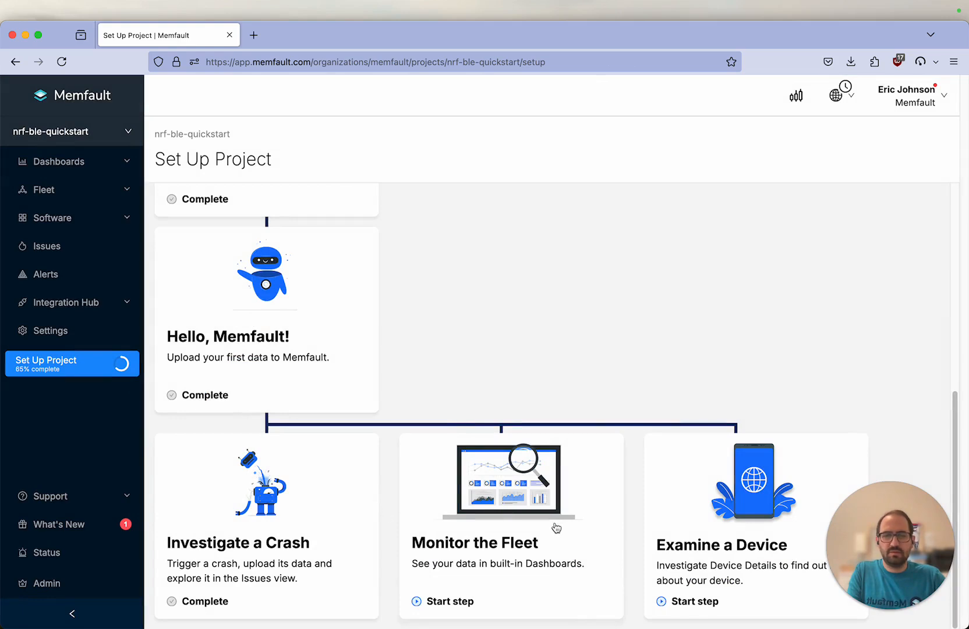
# Read the Monitor the Fleet step's mflt test heartbeat instructions.
pyautogui.click(451, 601)
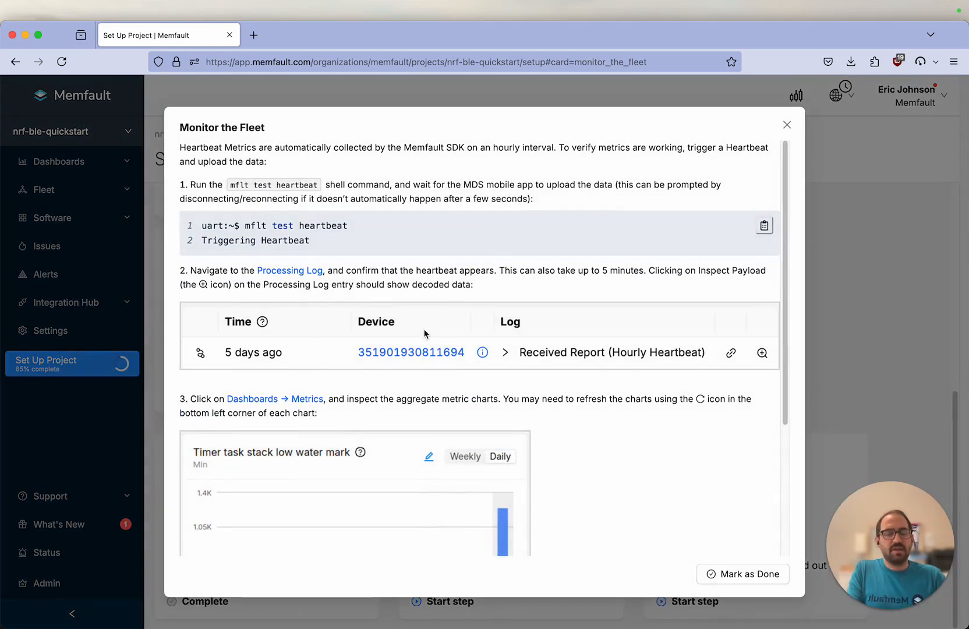
pyautogui.moveTo(354, 289)
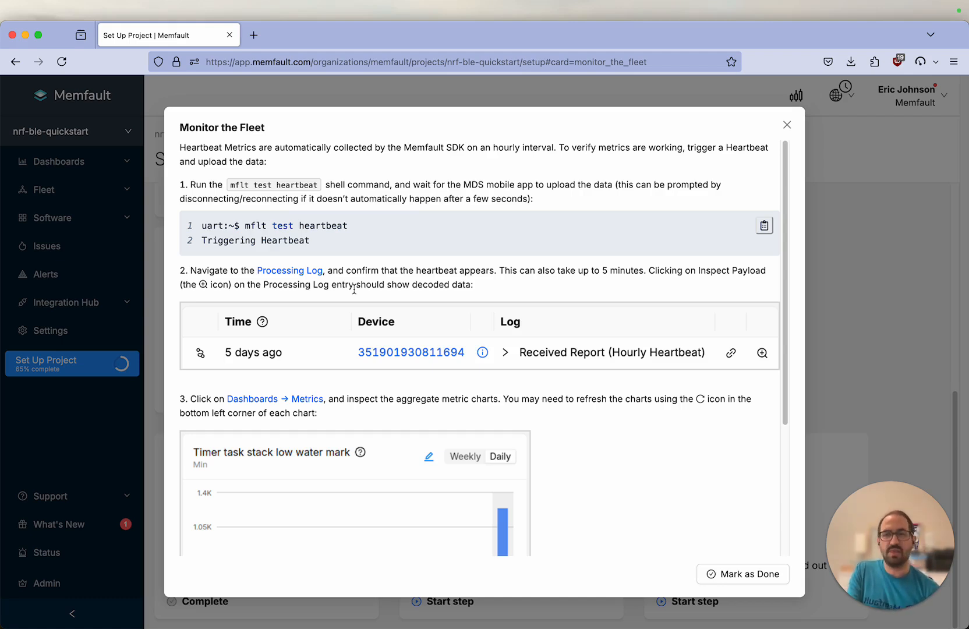
pyautogui.moveTo(507, 318)
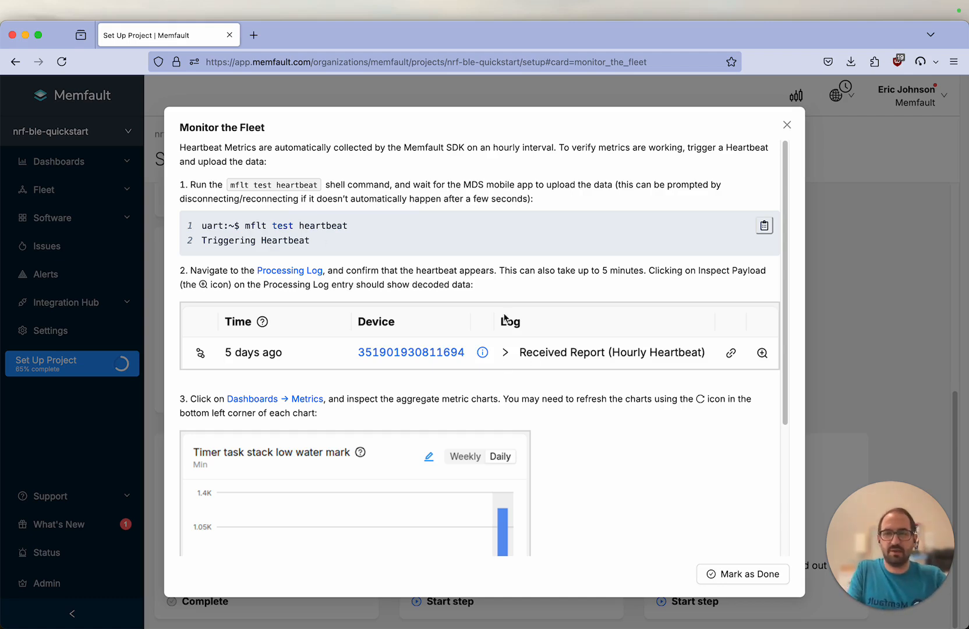
pyautogui.press('cmd+tab')
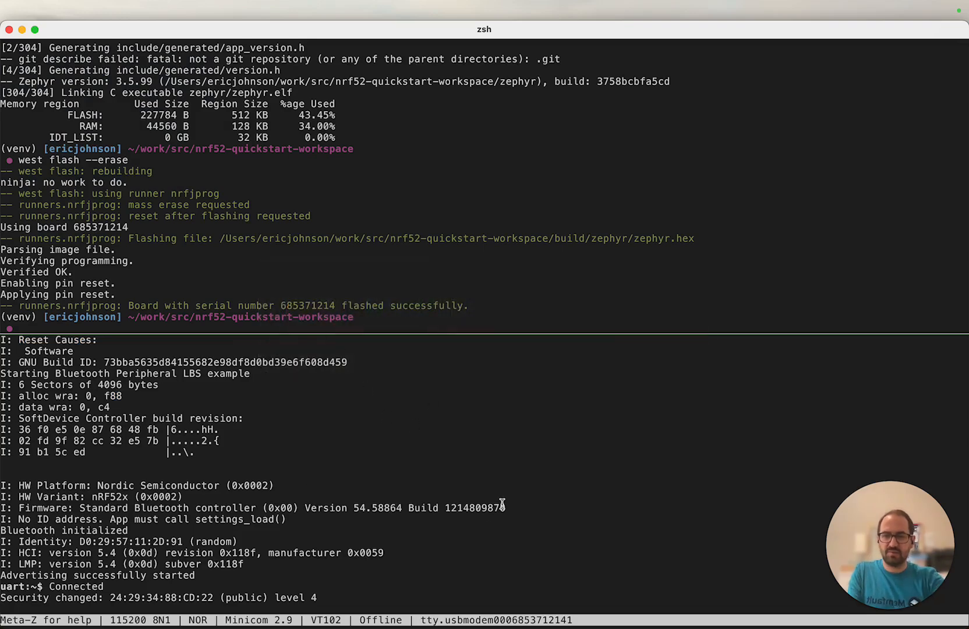
# Run 'mflt test heartbeat' in the Minicom console and watch the board reconnect.
pyautogui.scroll(-3)
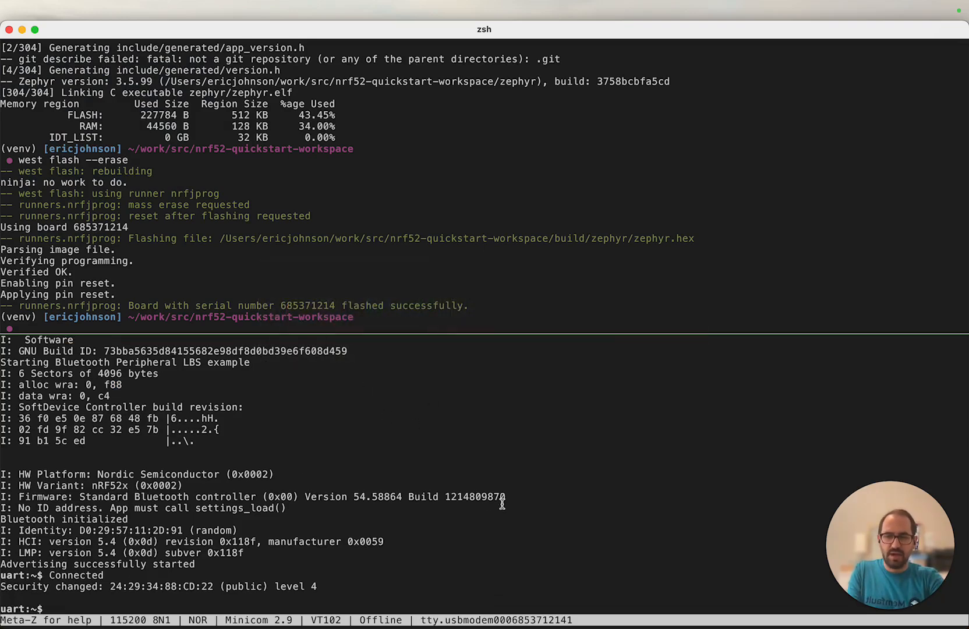
pyautogui.write('mflt')
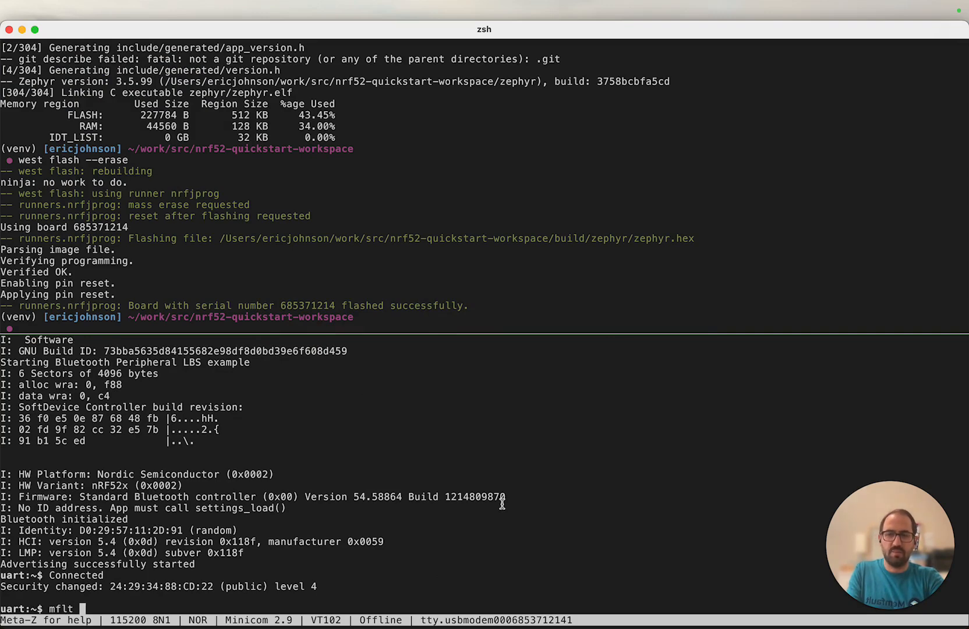
pyautogui.write('test heartbeat')
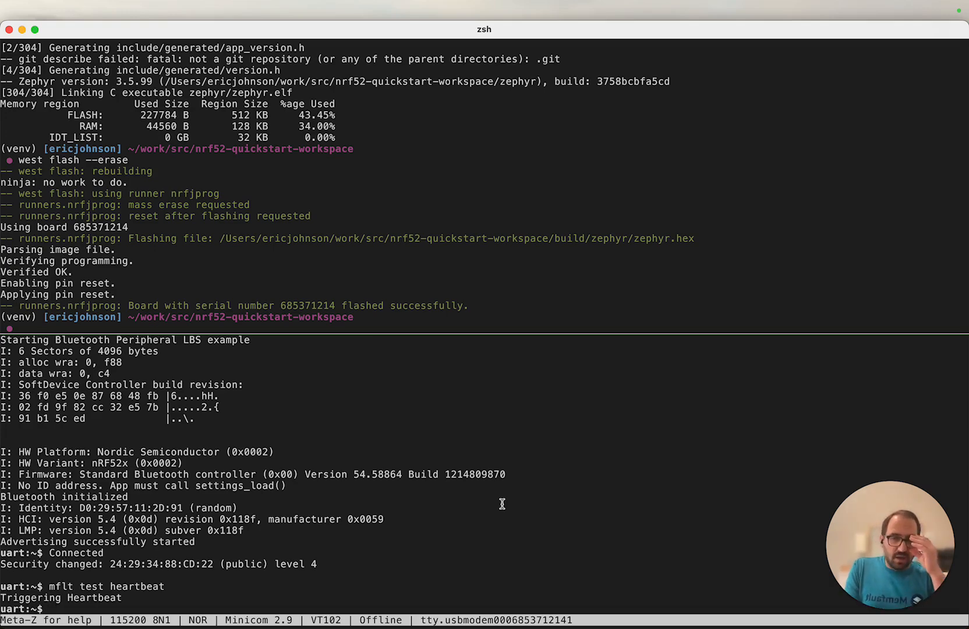
pyautogui.press('cmd+tab')
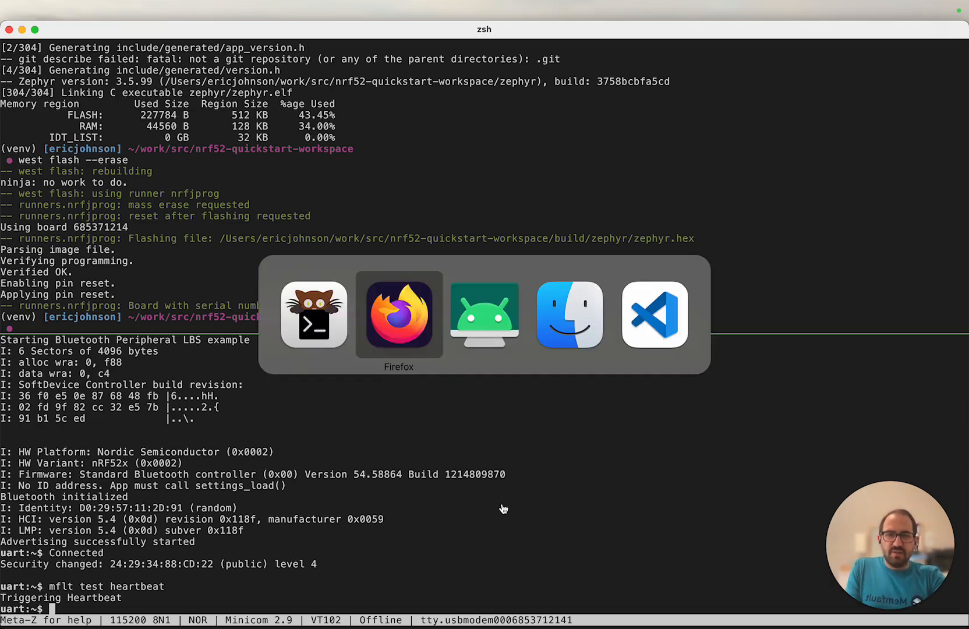
pyautogui.click(399, 315)
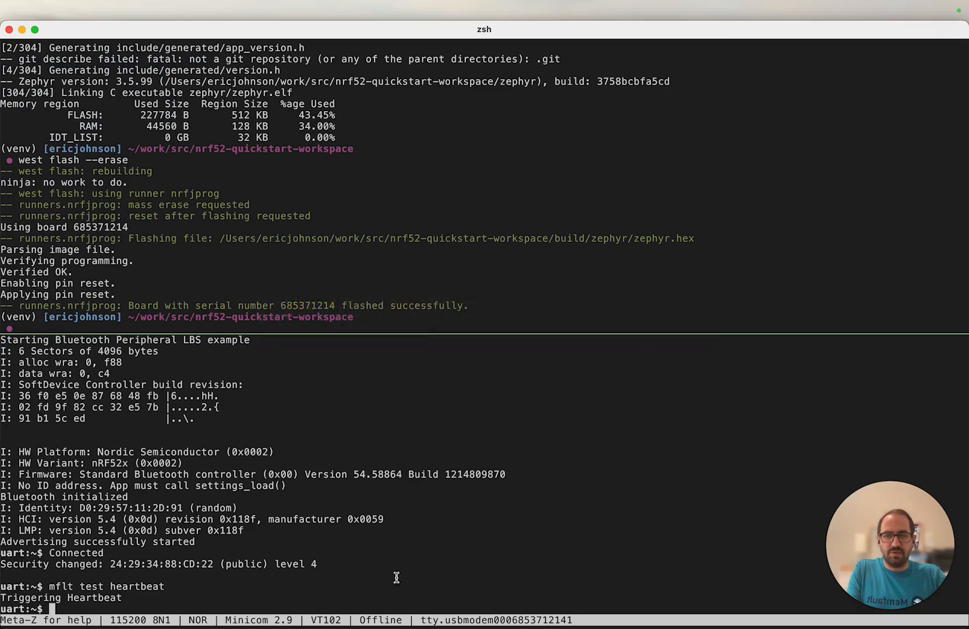
pyautogui.moveTo(466, 497)
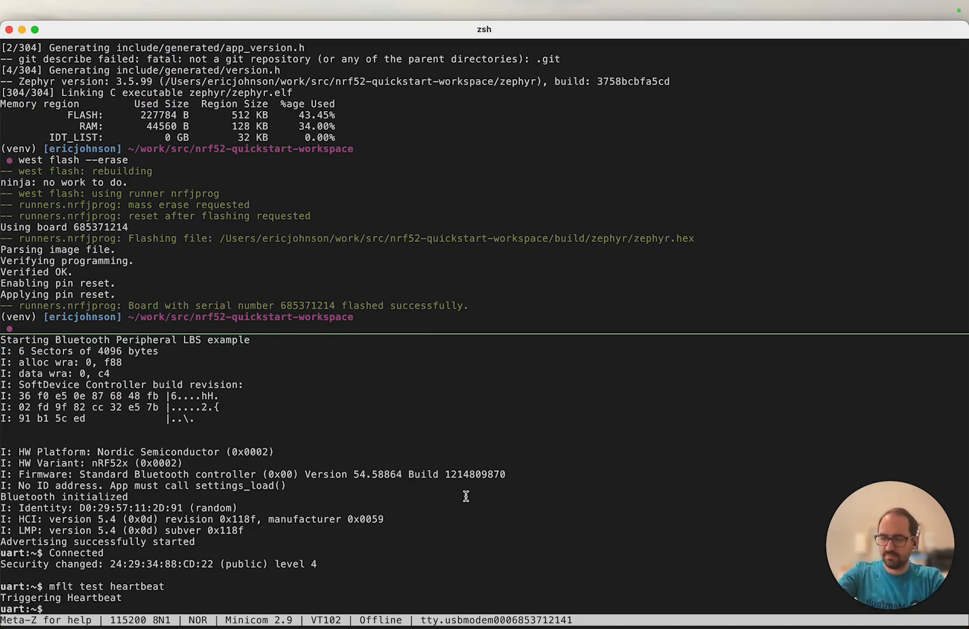
pyautogui.scroll(-3)
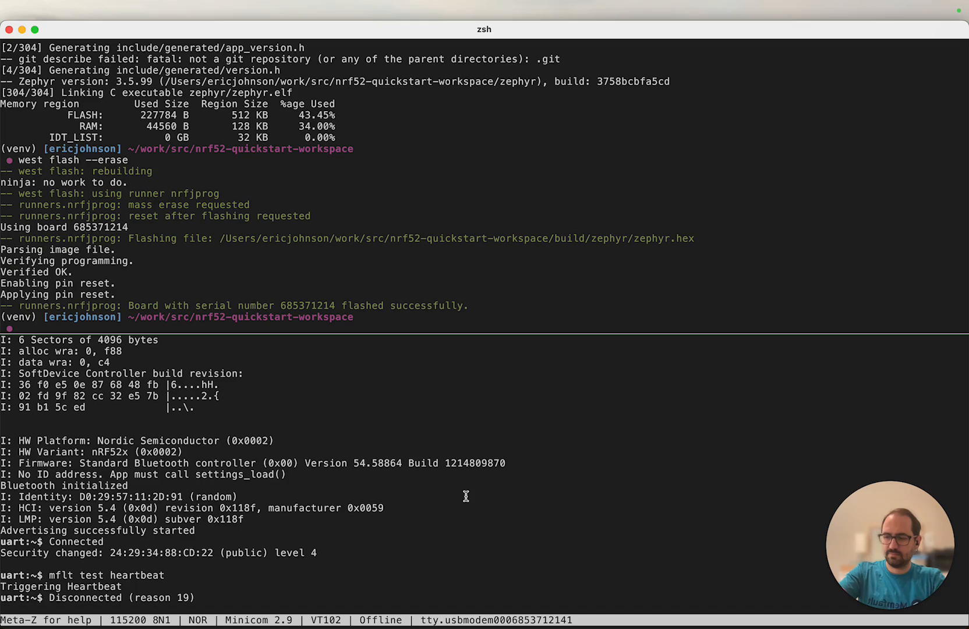
pyautogui.press('cmd+tab')
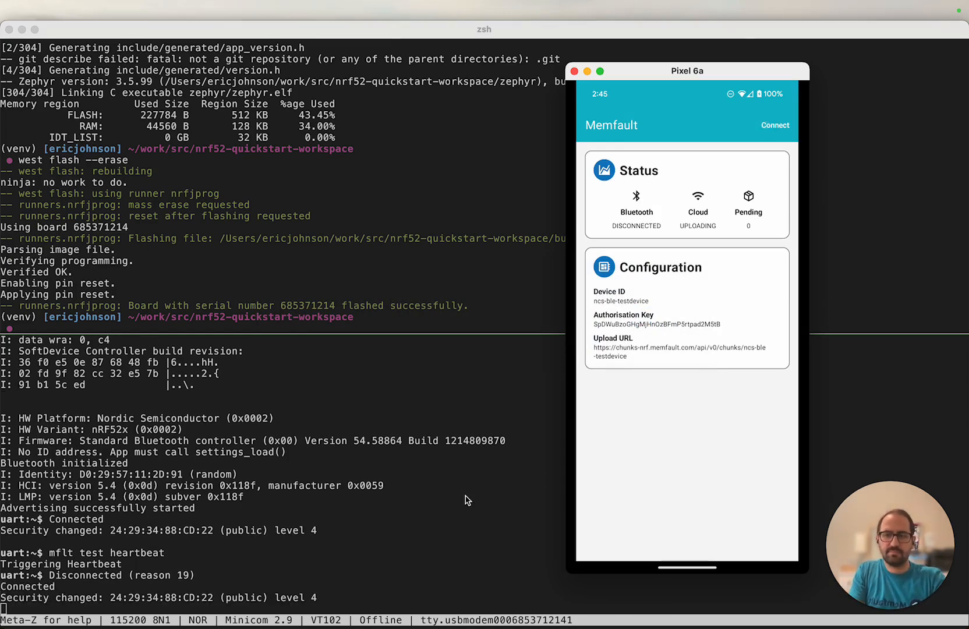
# Reconnect the emulator's nRF Memfault app, uploading chunks through number 22.
pyautogui.click(774, 125)
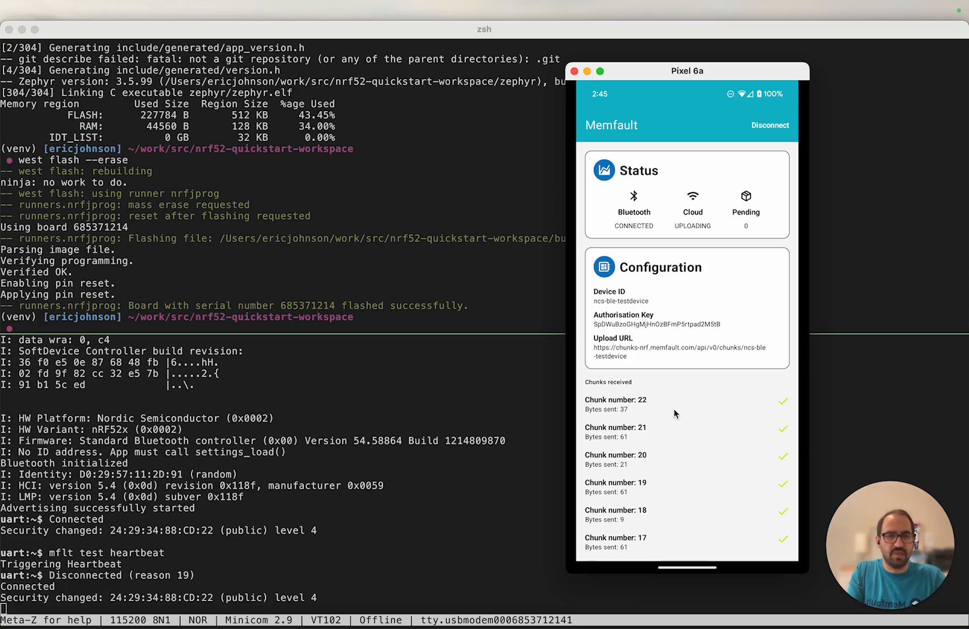
pyautogui.moveTo(409, 526)
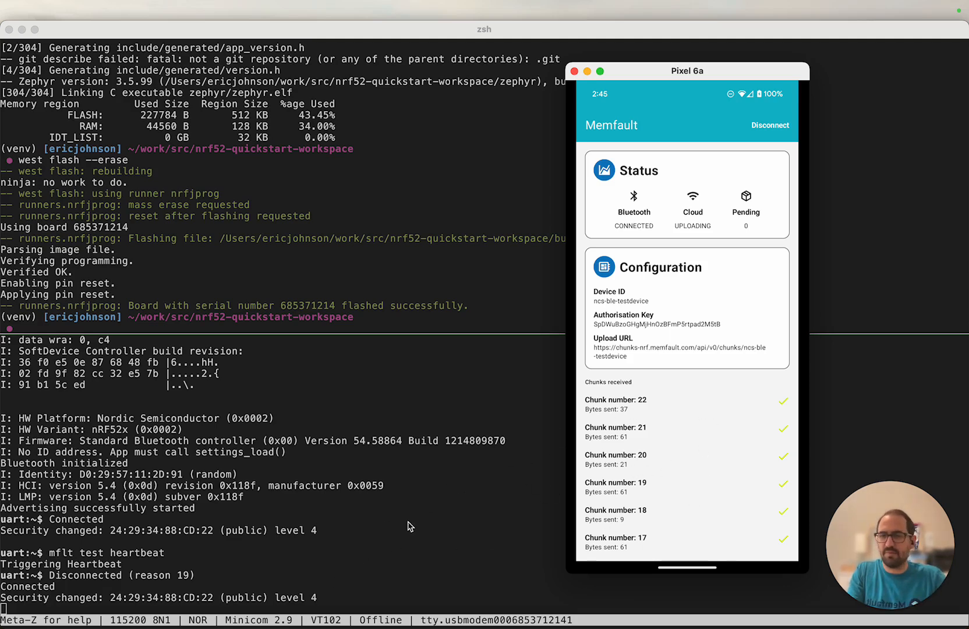
pyautogui.press('cmd+tab')
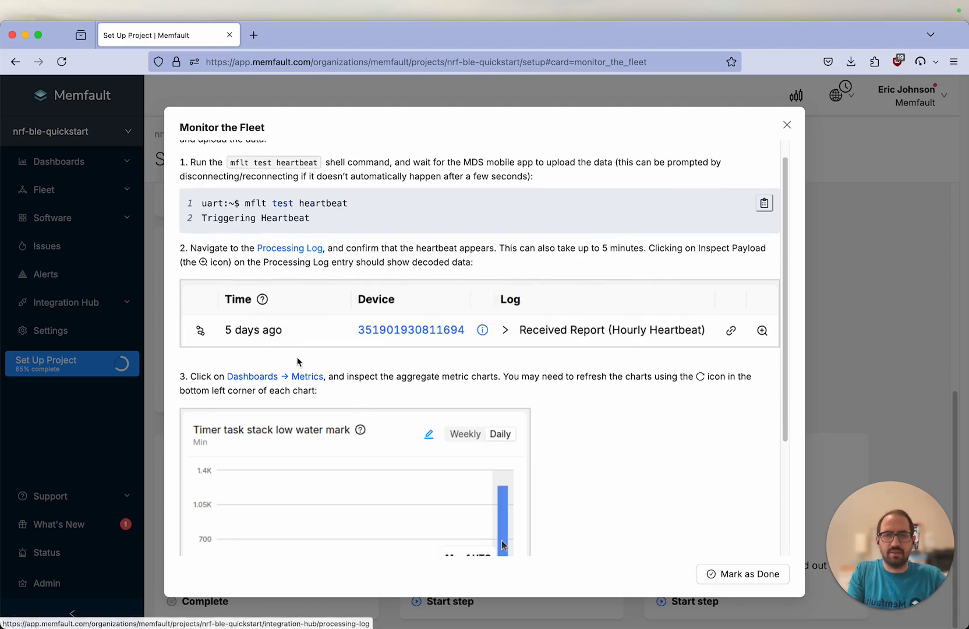
# Verify the Received Metric Report from ncs-ble-testdevice in the Processing Log.
pyautogui.scroll(-3)
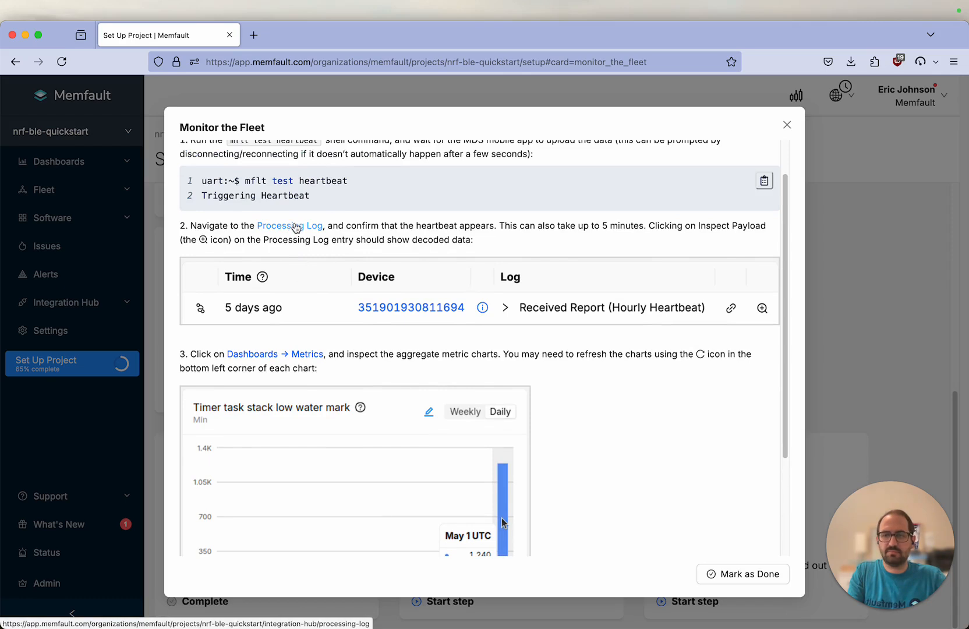
pyautogui.click(289, 225)
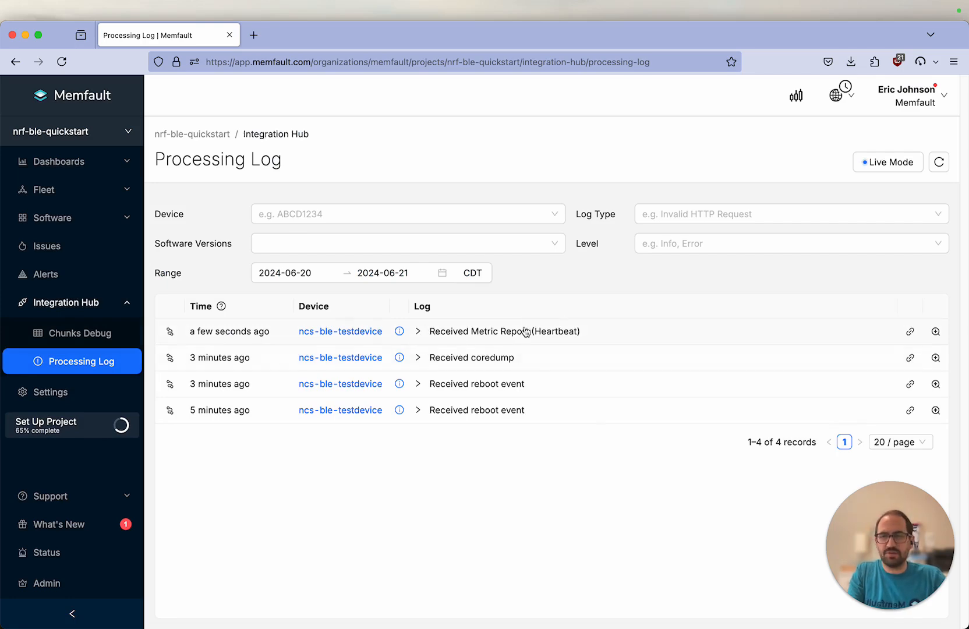
pyautogui.click(72, 425)
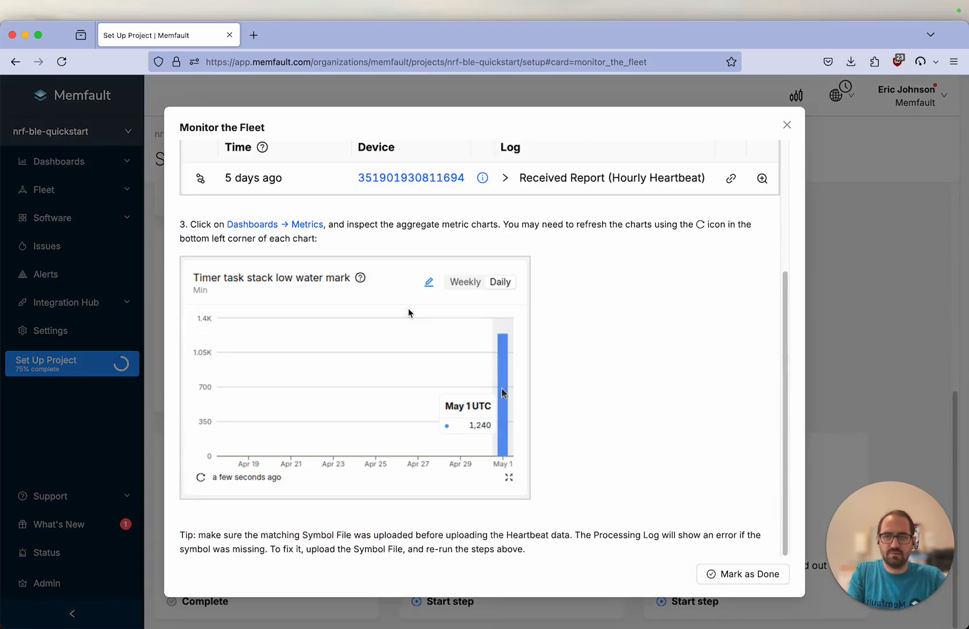
pyautogui.moveTo(294, 413)
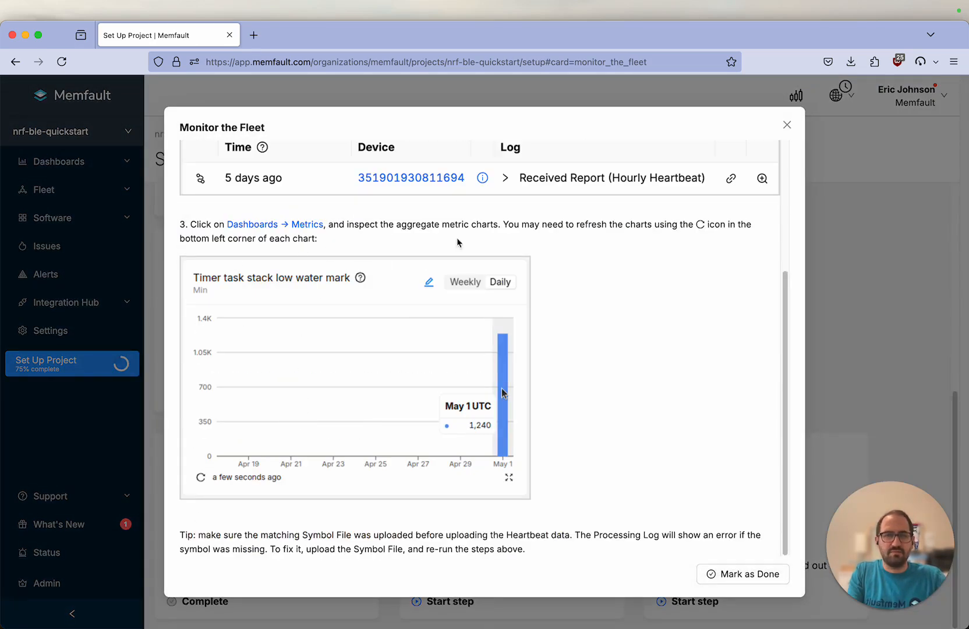
pyautogui.moveTo(762, 216)
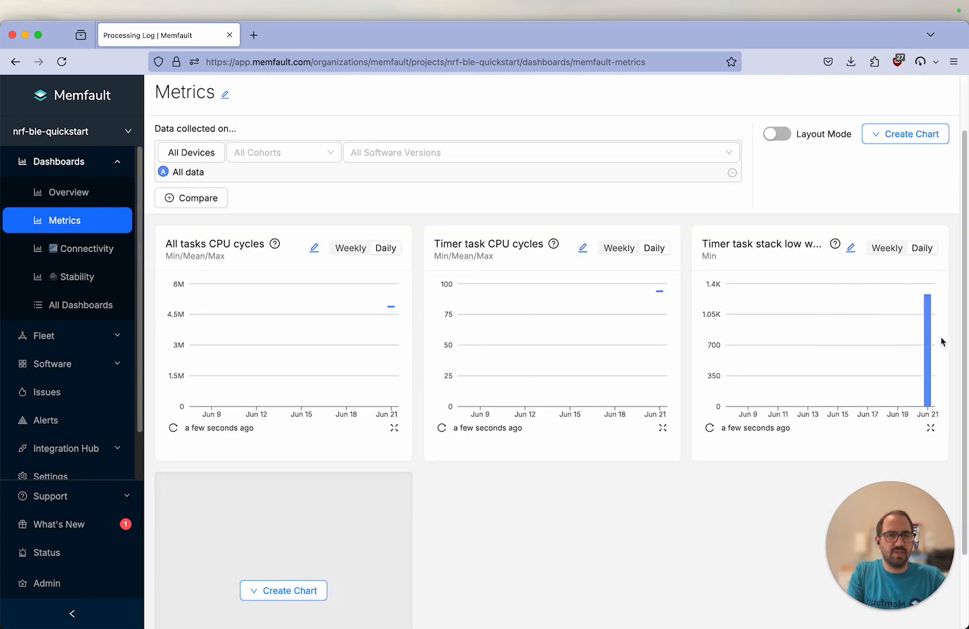
pyautogui.moveTo(927, 364)
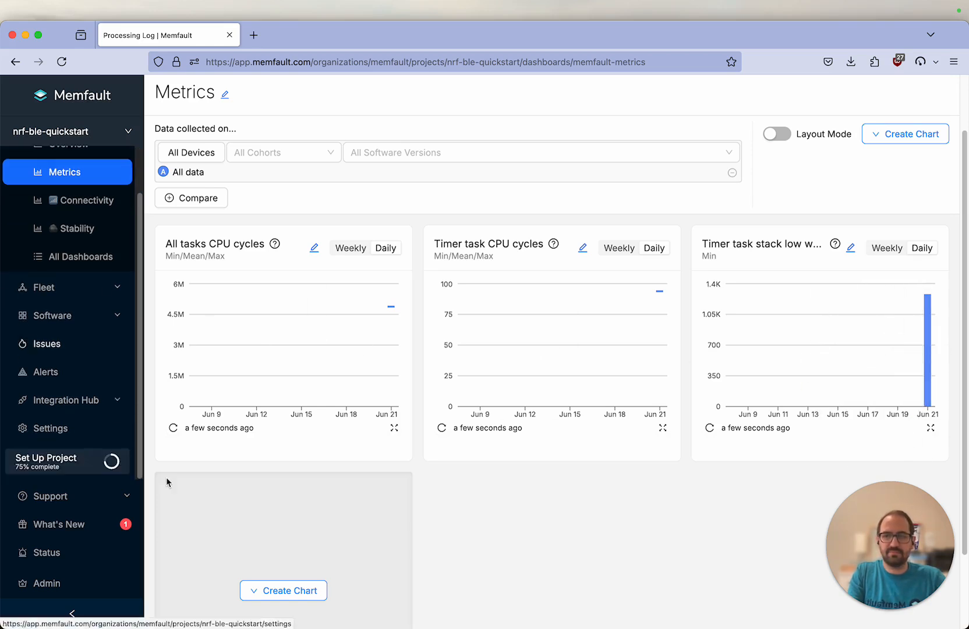
# Open the Set Up Project checklist, now at 75% progress.
pyautogui.click(67, 461)
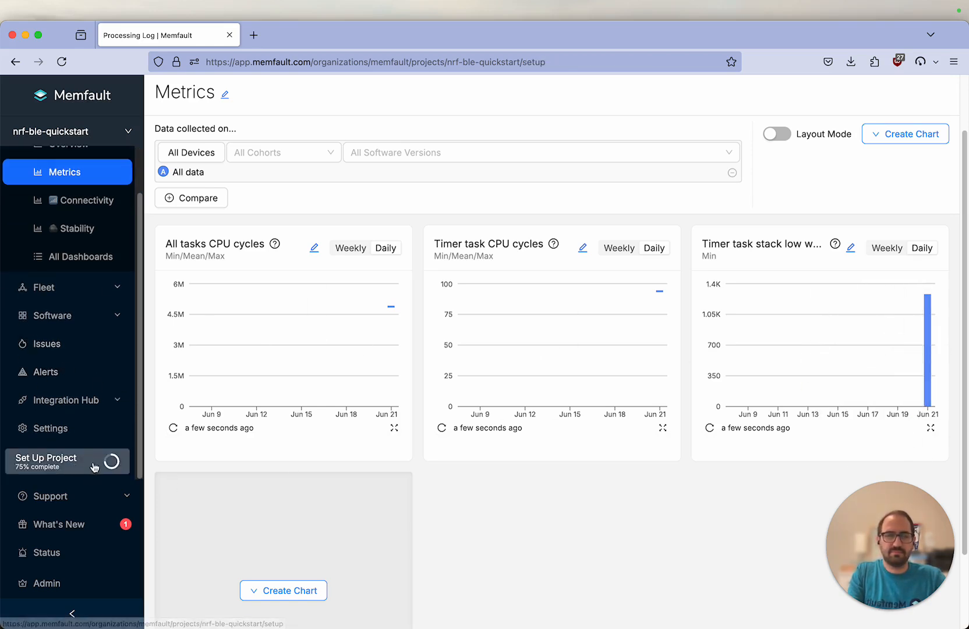
# Mark Monitor the Fleet as done and start the Examine a Device step.
pyautogui.click(67, 460)
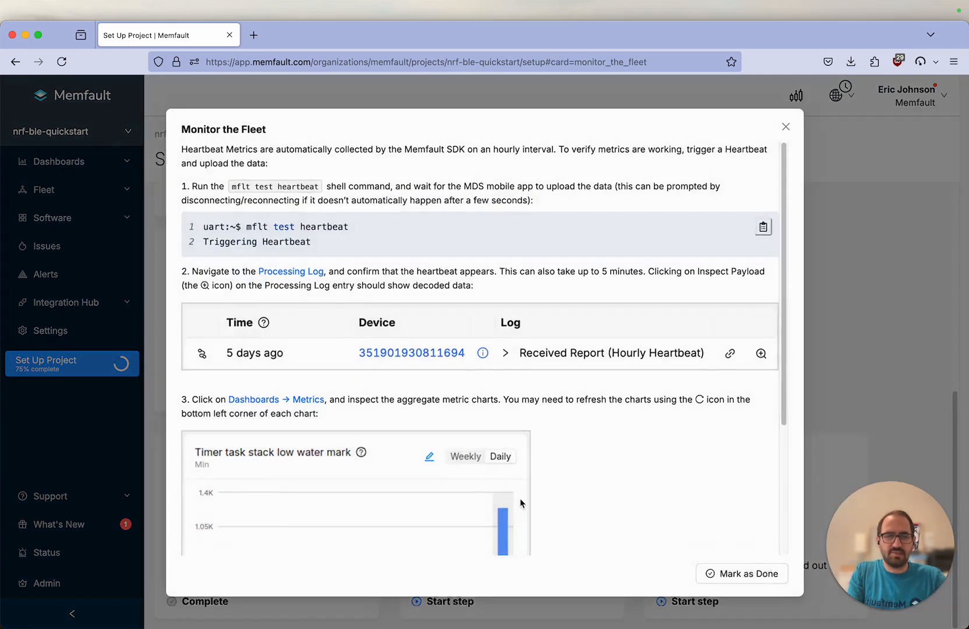
pyautogui.scroll(-3)
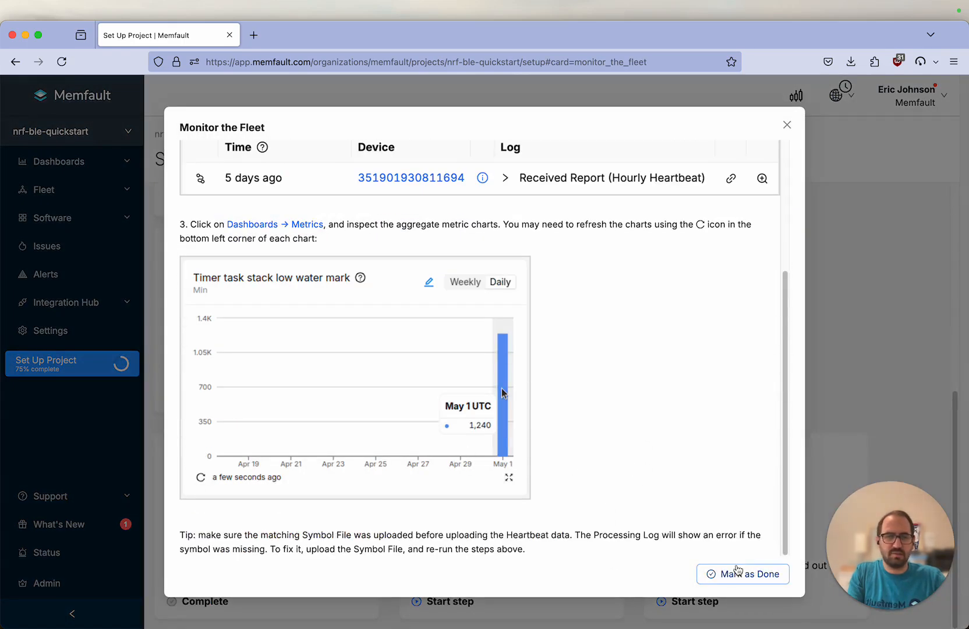
pyautogui.click(743, 574)
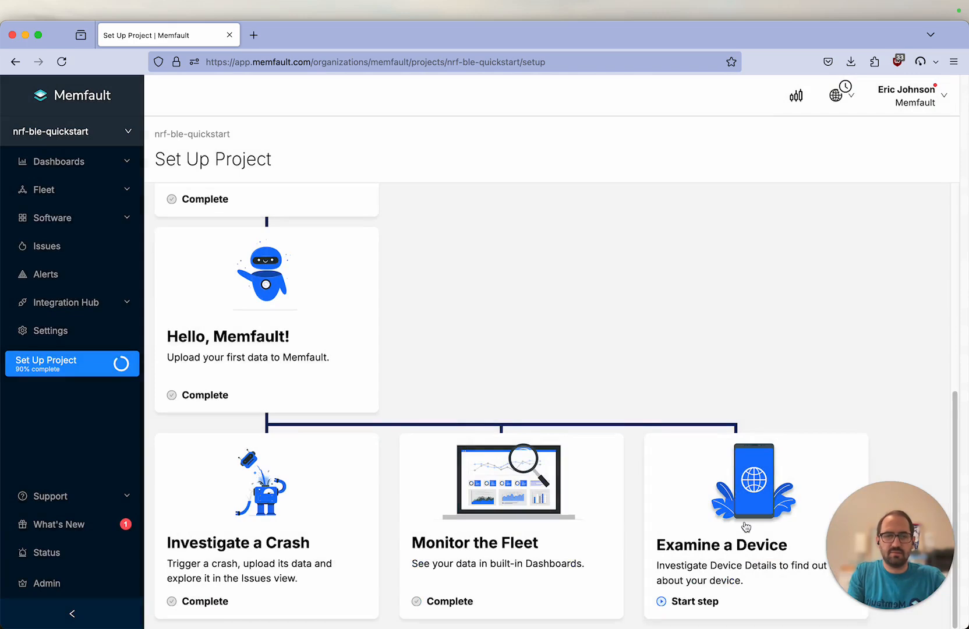
pyautogui.click(694, 601)
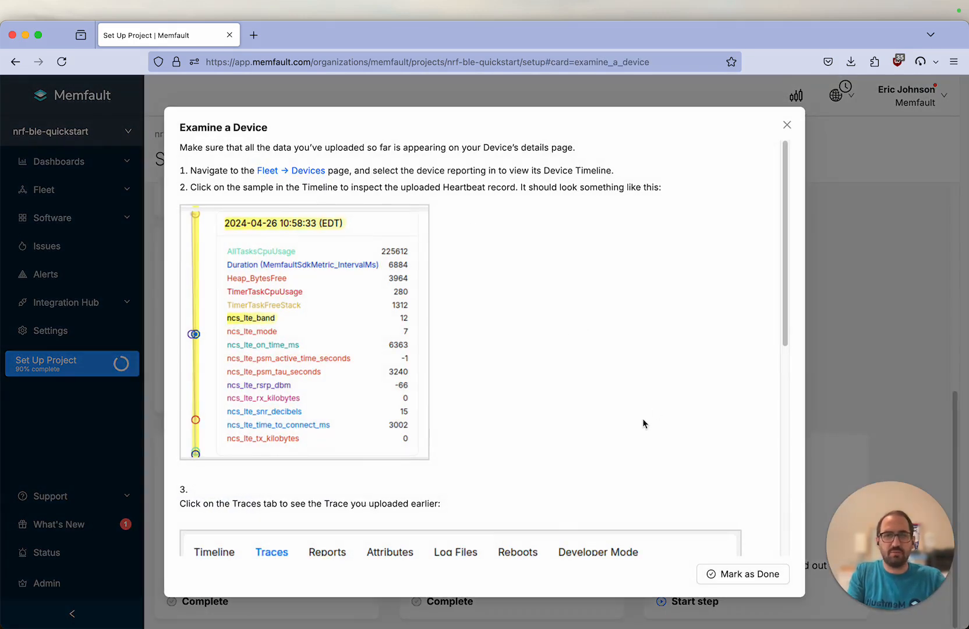
pyautogui.moveTo(470, 343)
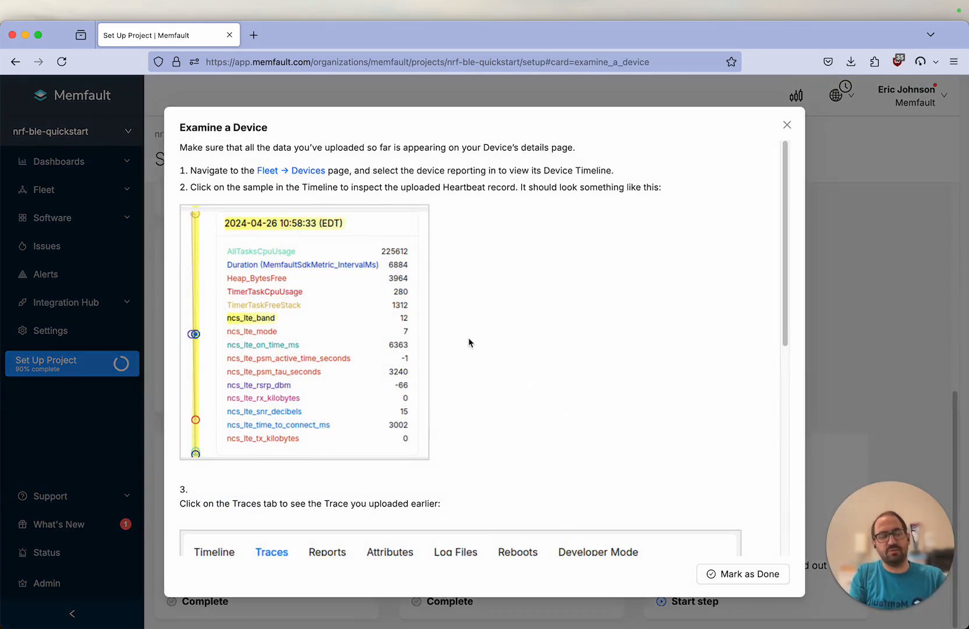
pyautogui.moveTo(327, 180)
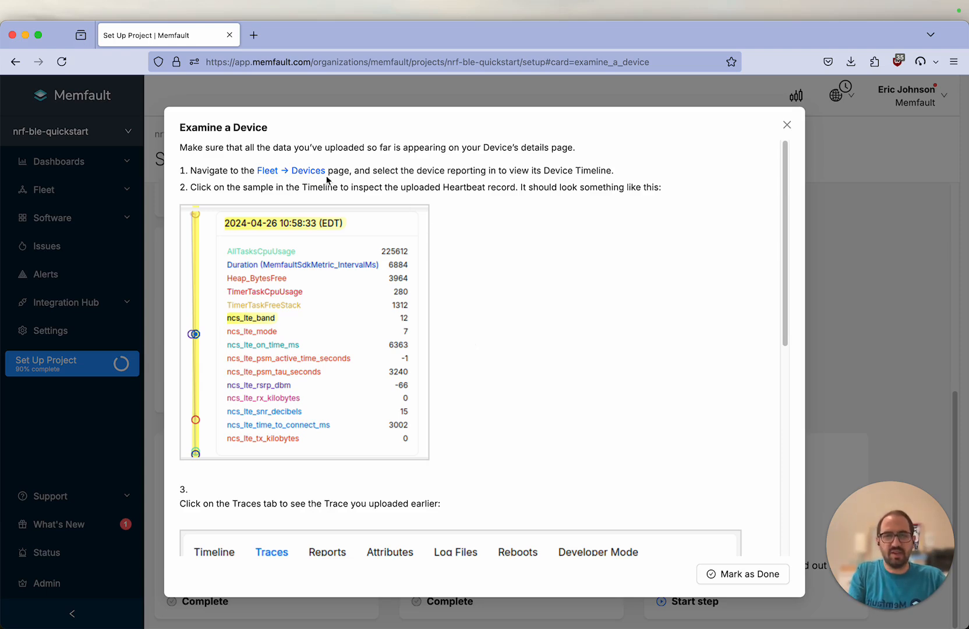
pyautogui.moveTo(364, 422)
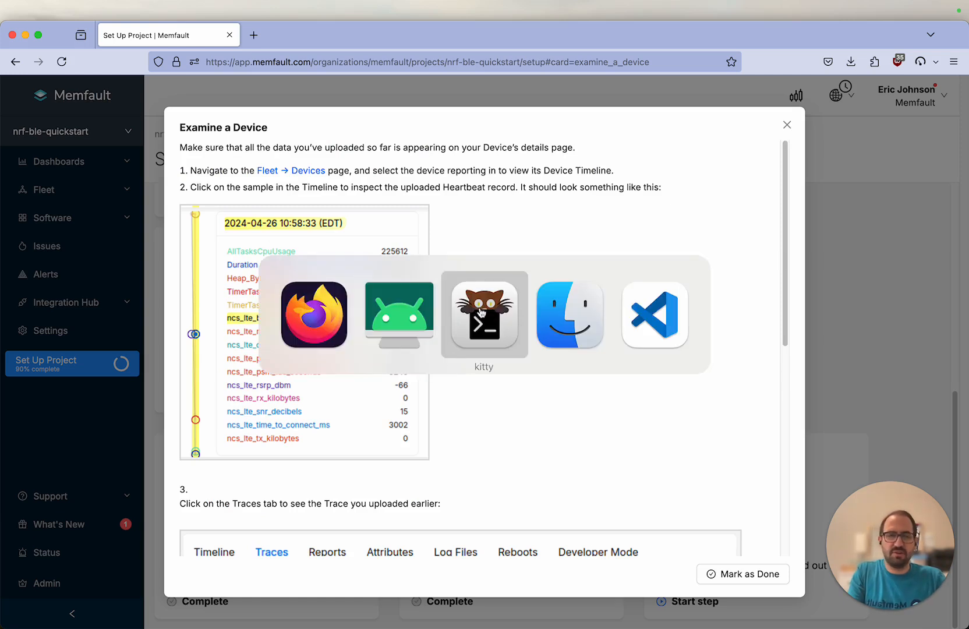
pyautogui.moveTo(443, 264)
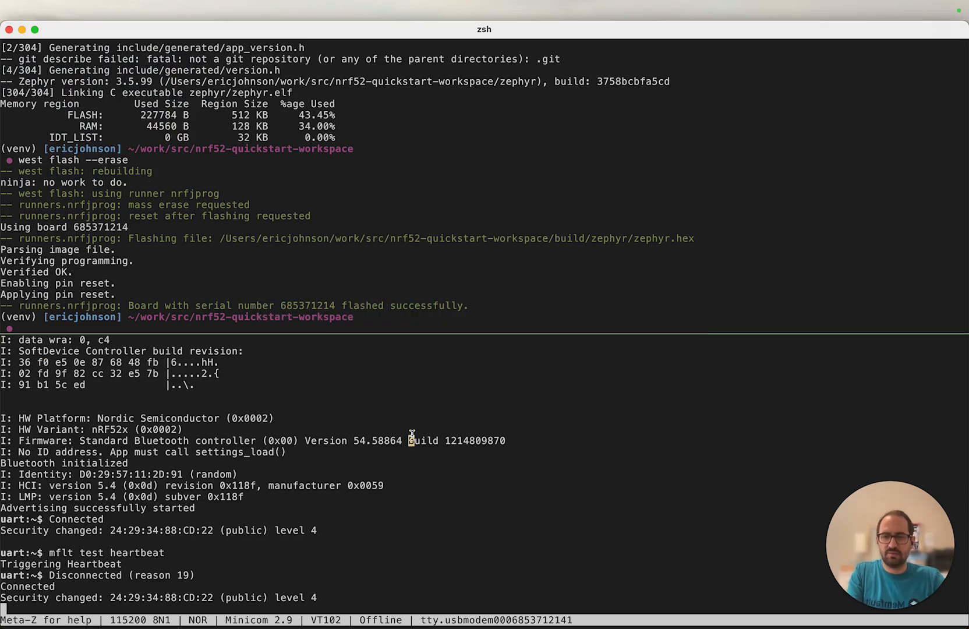
# Run 'mflt test heartbeat' in the Minicom serial shell.
pyautogui.write('mflt test heartbeat')
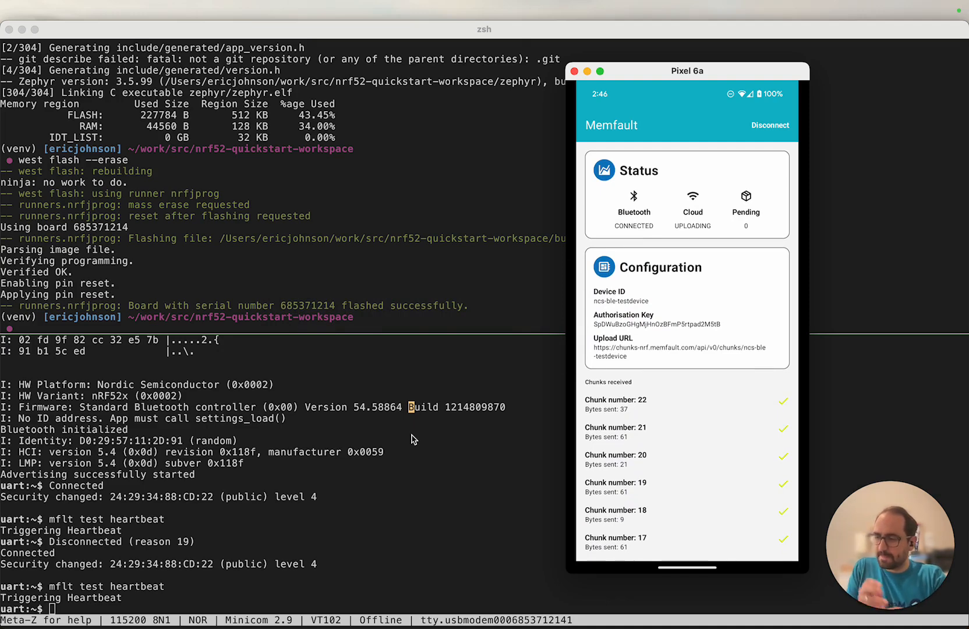
# Disconnect the nRF Memfault app from the board, then reconnect it.
pyautogui.click(769, 125)
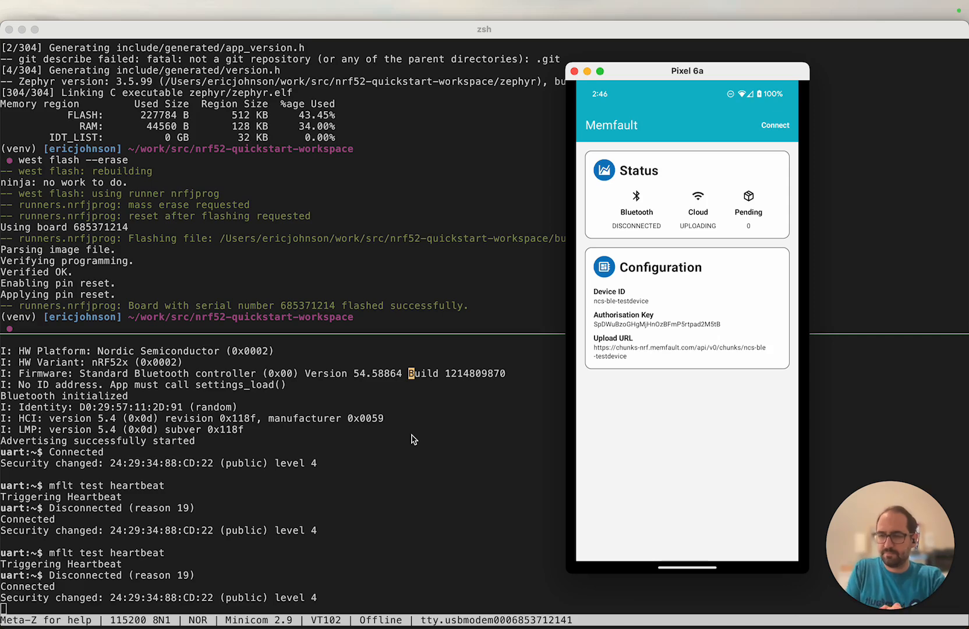
pyautogui.click(774, 125)
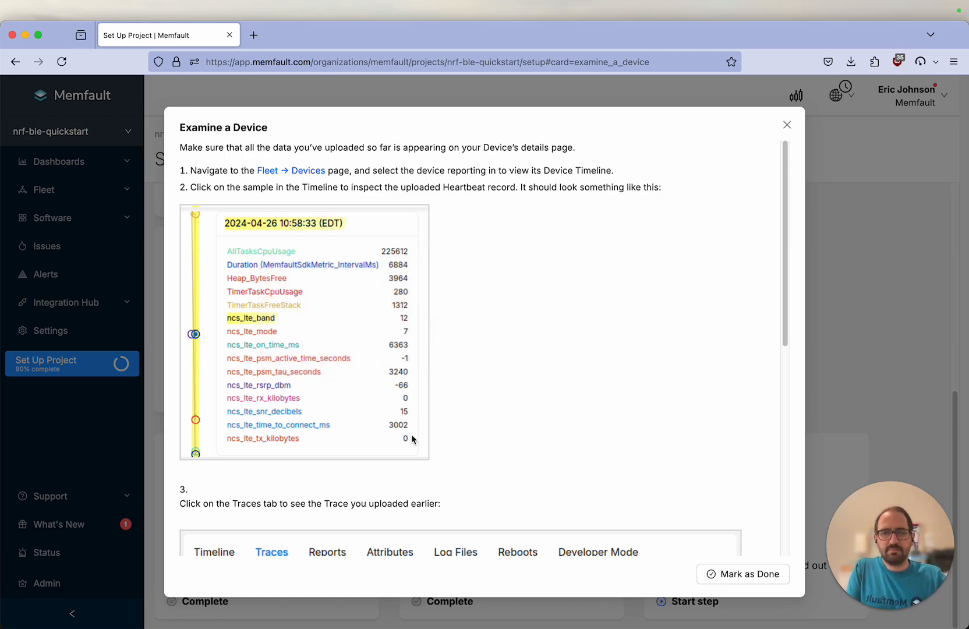
pyautogui.moveTo(260, 170)
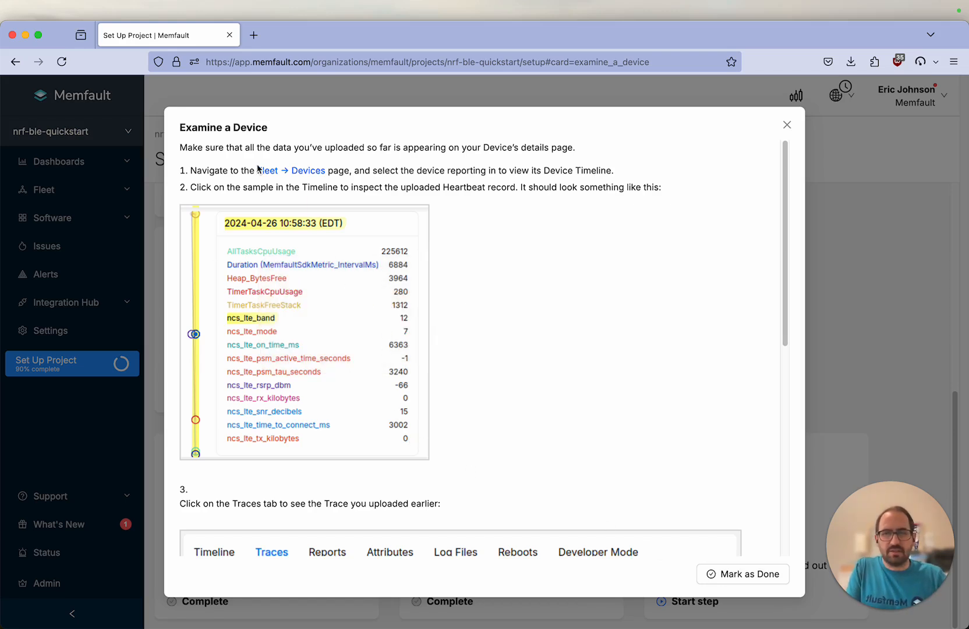
pyautogui.moveTo(307, 170)
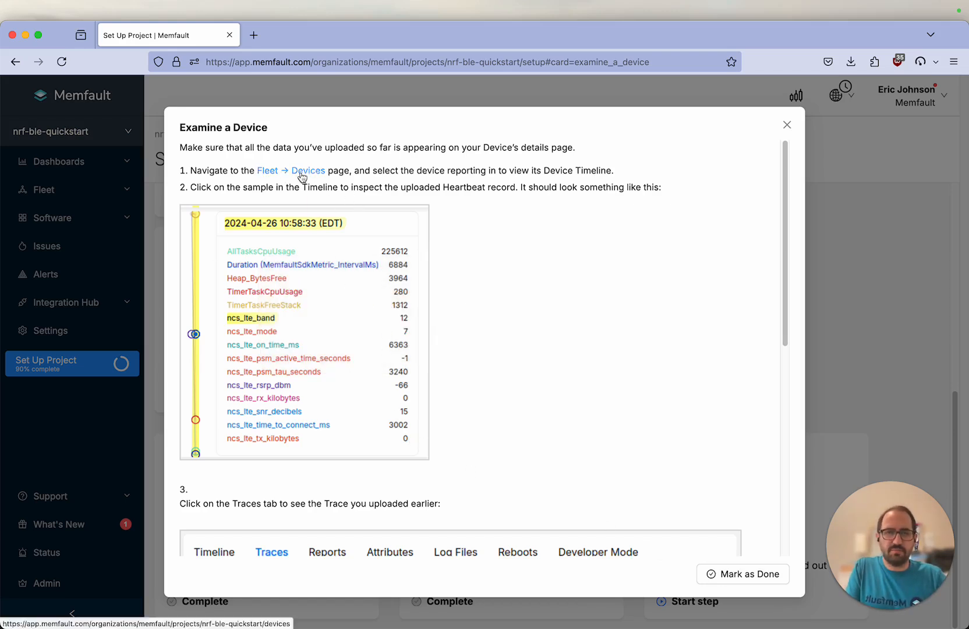
# Follow the Fleet → Devices link to the devices list showing ncs-ble-testdevice.
pyautogui.click(307, 171)
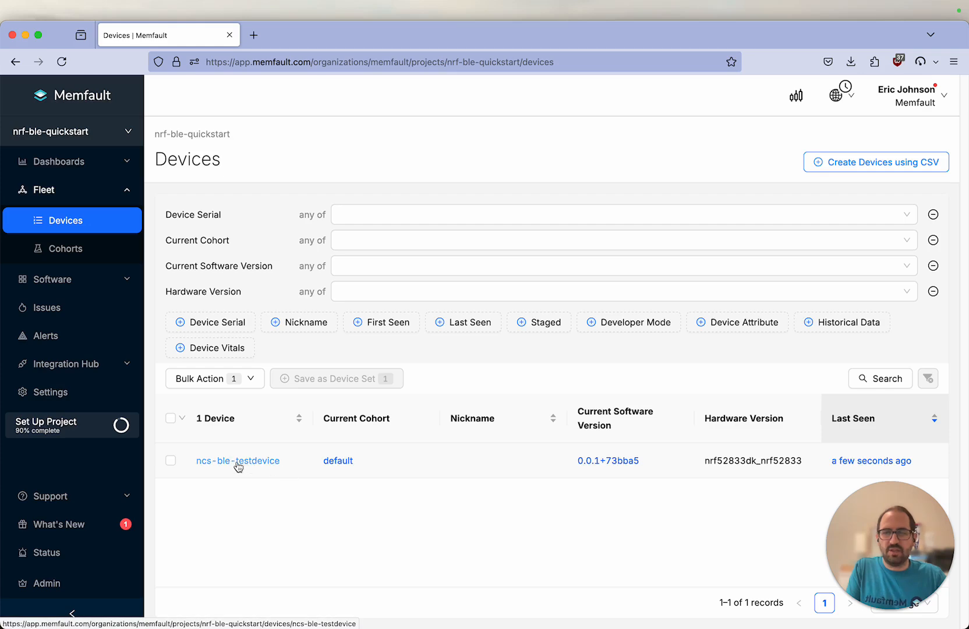
# Open ncs-ble-testdevice's details and Device Timeline.
pyautogui.click(238, 460)
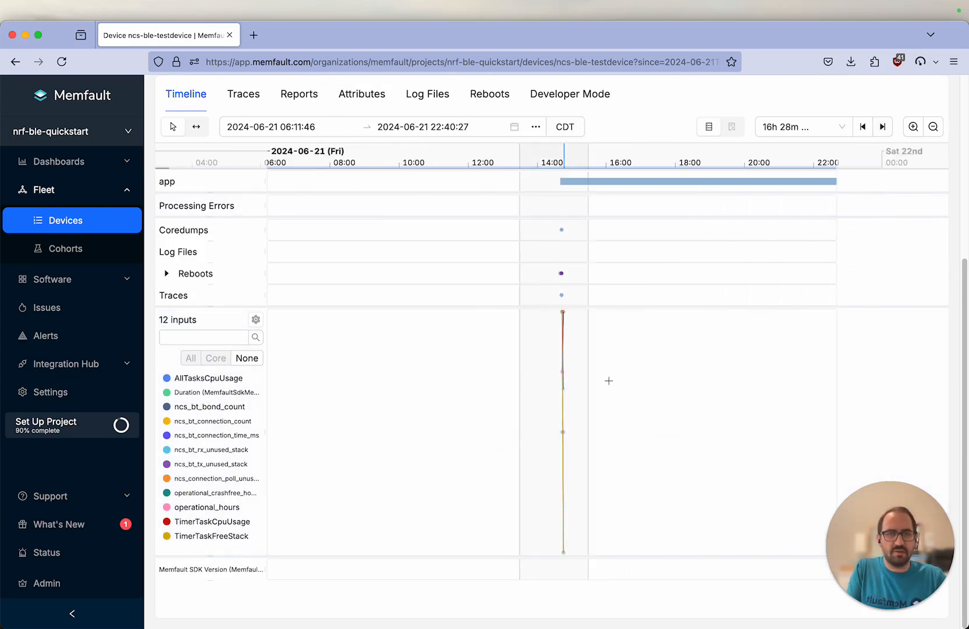
pyautogui.moveTo(582, 387)
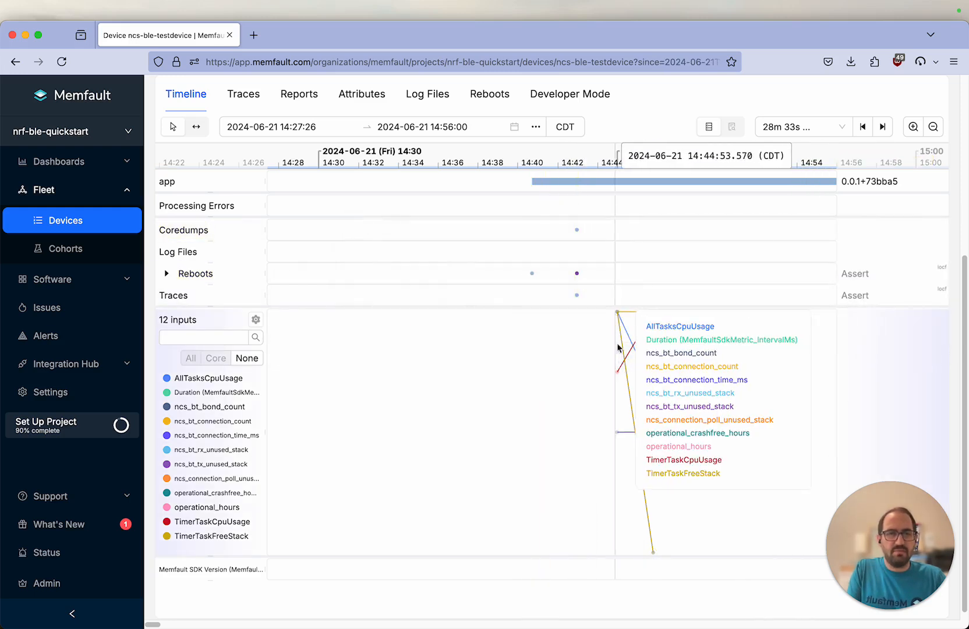
pyautogui.moveTo(609, 372)
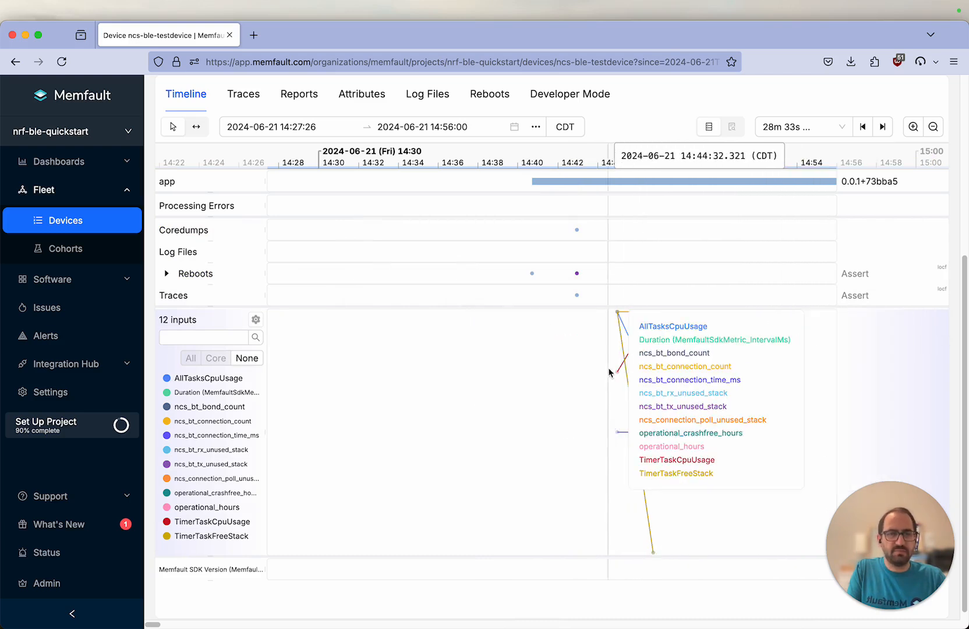
pyautogui.moveTo(659, 371)
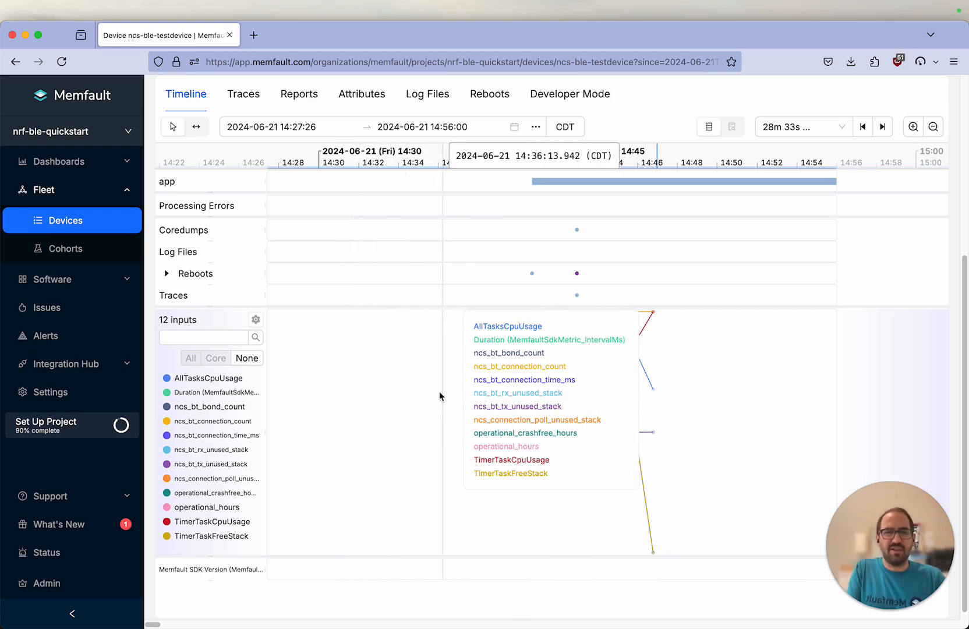
pyautogui.moveTo(444, 440)
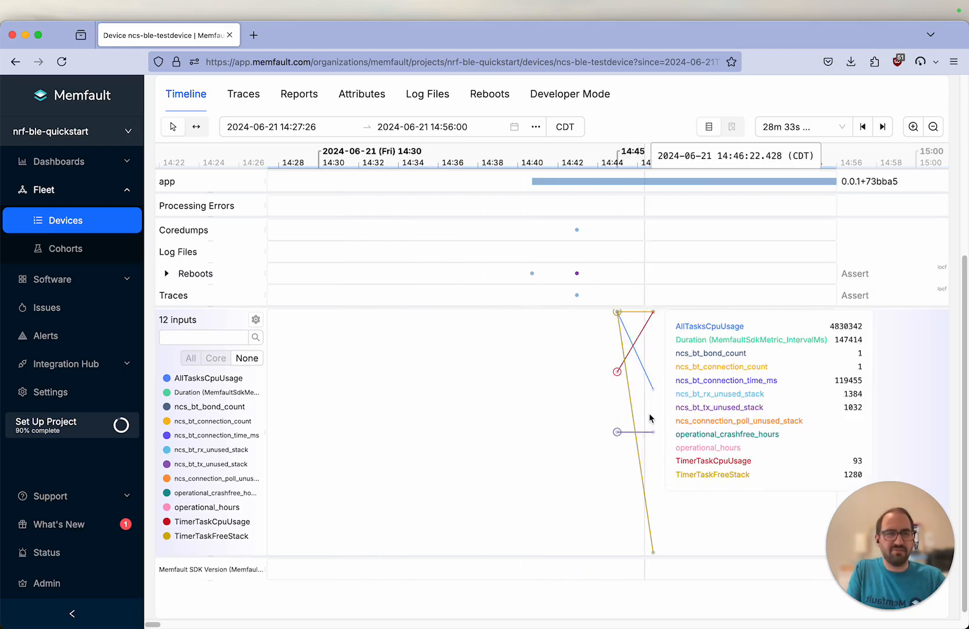
pyautogui.moveTo(450, 372)
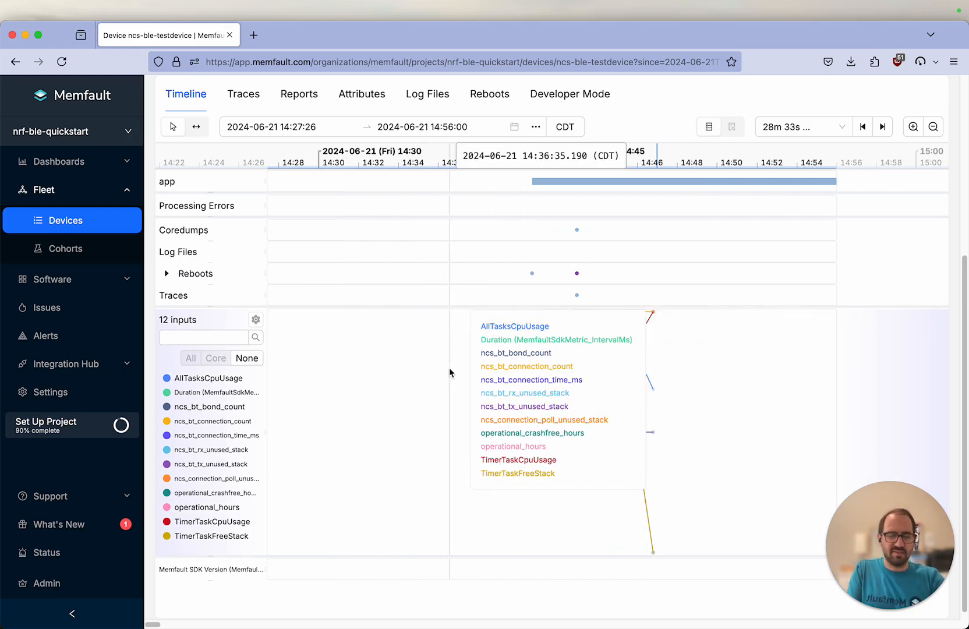